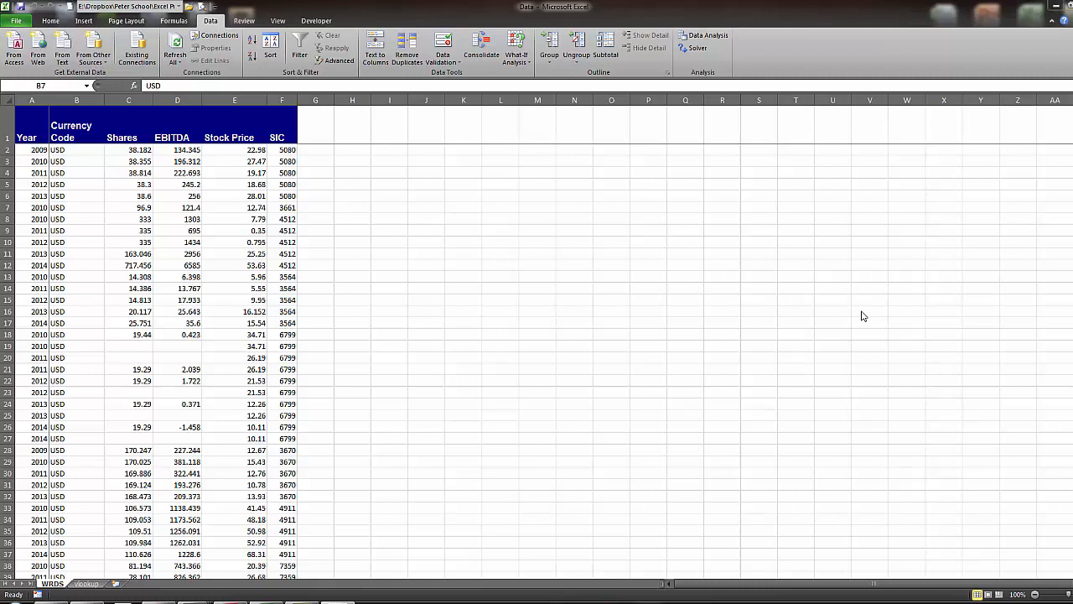
mouse_move(537, 278)
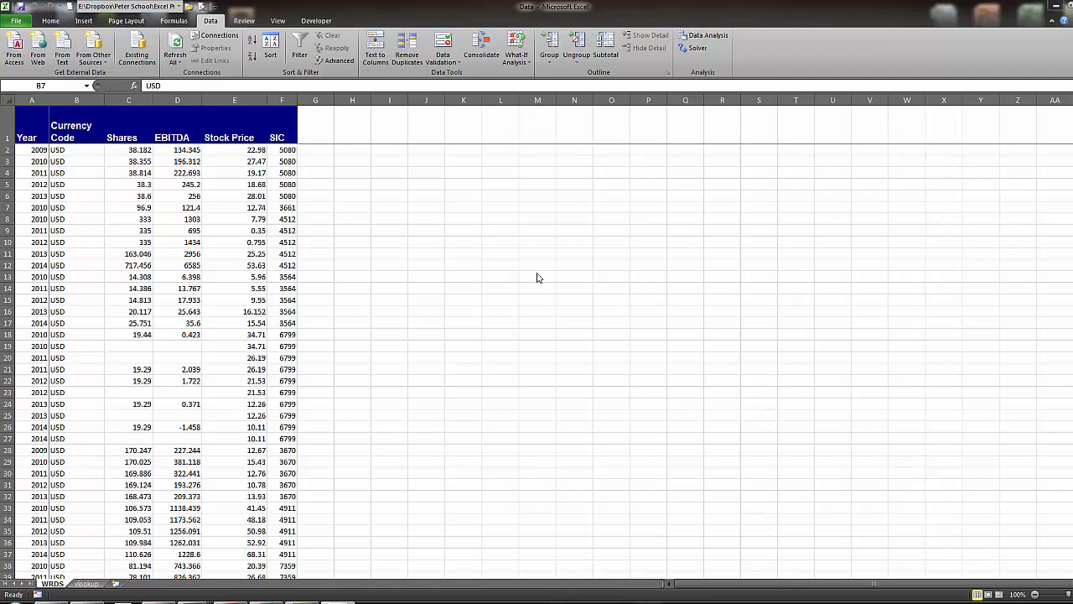
mouse_move(388, 359)
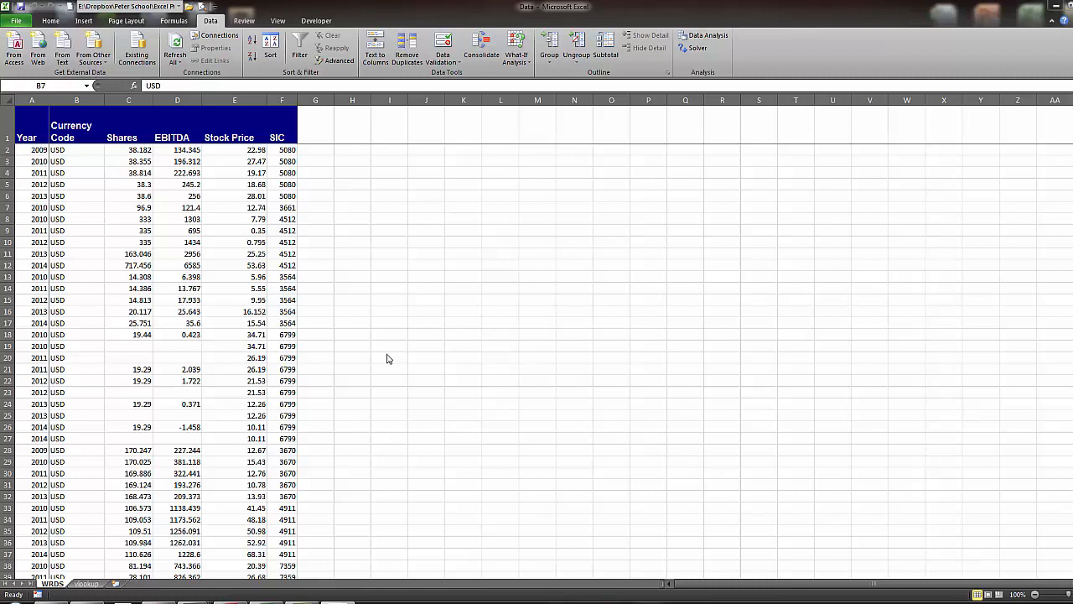
mouse_move(411, 322)
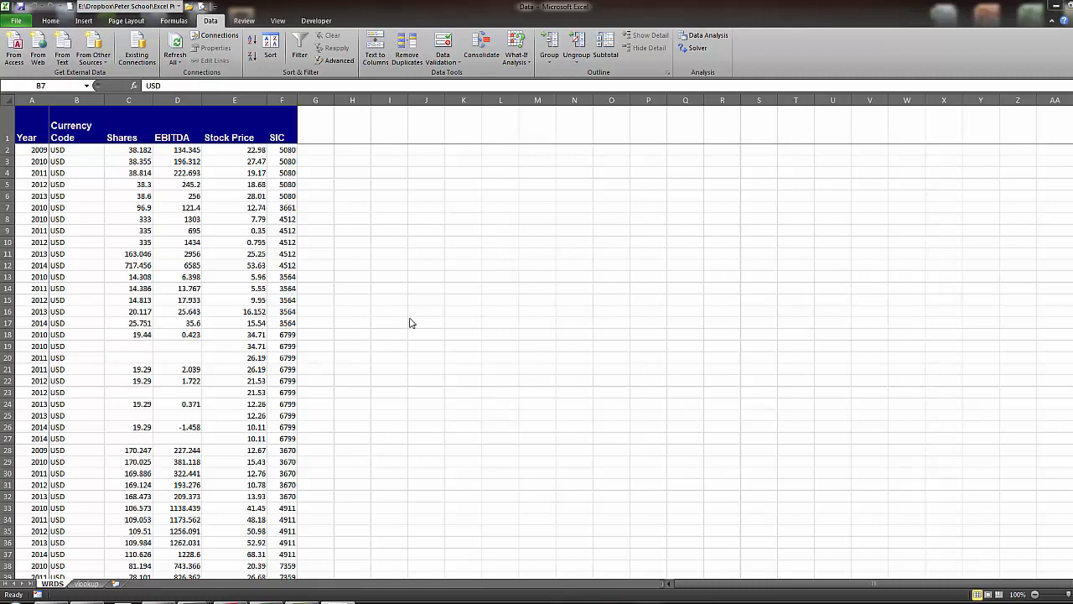
Filter Currency Code to USD only and Shares to non-zero, non-blank values
click(77, 208)
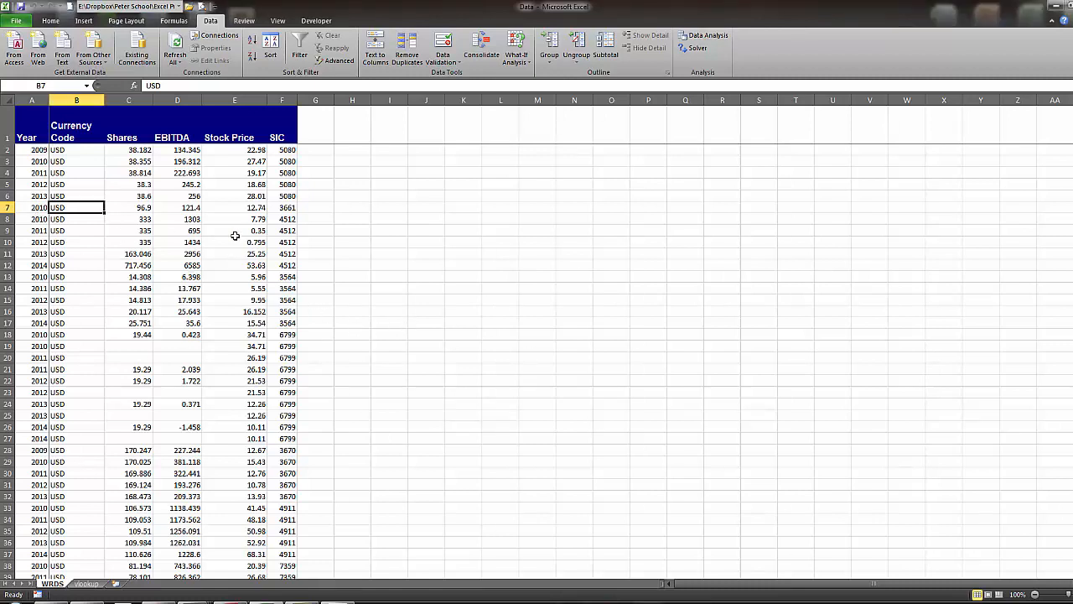
mouse_move(166, 201)
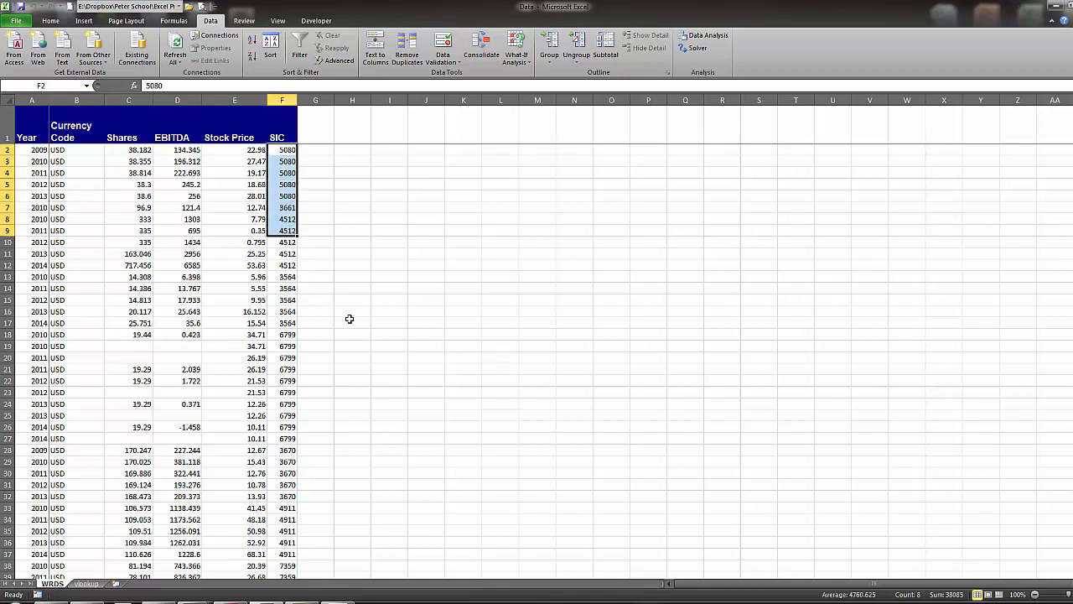
mouse_move(345, 310)
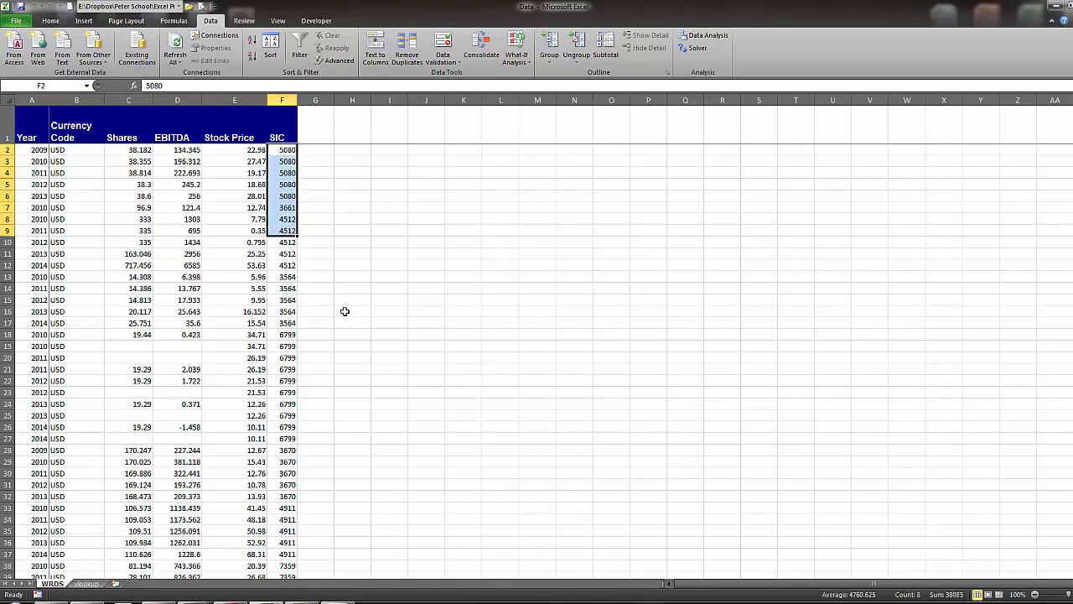
mouse_move(369, 316)
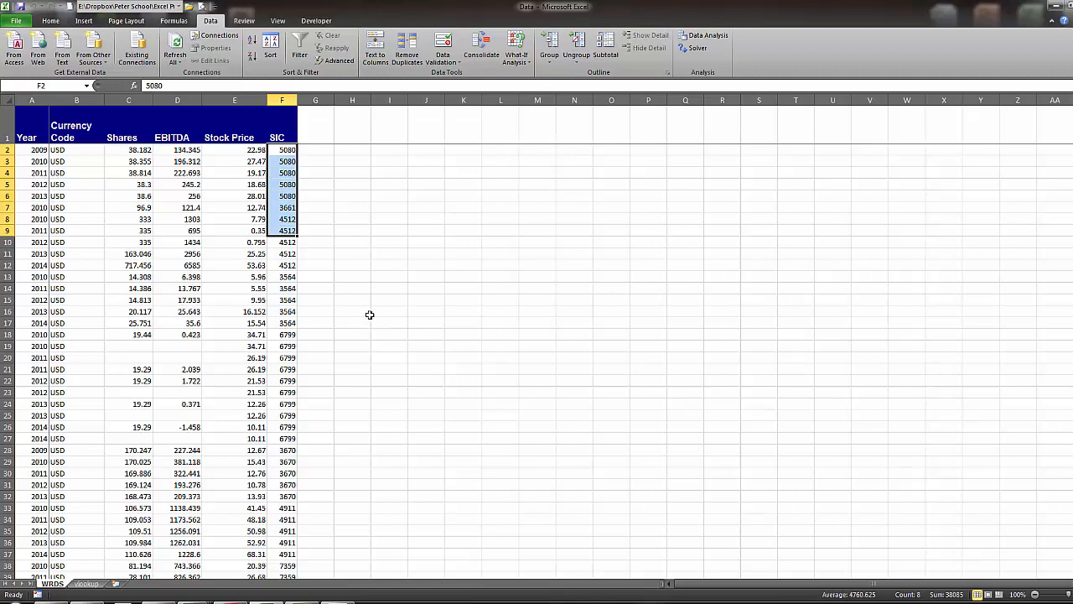
mouse_move(366, 265)
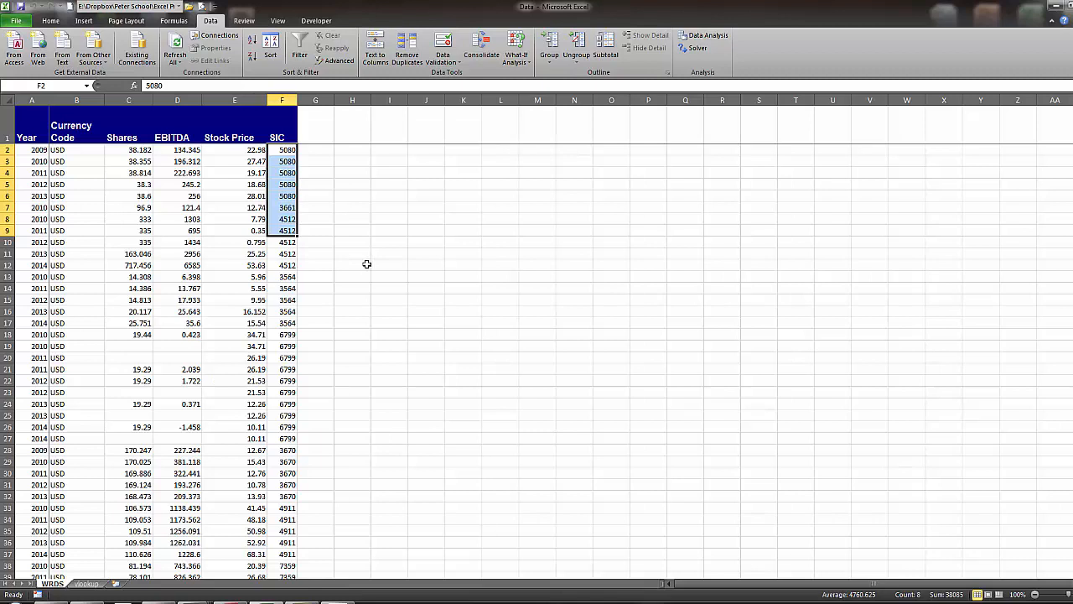
mouse_move(222, 260)
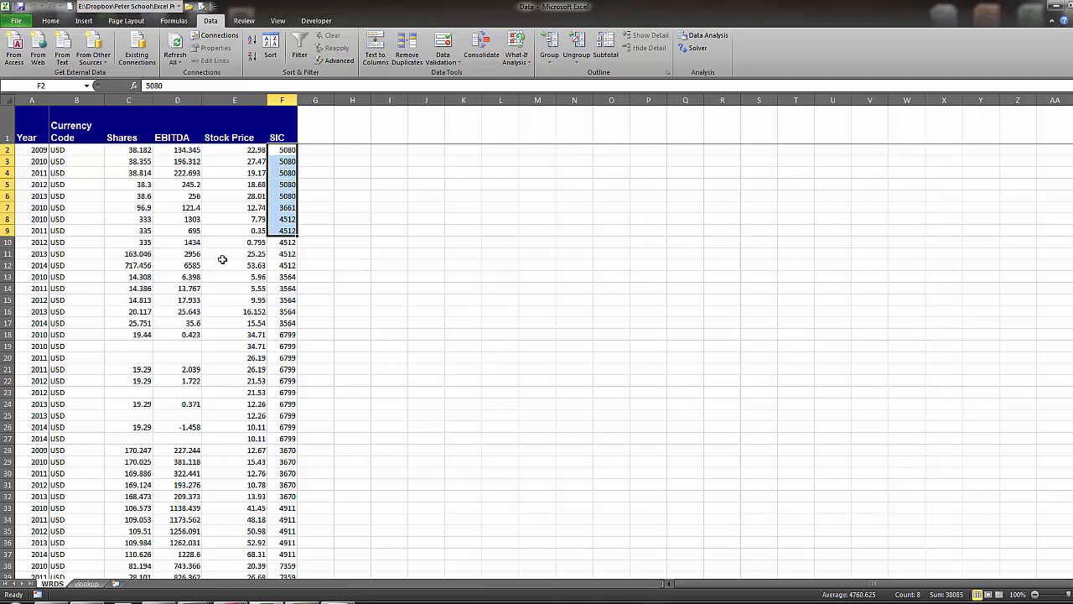
mouse_move(342, 344)
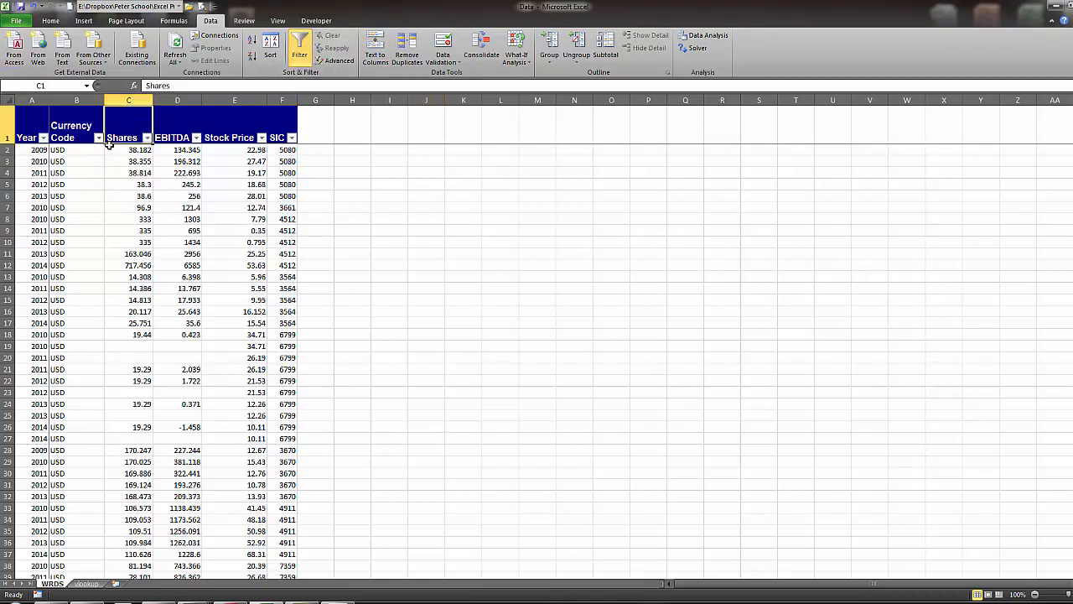
click(97, 137)
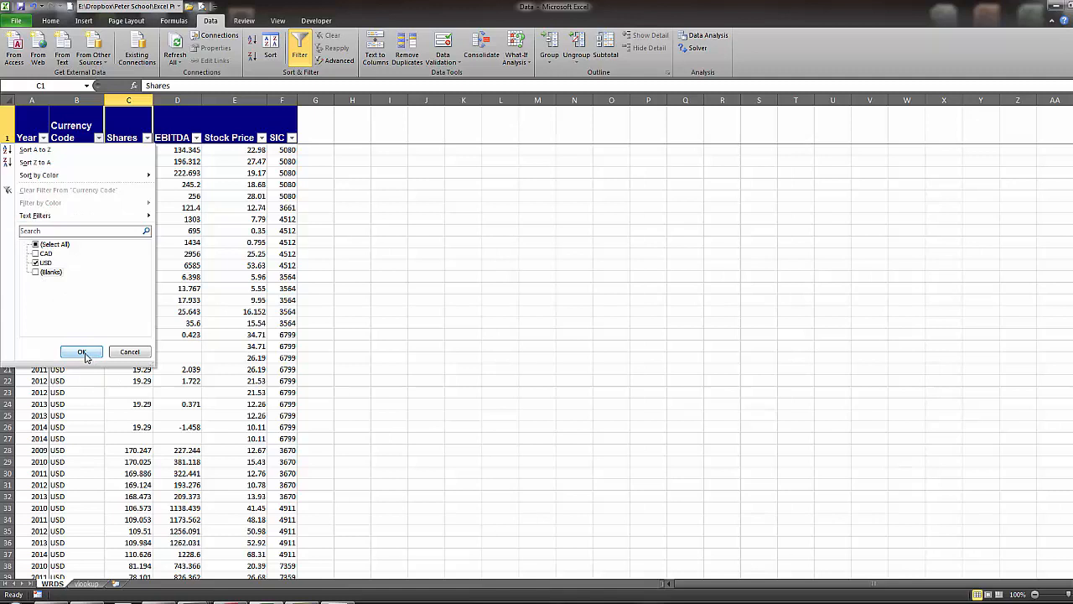
click(80, 352)
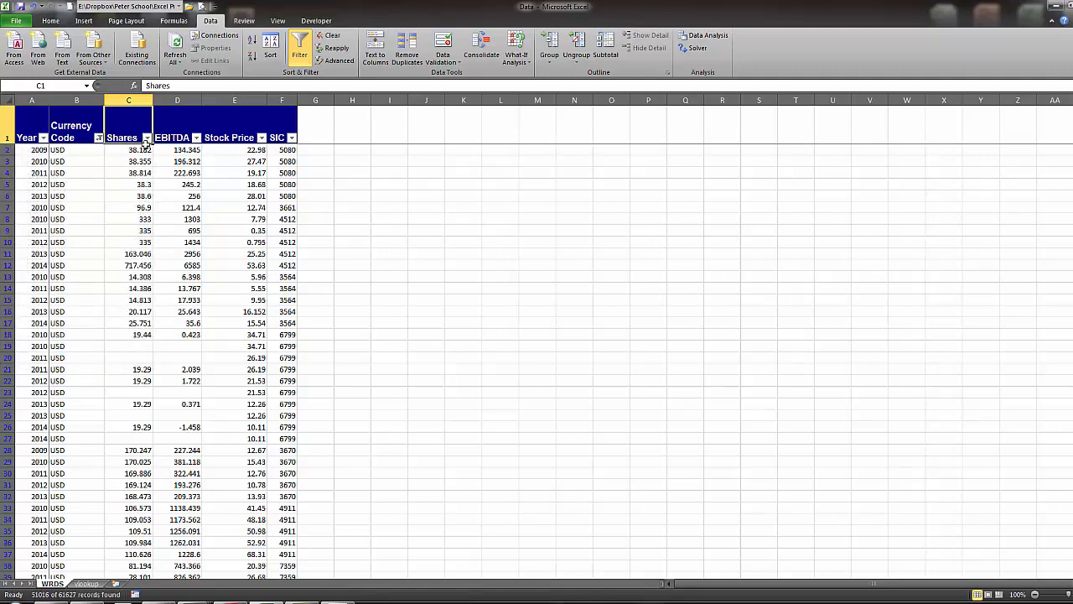
click(146, 138)
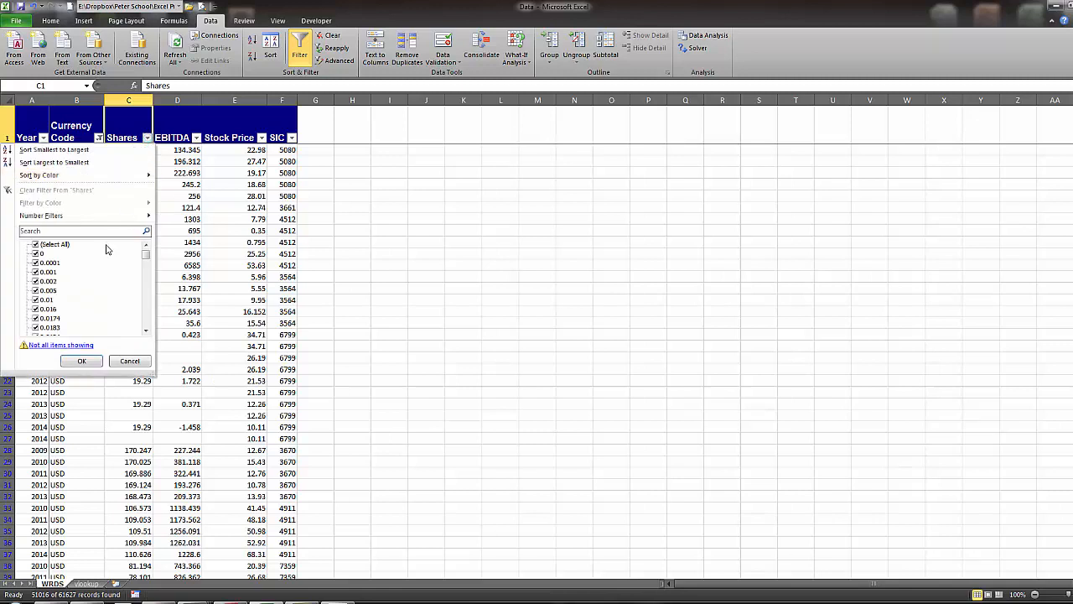
click(53, 245)
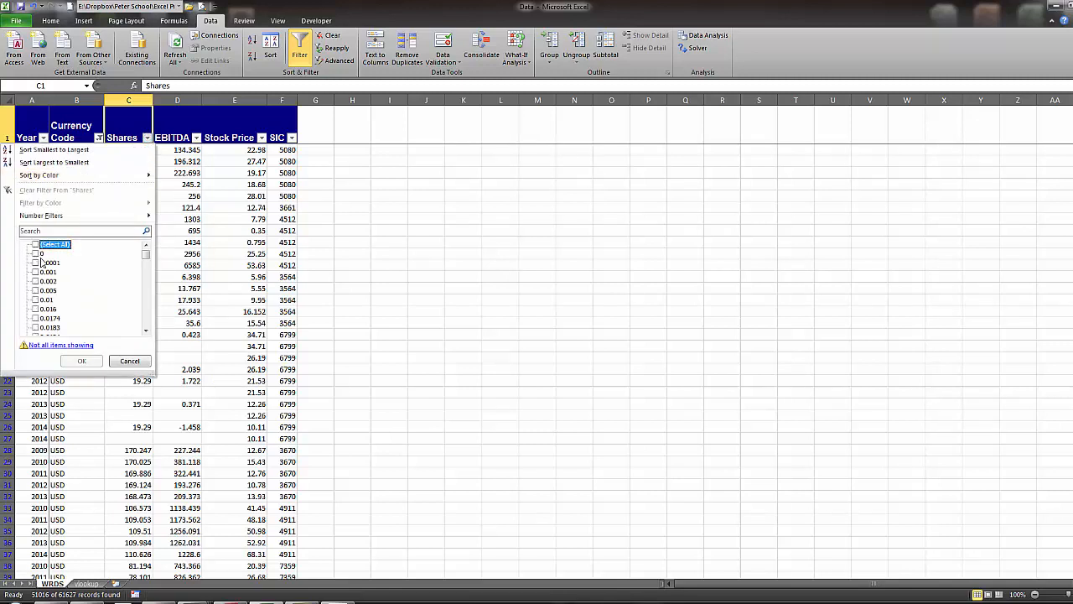
click(35, 245)
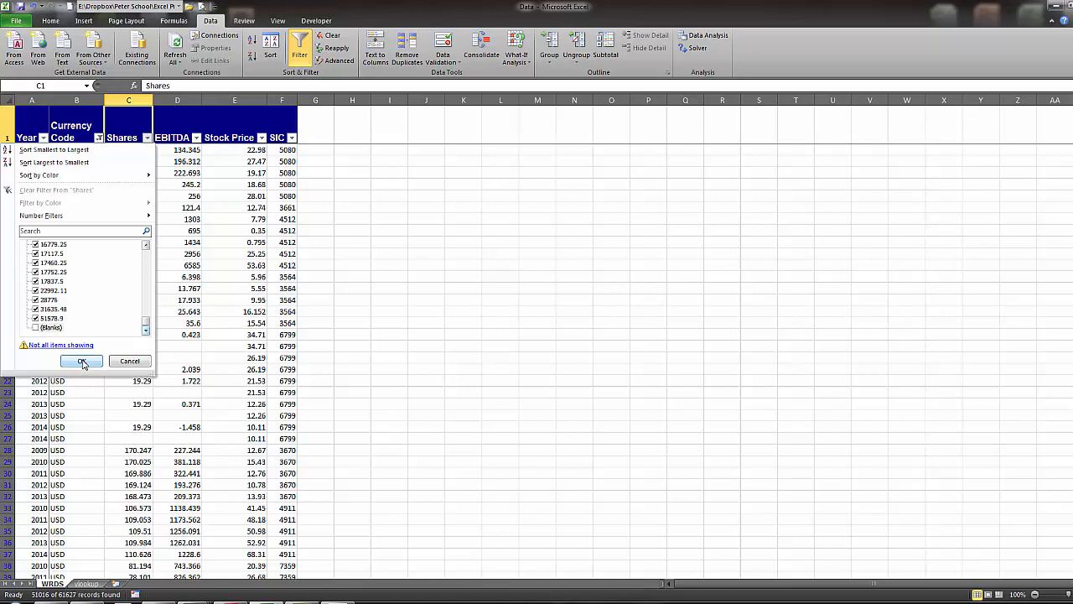
click(81, 361)
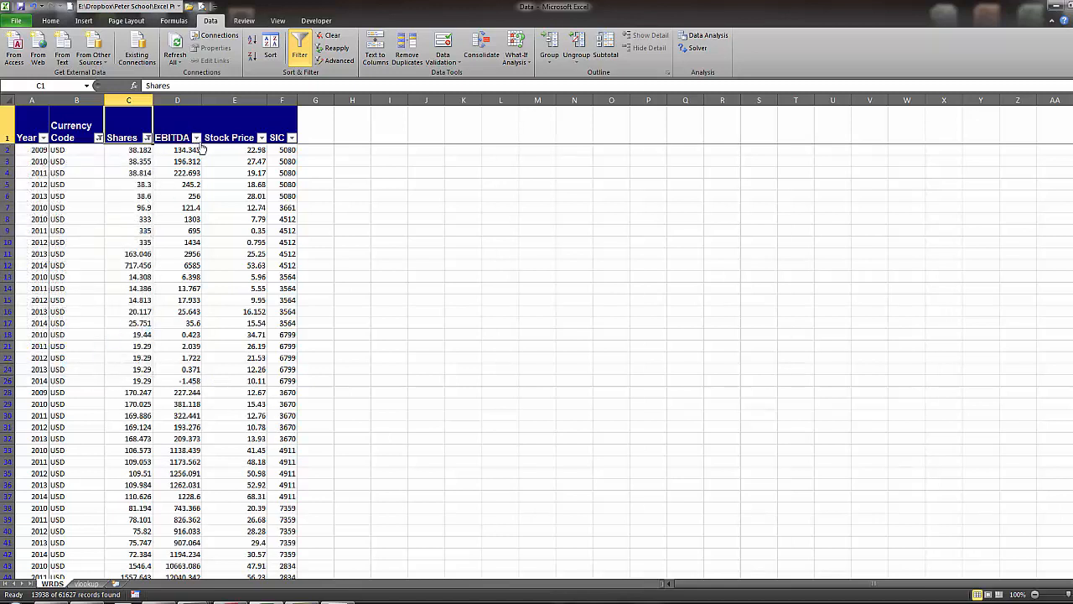
Filter out blank EBITDA, Stock Price and SIC values
click(197, 137)
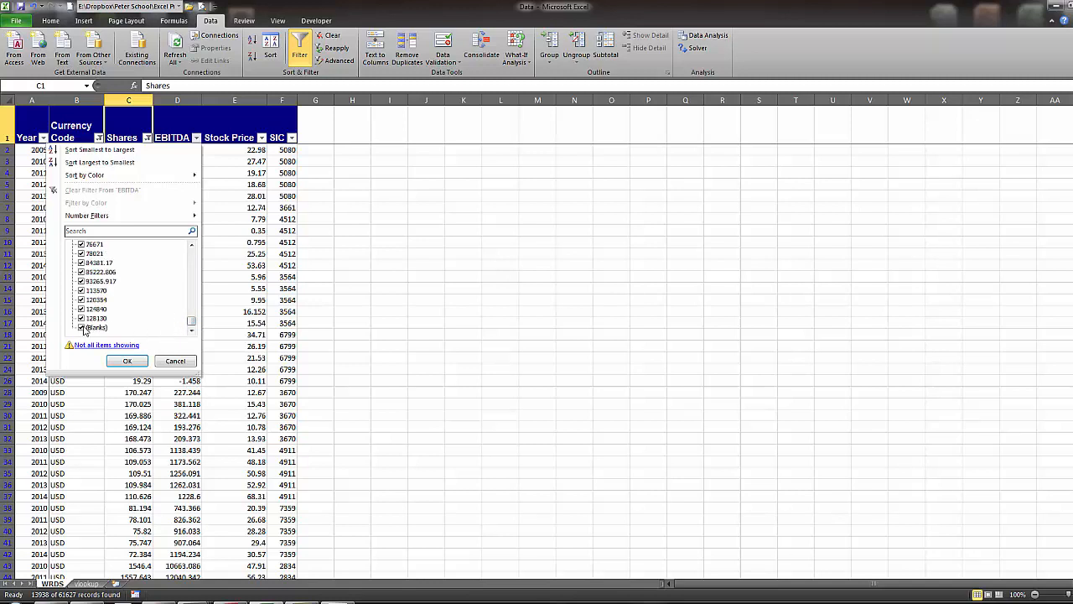
click(127, 361)
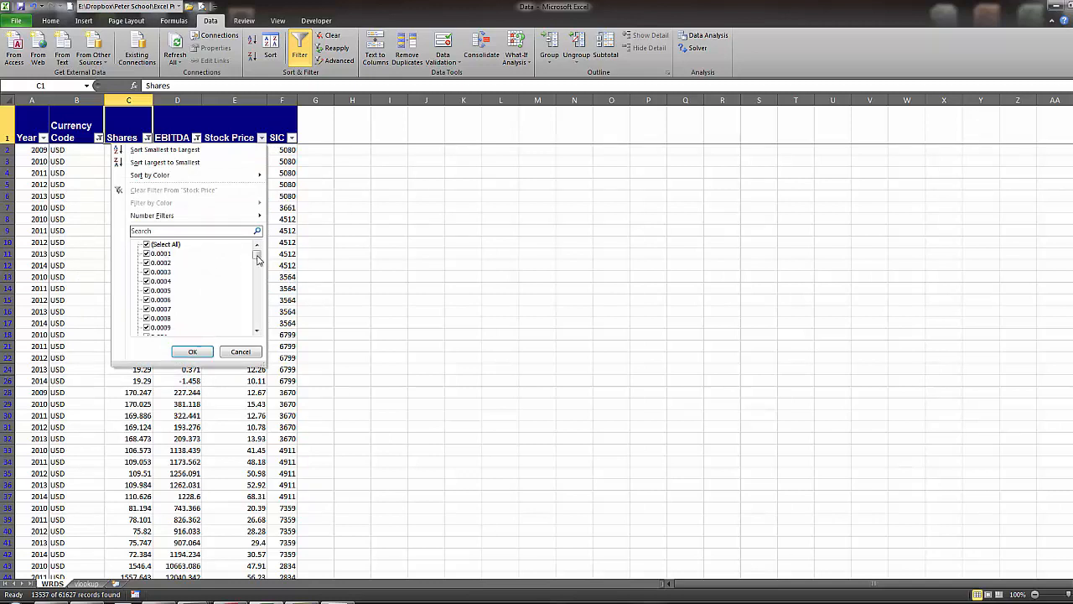
mouse_move(171, 260)
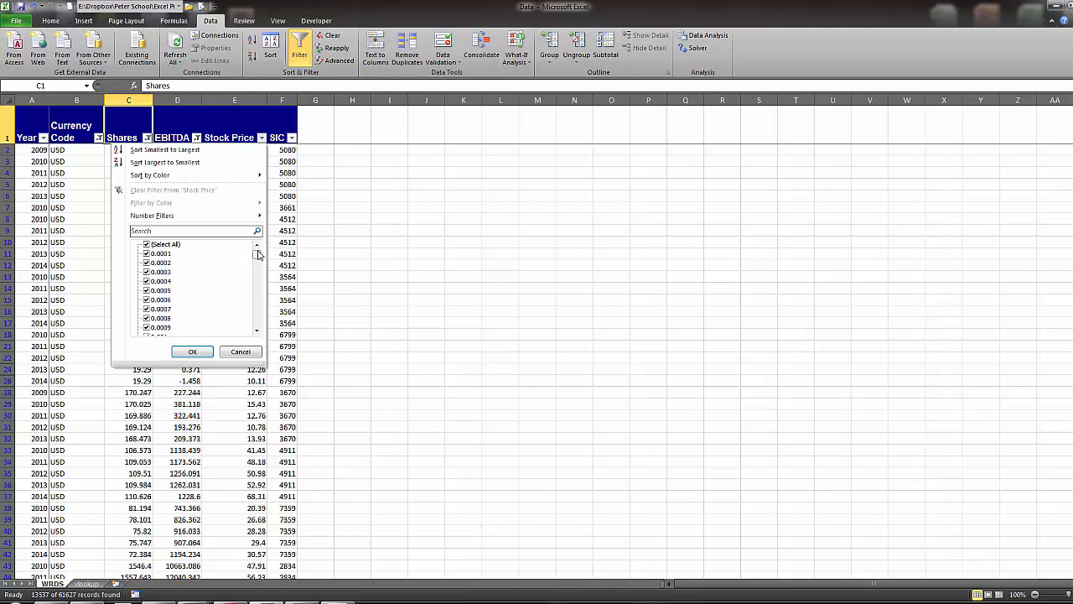
scroll(down, 3)
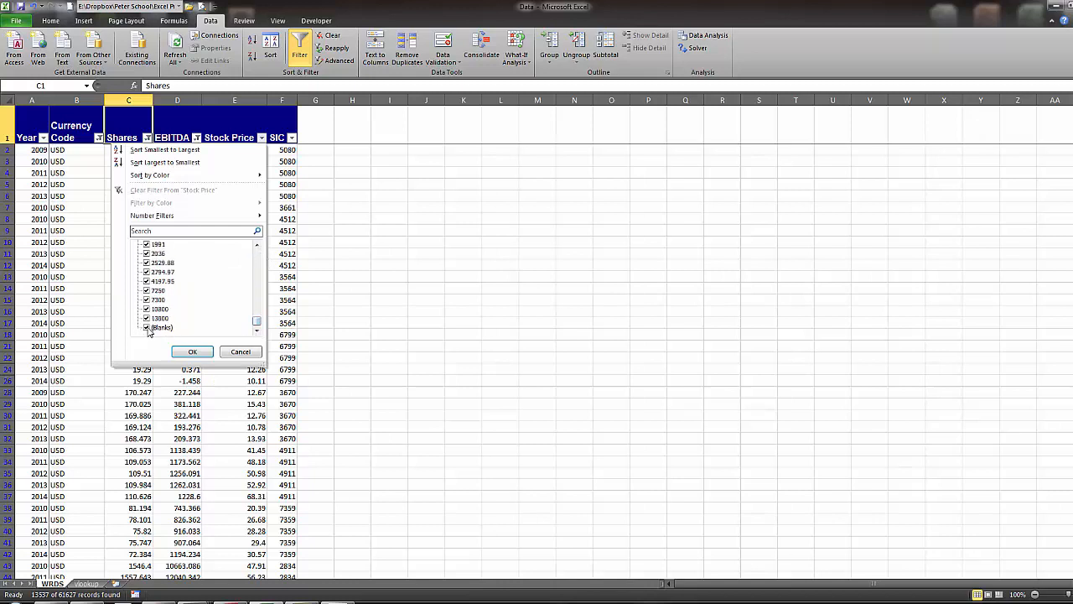
click(191, 352)
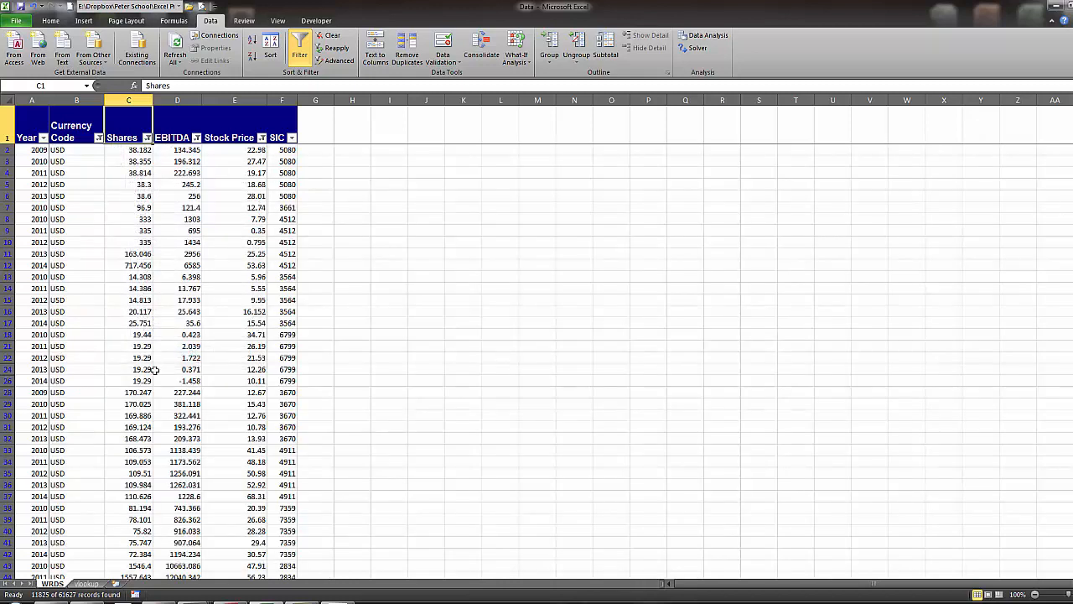
click(292, 137)
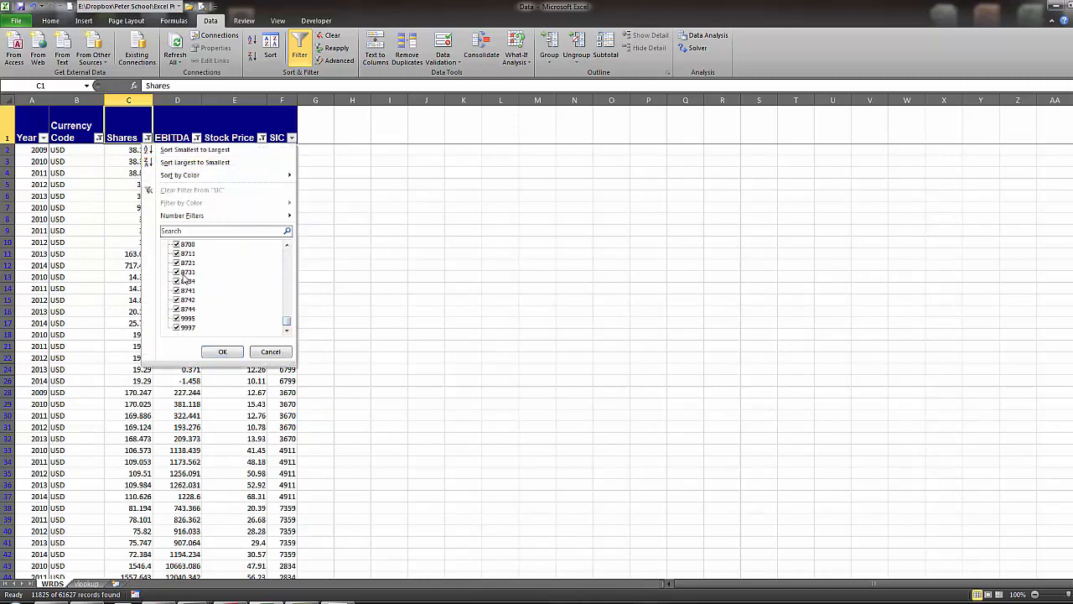
click(222, 352)
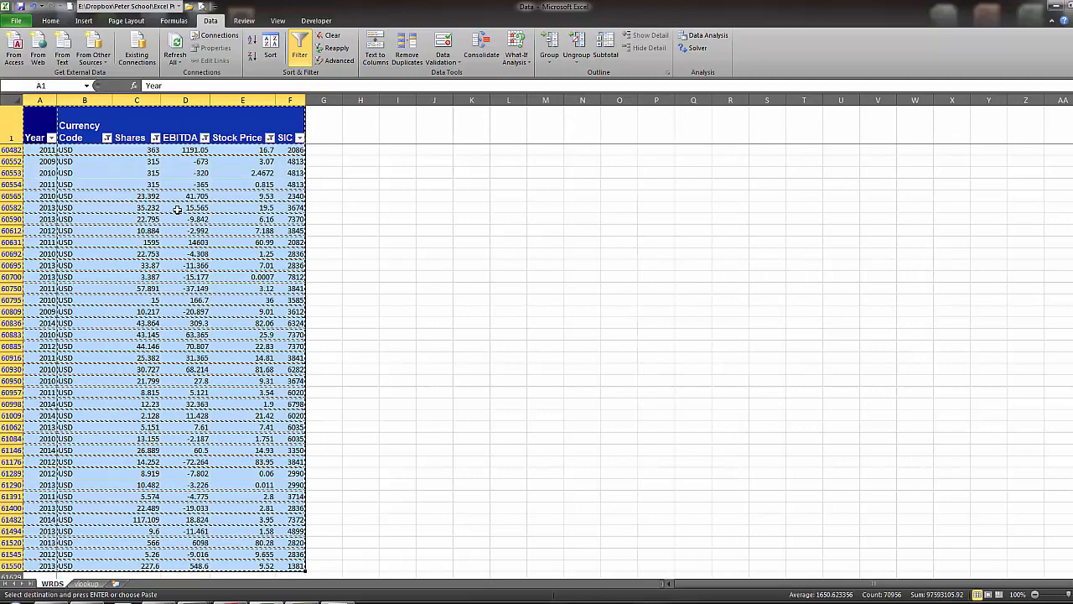
mouse_move(165, 351)
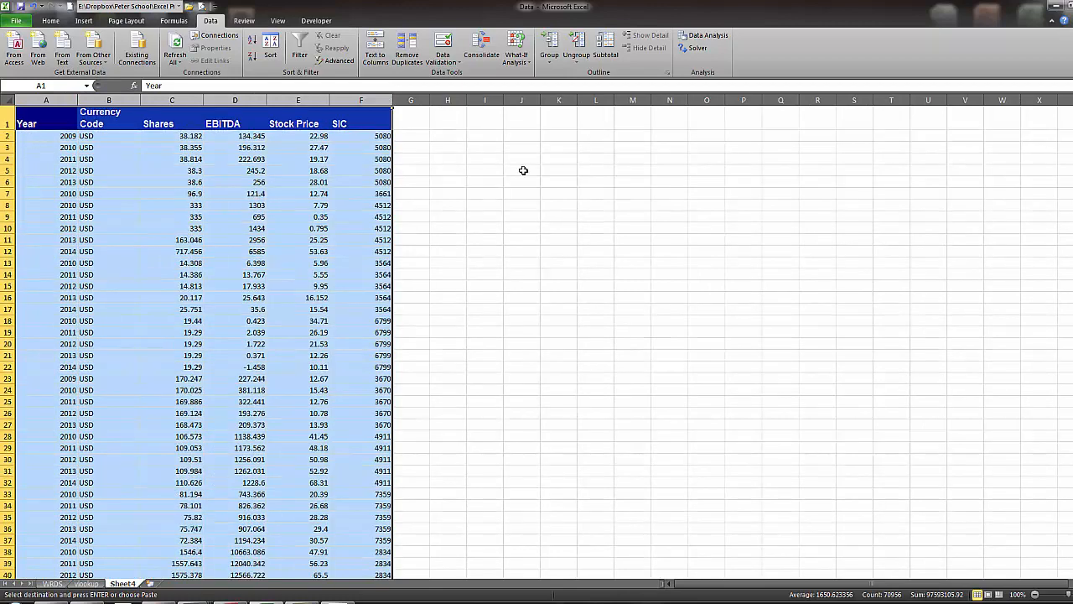
Add a Market Cap column as =E2*Shares and fill it down the table
click(411, 118)
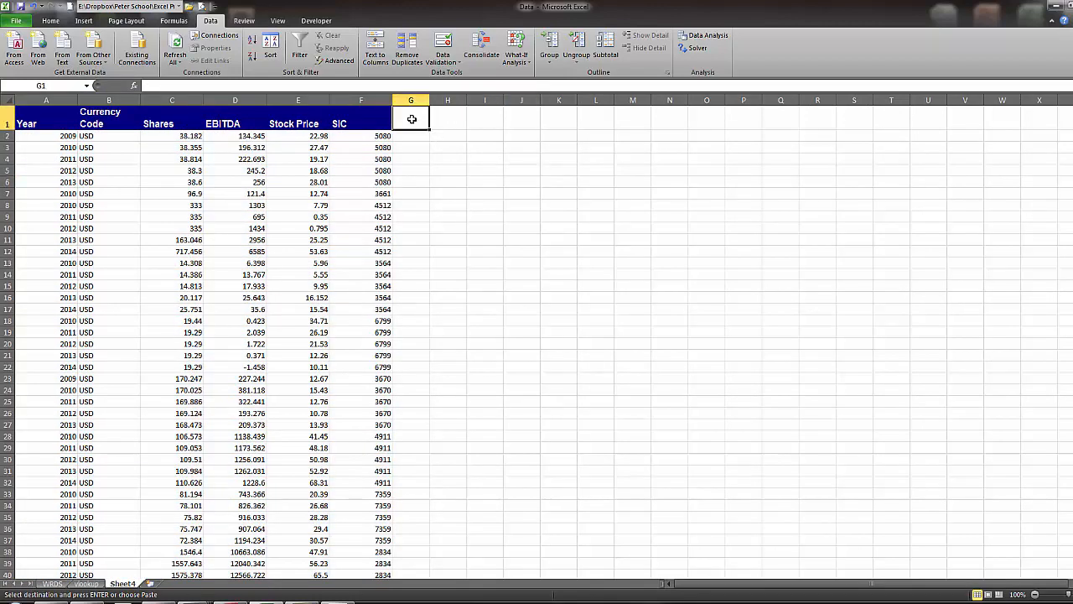
text(Mar)
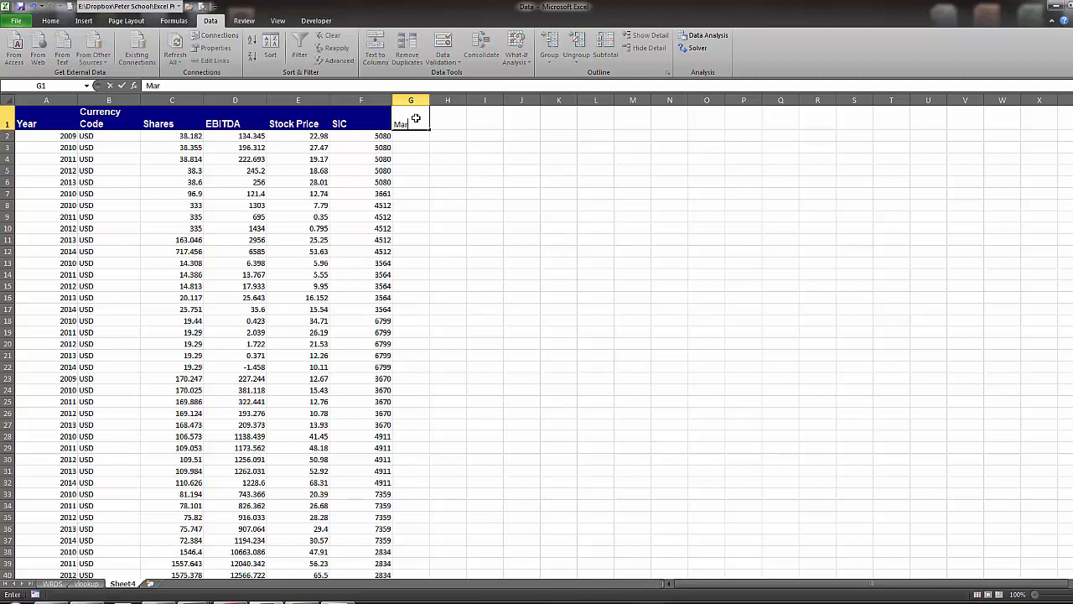
text(Market Cap)
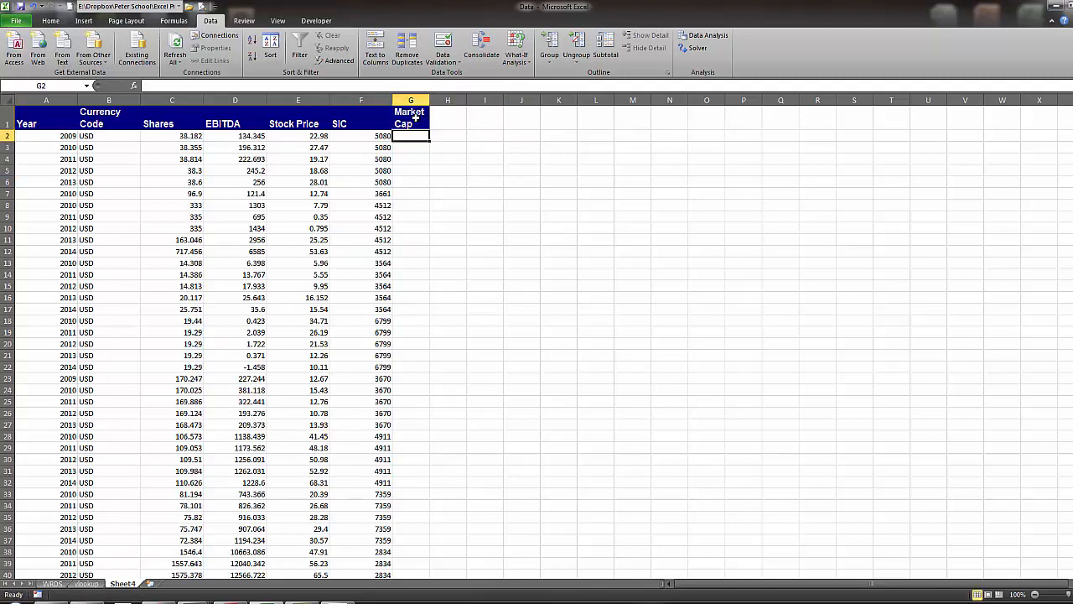
text(=E2*)
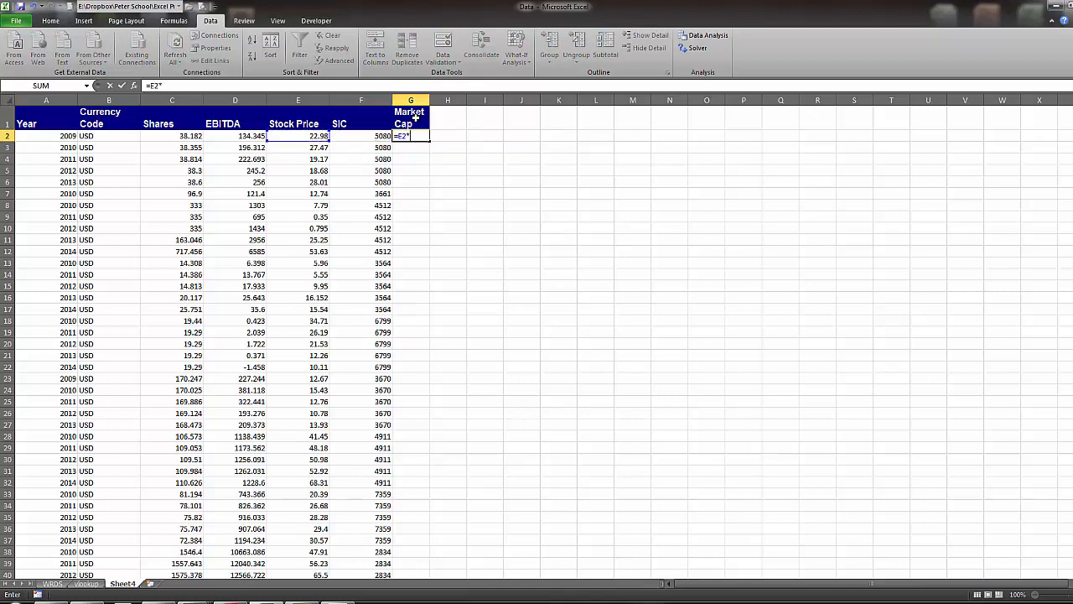
click(171, 135)
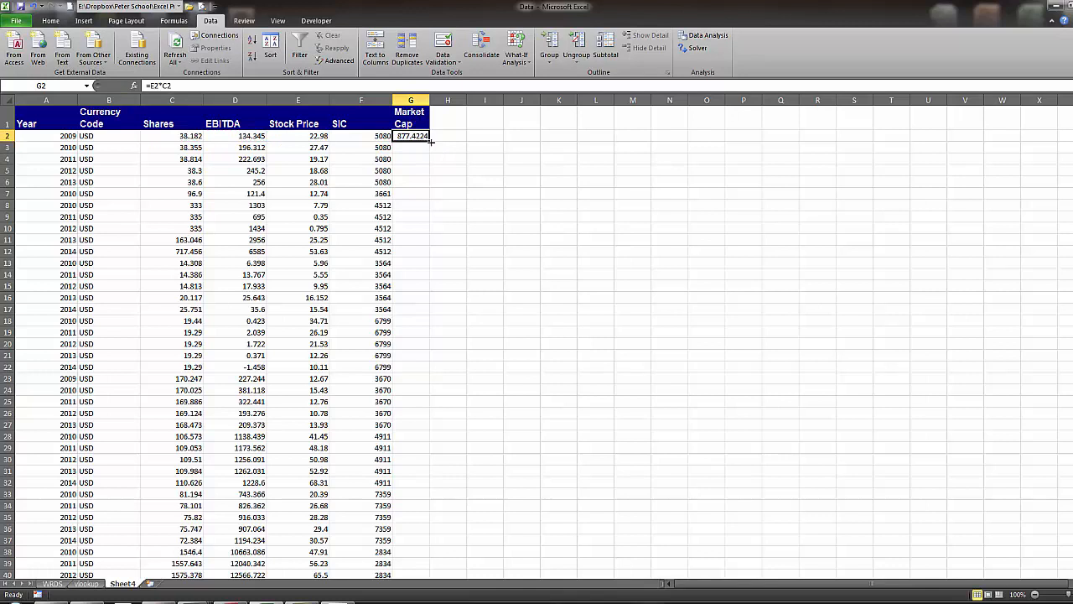
drag(411, 136, 411, 573)
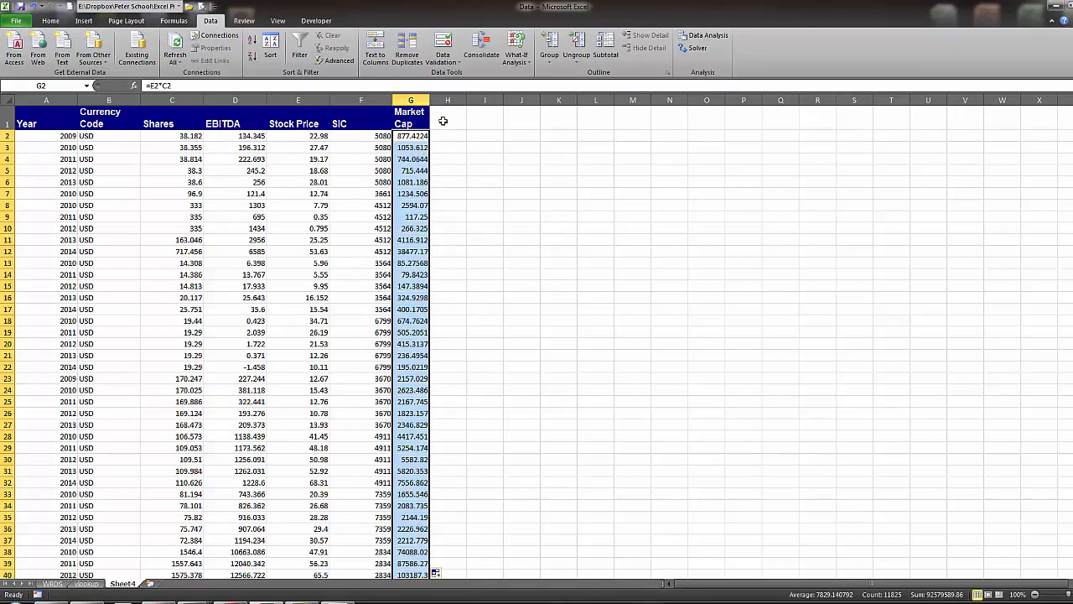
Add a Market to EBITDA ratio column in H as =G2/D2
click(446, 118)
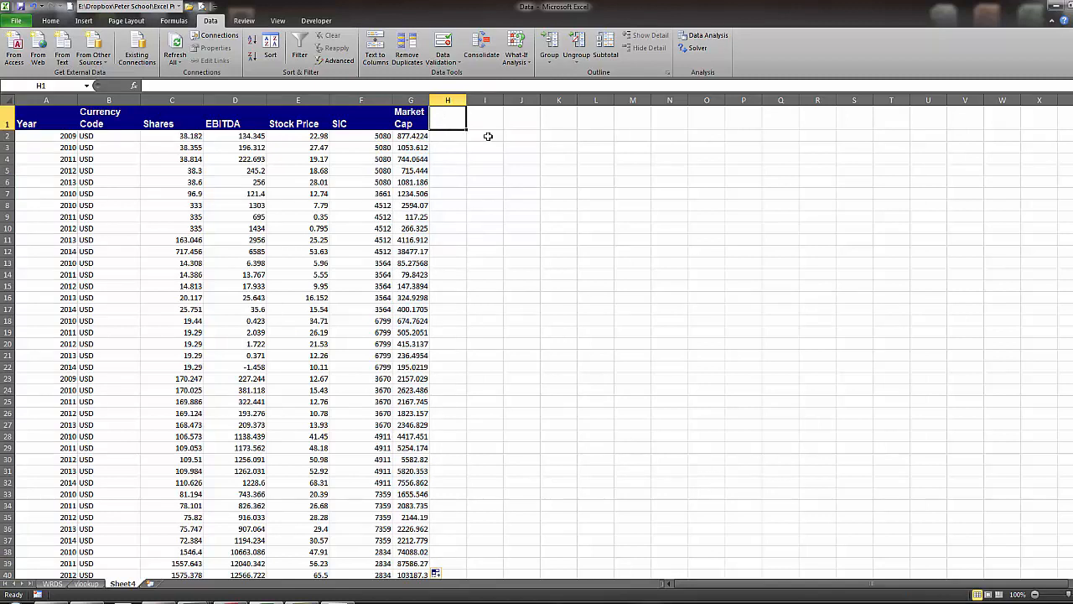
text(Market to)
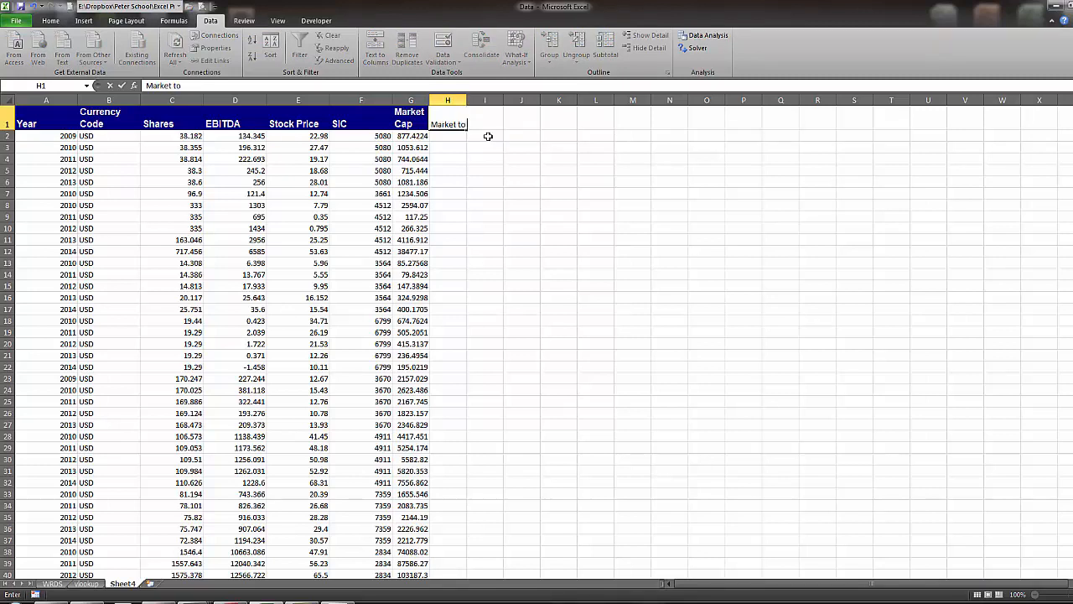
text(EBITDA ratio)
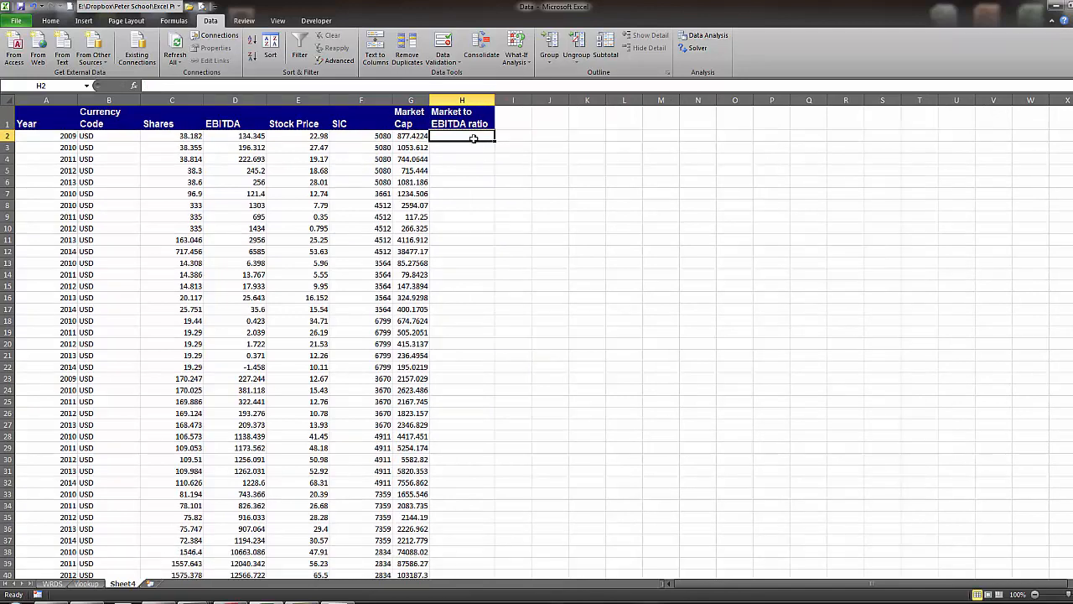
text(=G2)
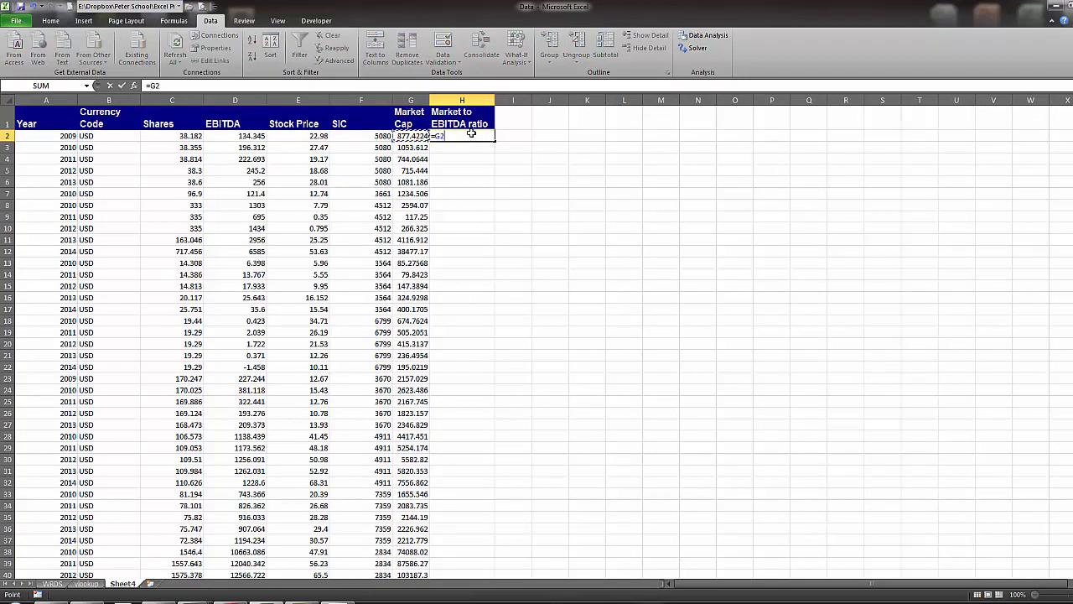
text(/)
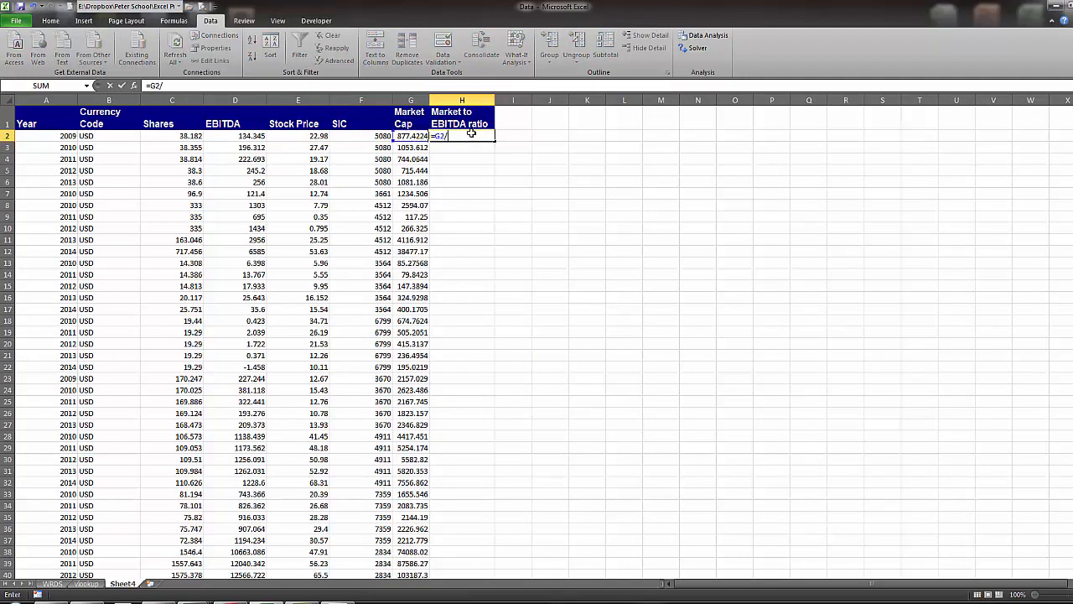
click(235, 136)
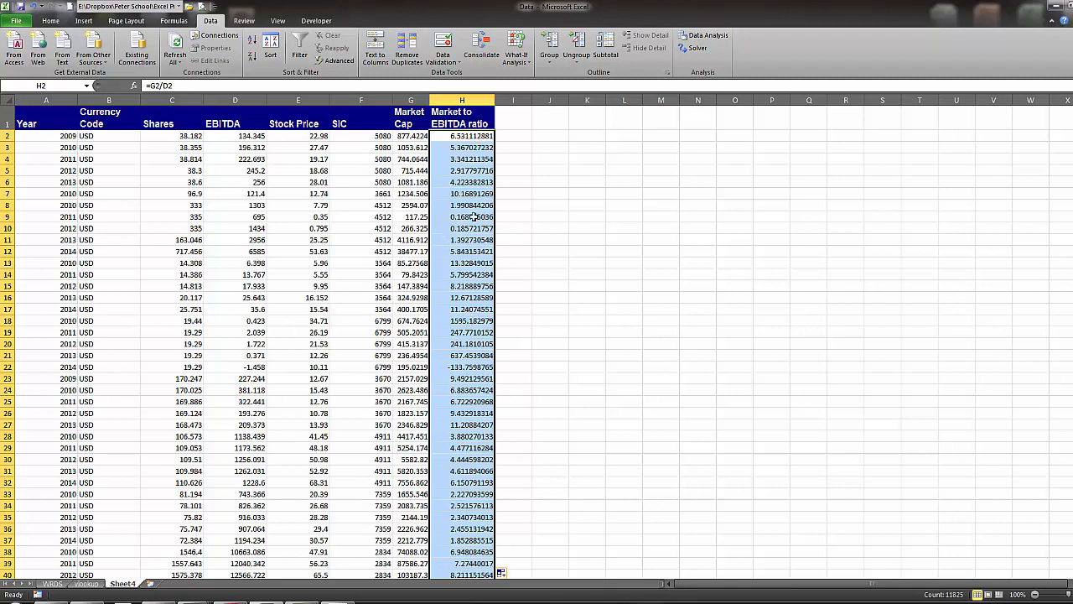
click(461, 124)
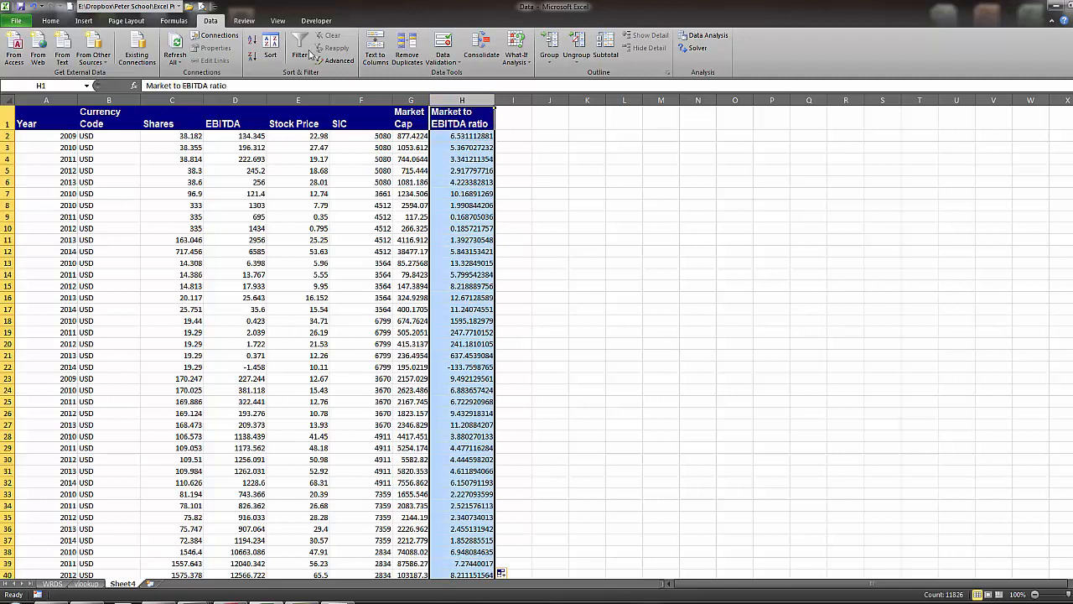
Format EBITDA, Stock Price and Market Cap as currency and the ratio to two decimals
click(50, 20)
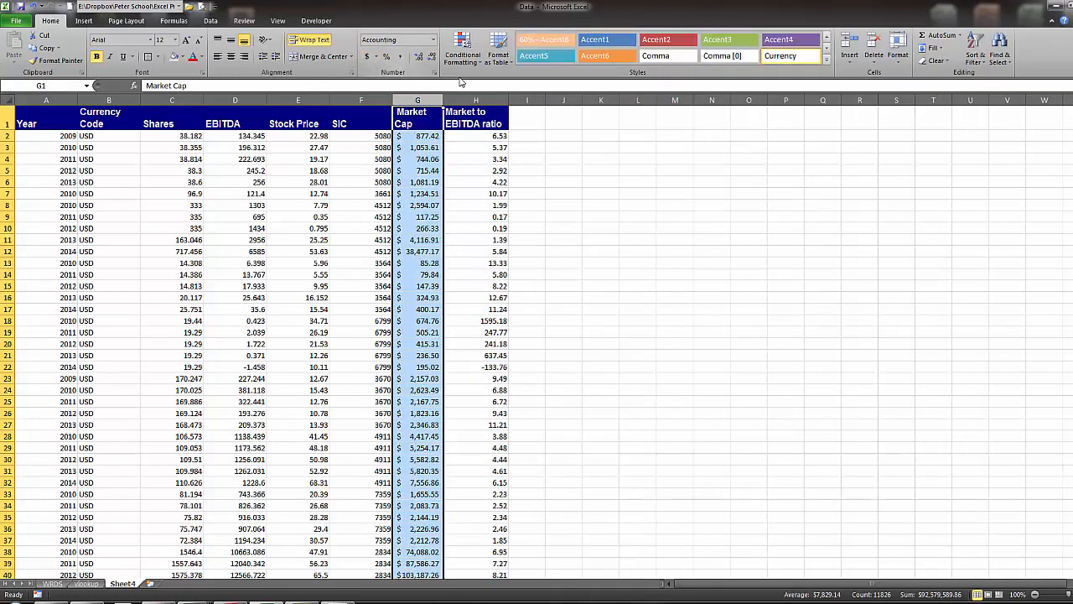
click(432, 57)
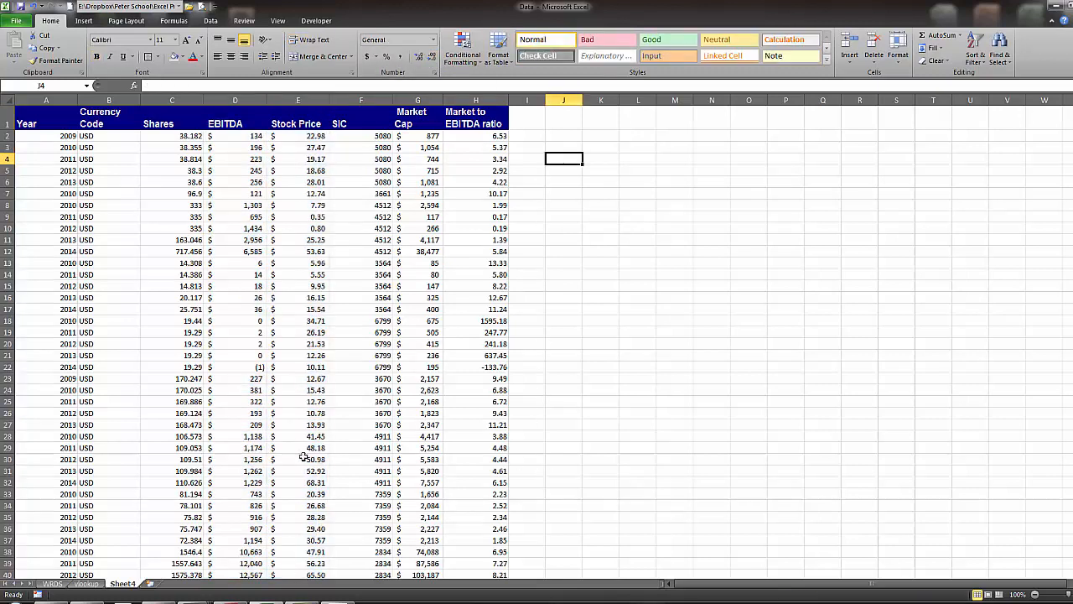
mouse_move(276, 297)
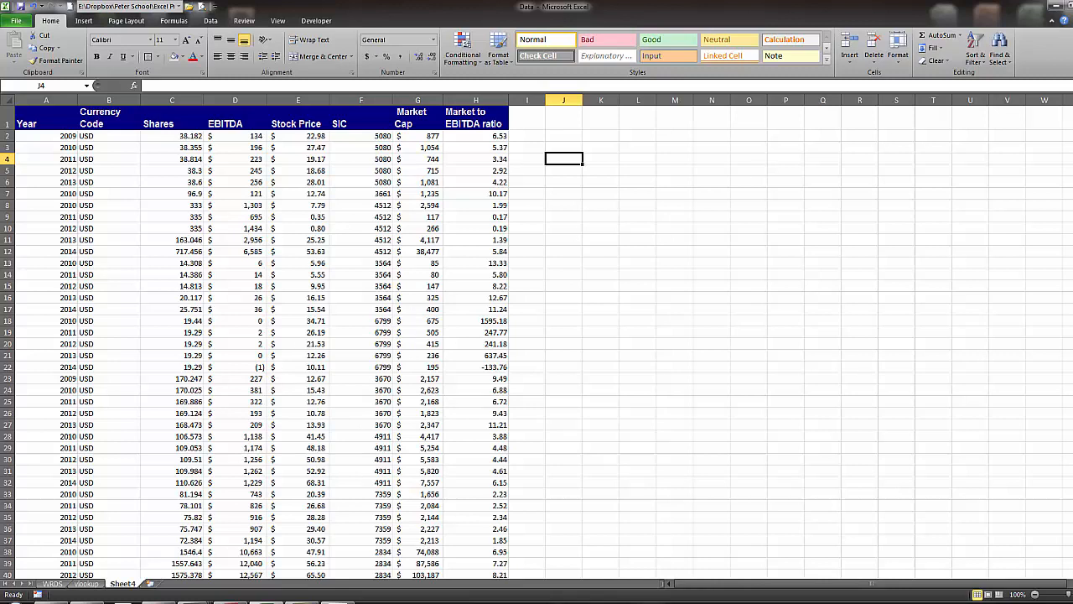
mouse_move(1038, 218)
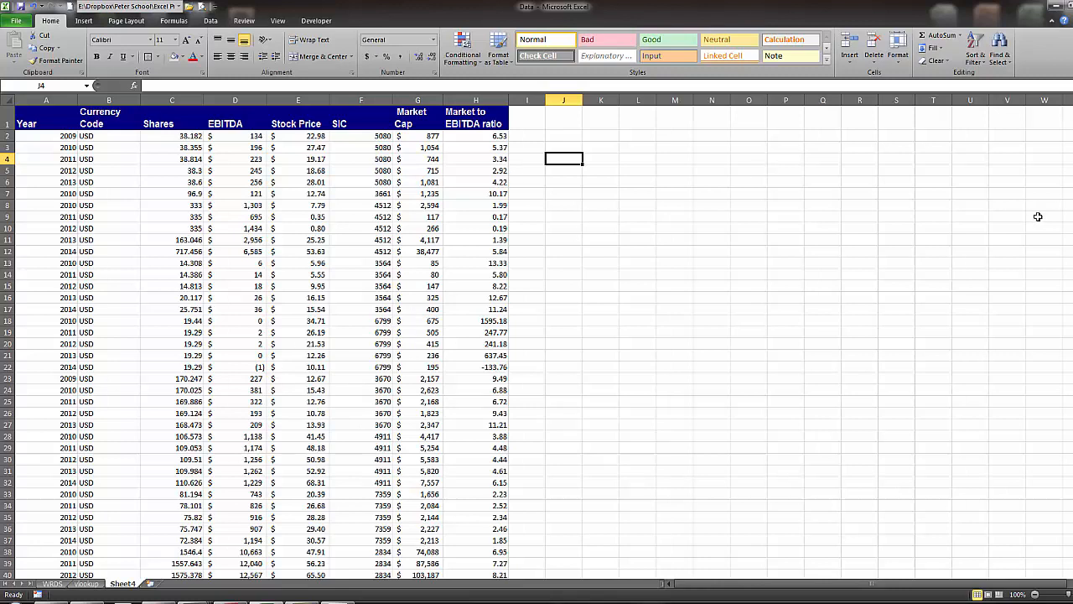
mouse_move(533, 262)
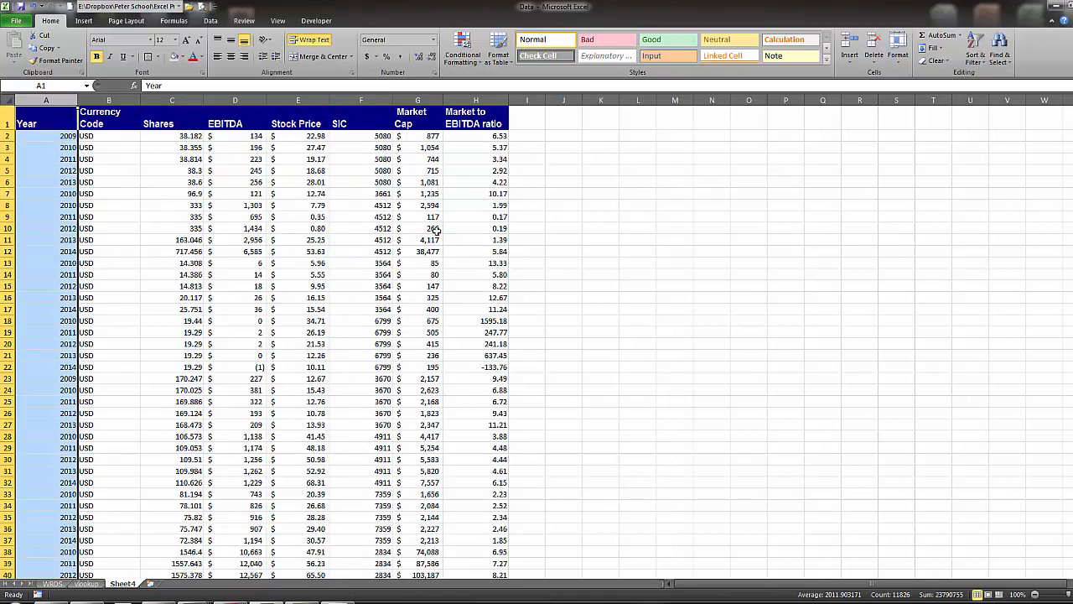
Move SIC to column A ahead of Year and leave a blank column after it
click(44, 158)
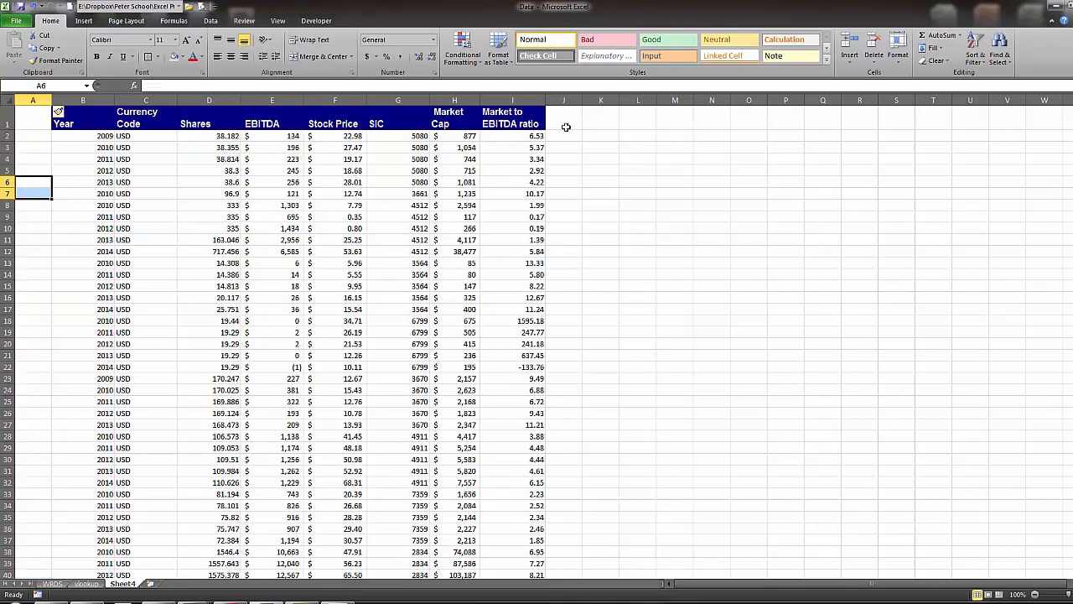
click(398, 101)
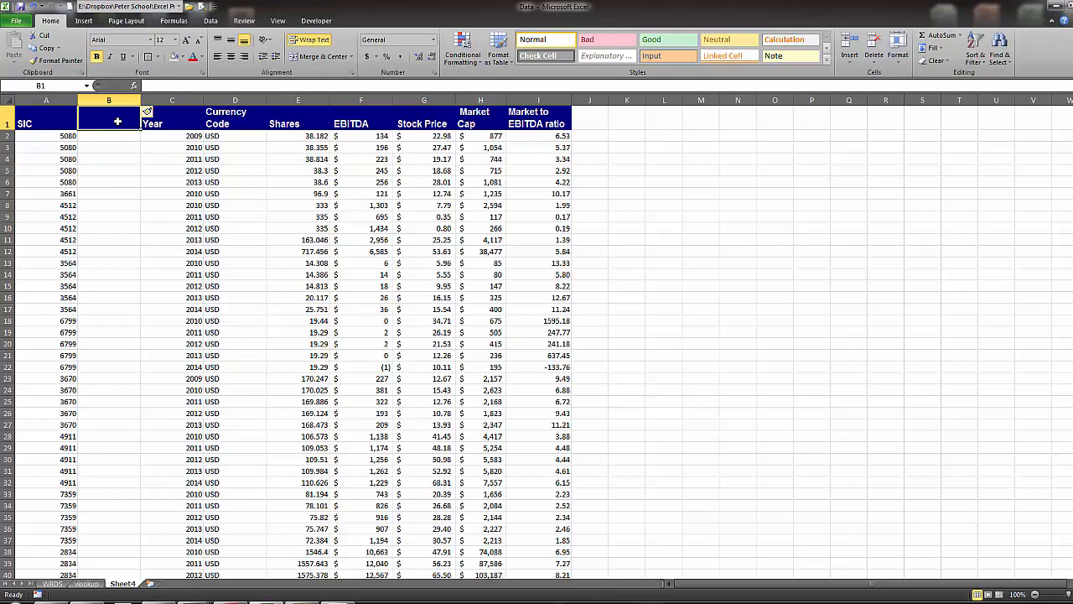
Name B1 Industry and fill B with =VLOOKUP(A2,vlookup!$B$2:$C$1551,2,FALSE)
text(Industry)
click(109, 136)
text(=v)
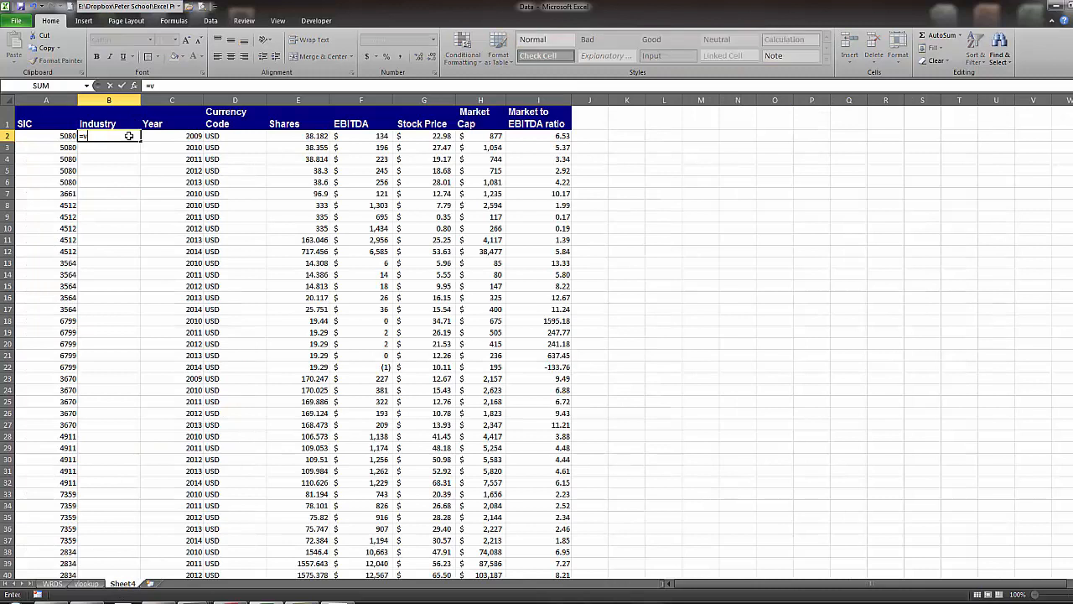
text(lookup)
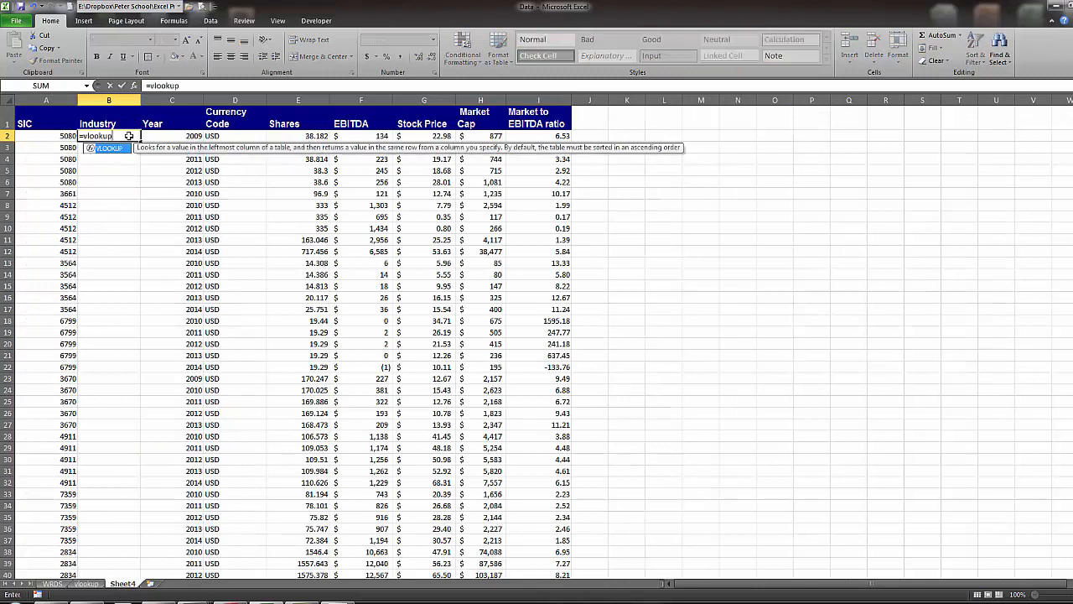
click(47, 135)
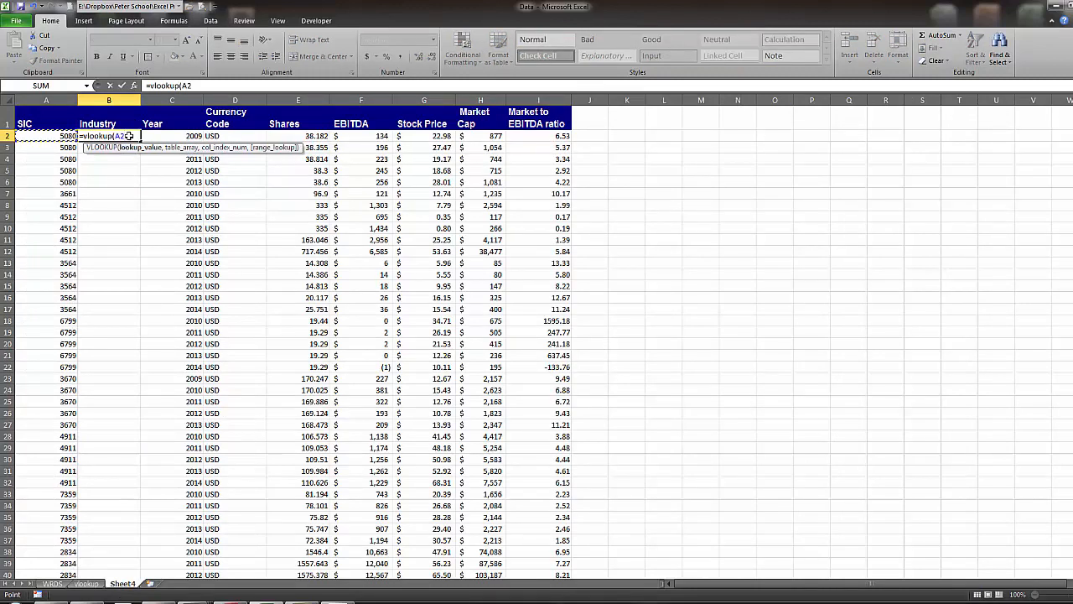
click(86, 583)
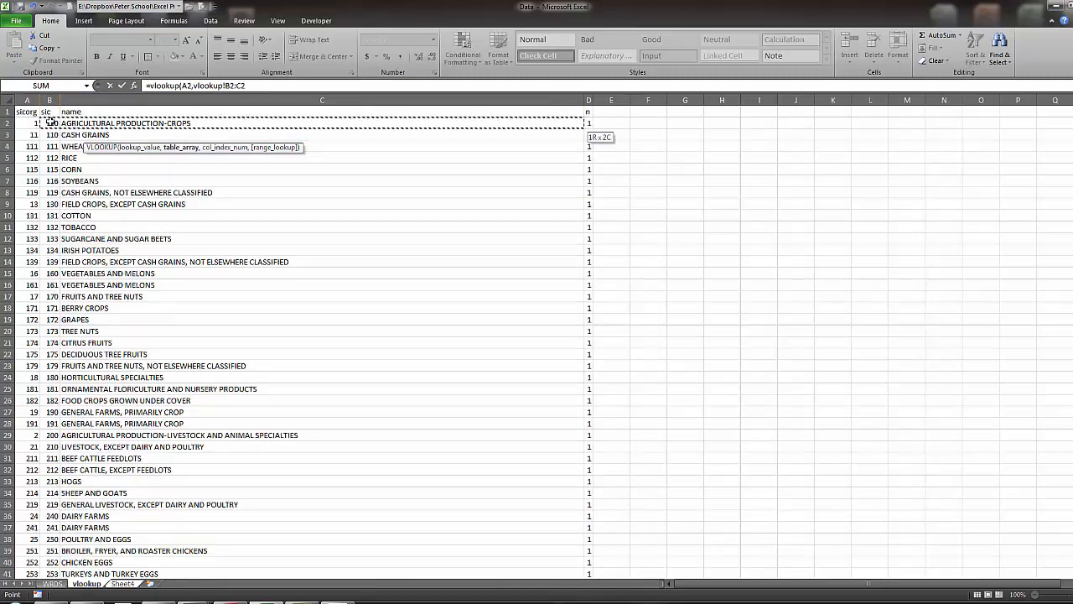
scroll(down, 3)
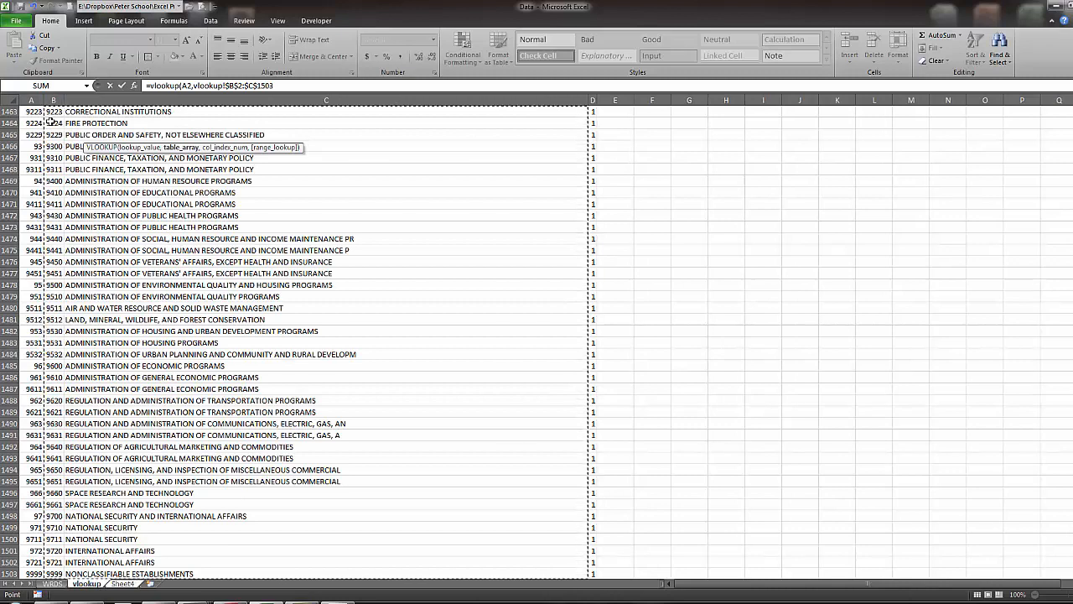
text(,2)
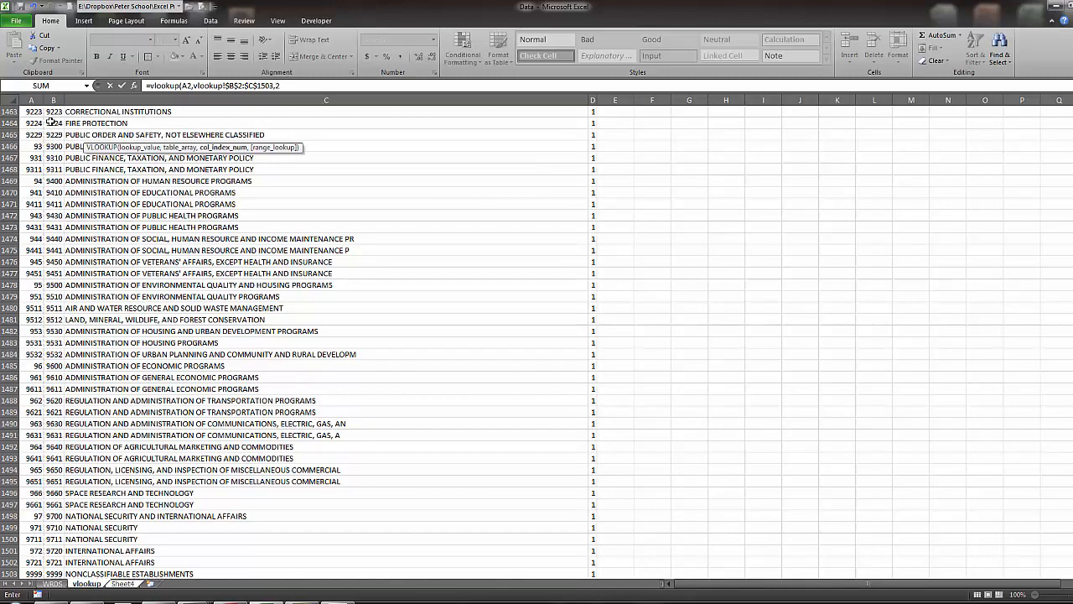
text(false)
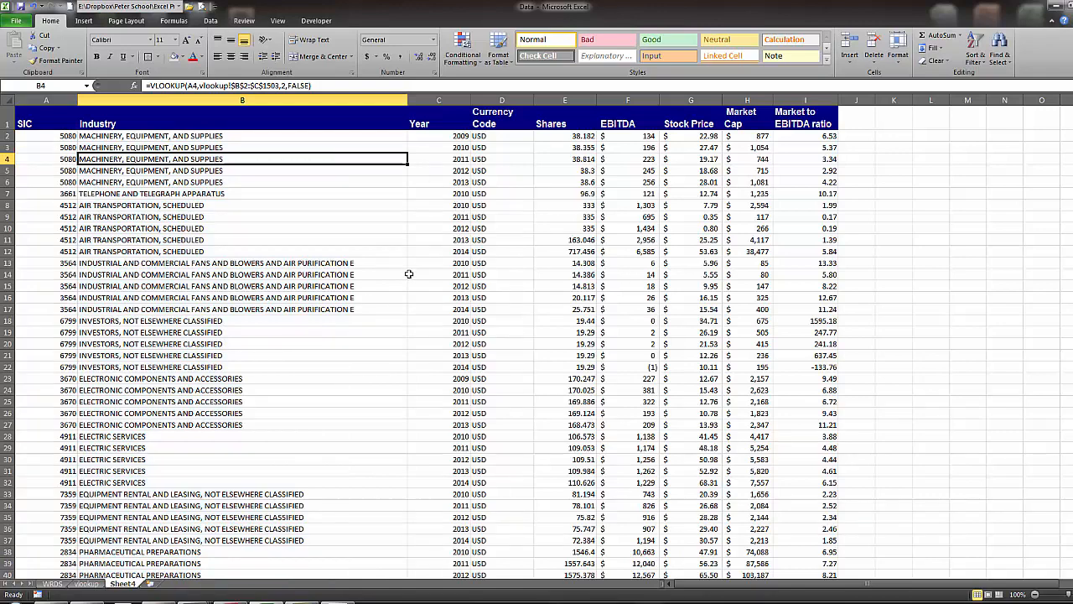
mouse_move(808, 261)
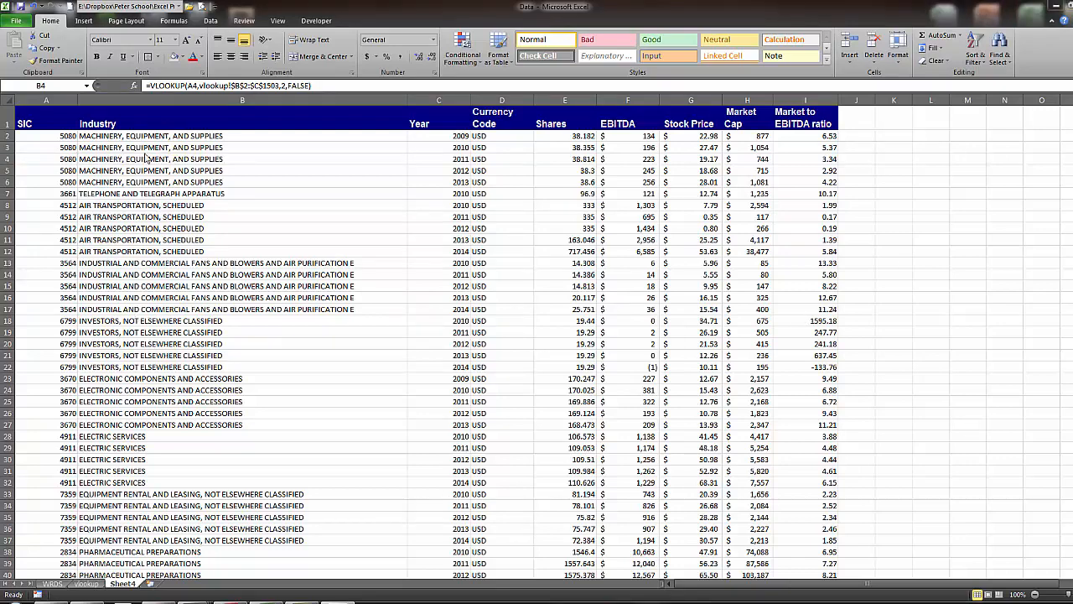
mouse_move(463, 360)
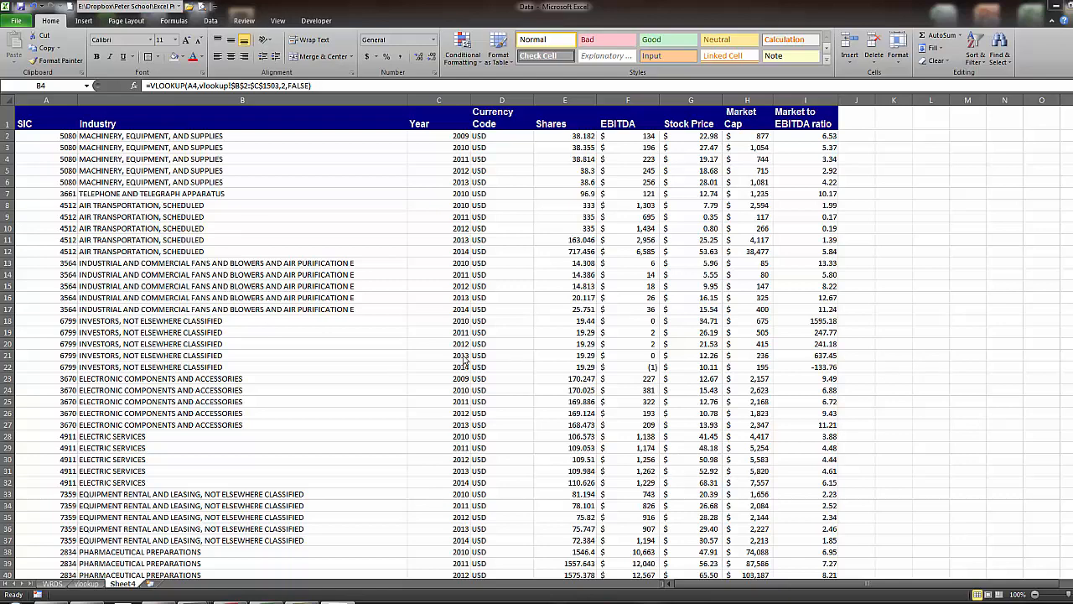
click(502, 355)
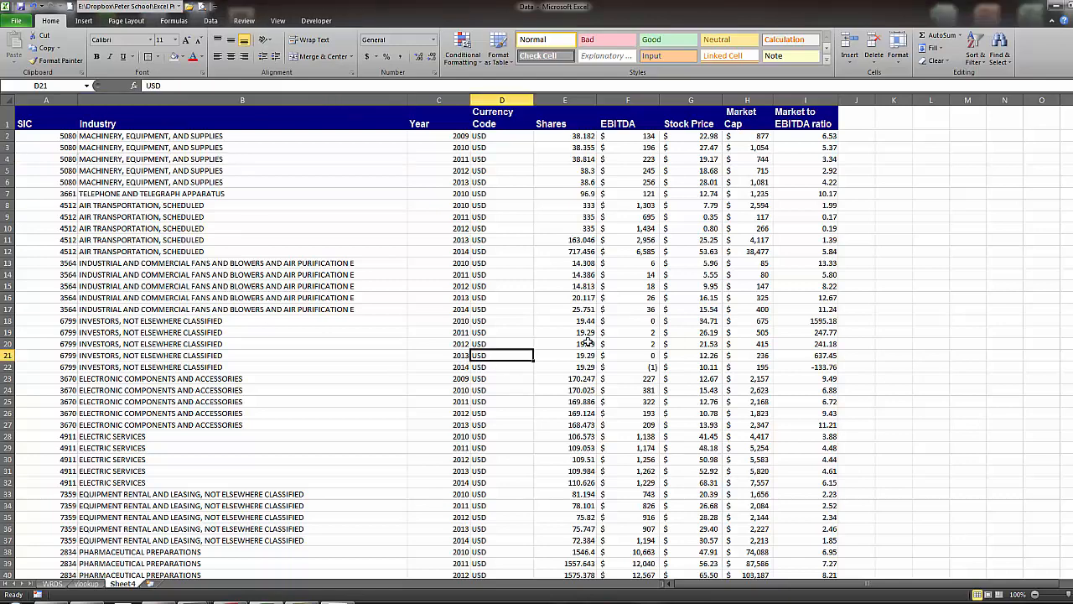
click(241, 299)
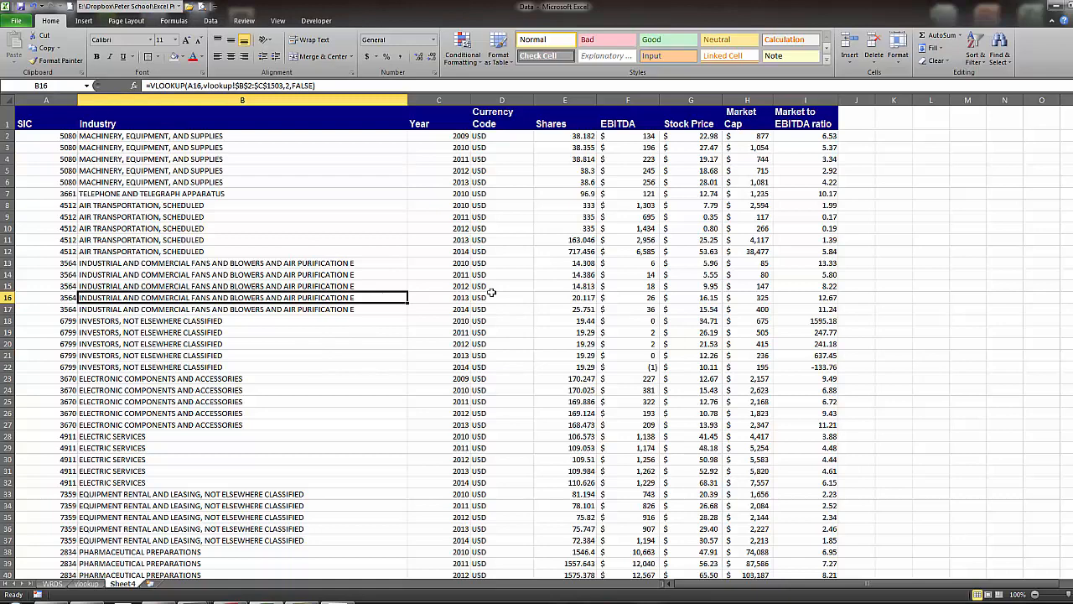
click(440, 275)
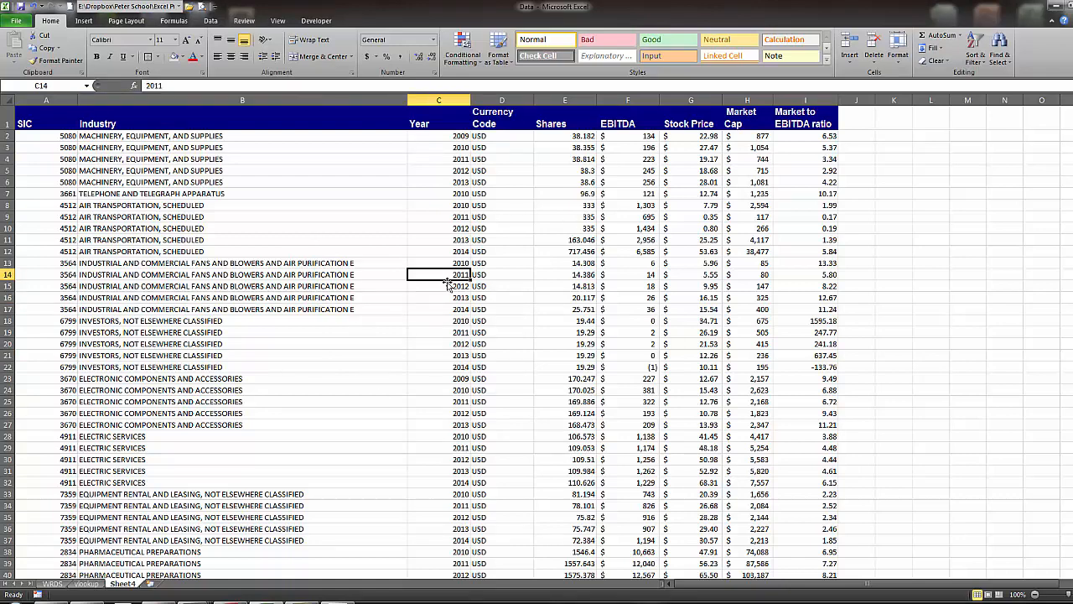
click(84, 20)
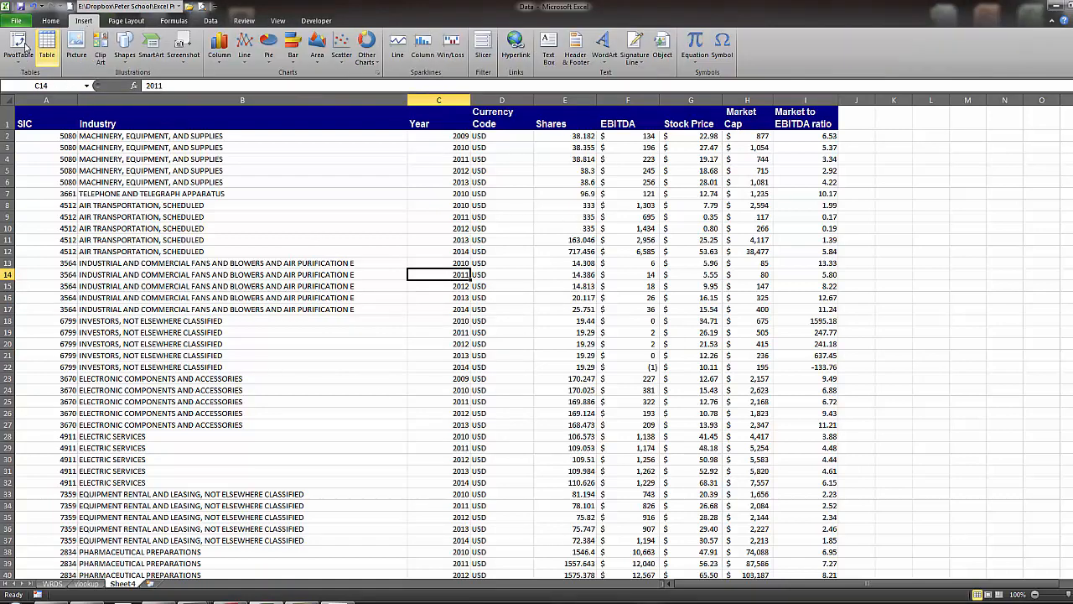
click(17, 47)
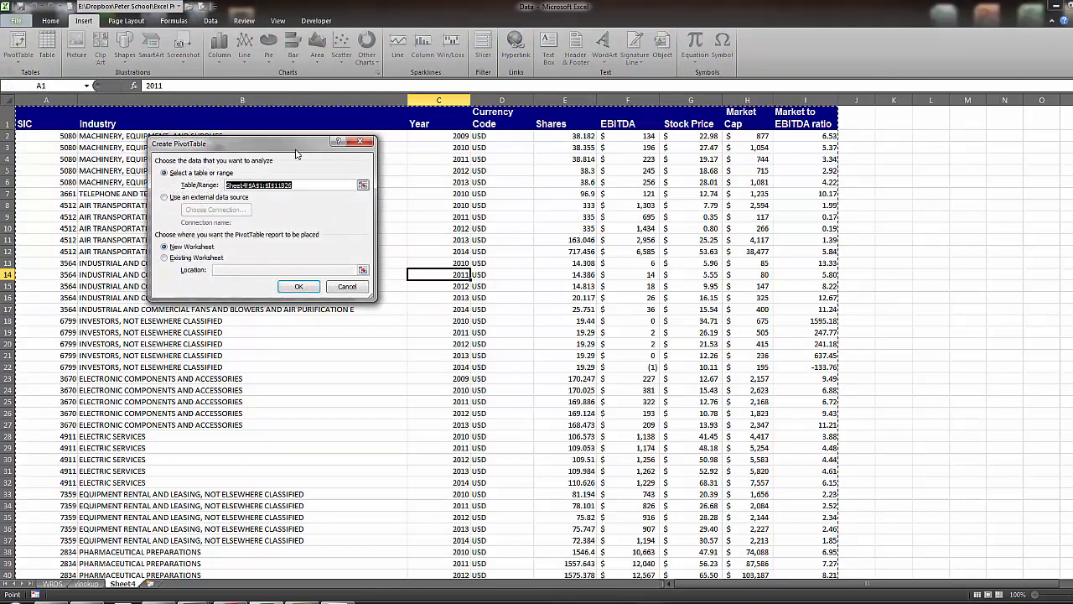
mouse_move(886, 121)
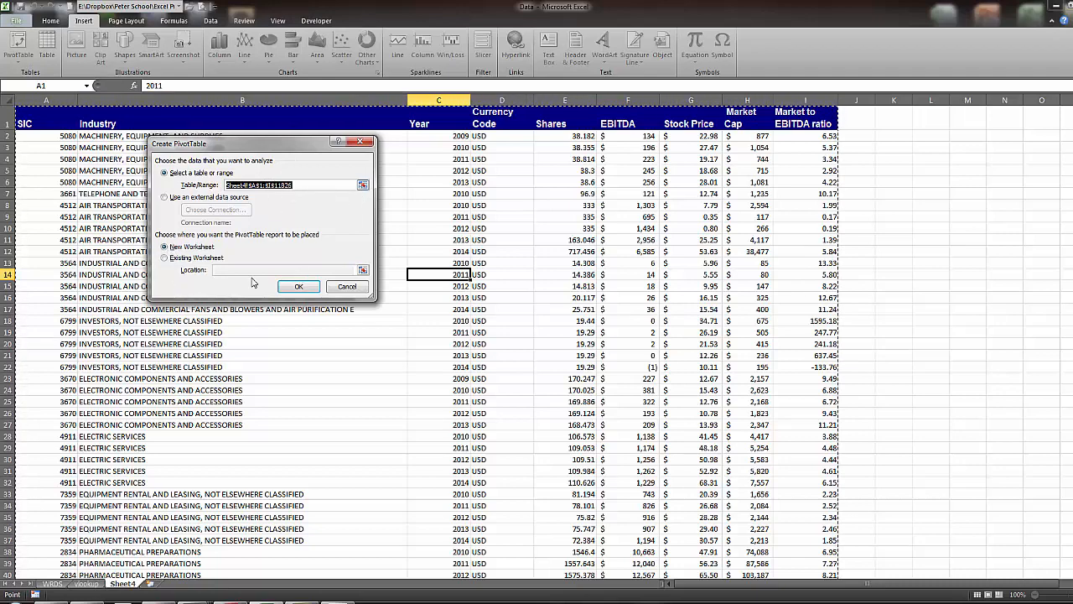
click(299, 285)
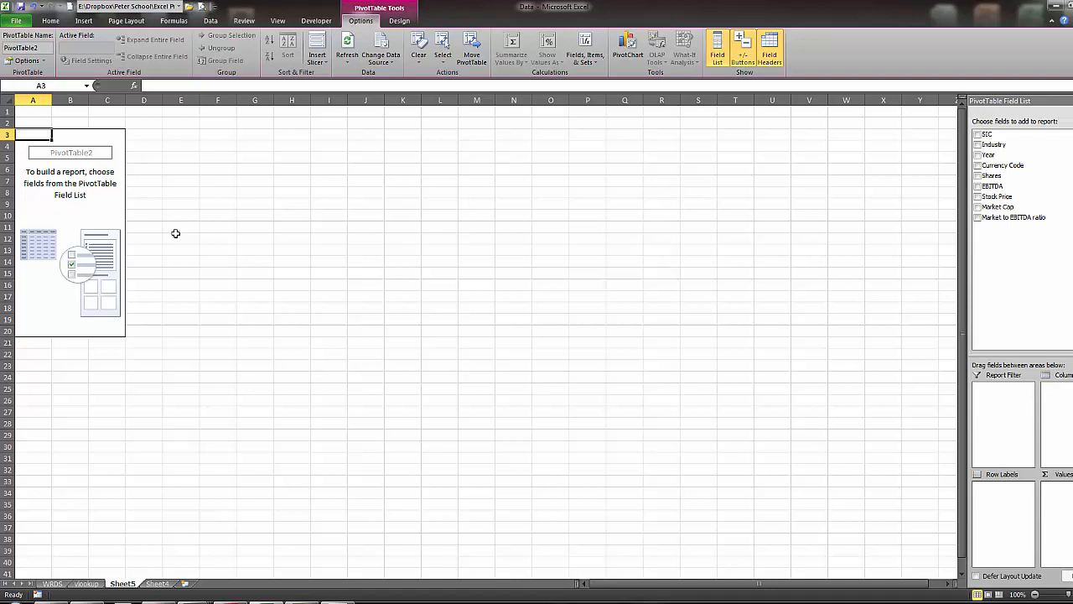
mouse_move(208, 173)
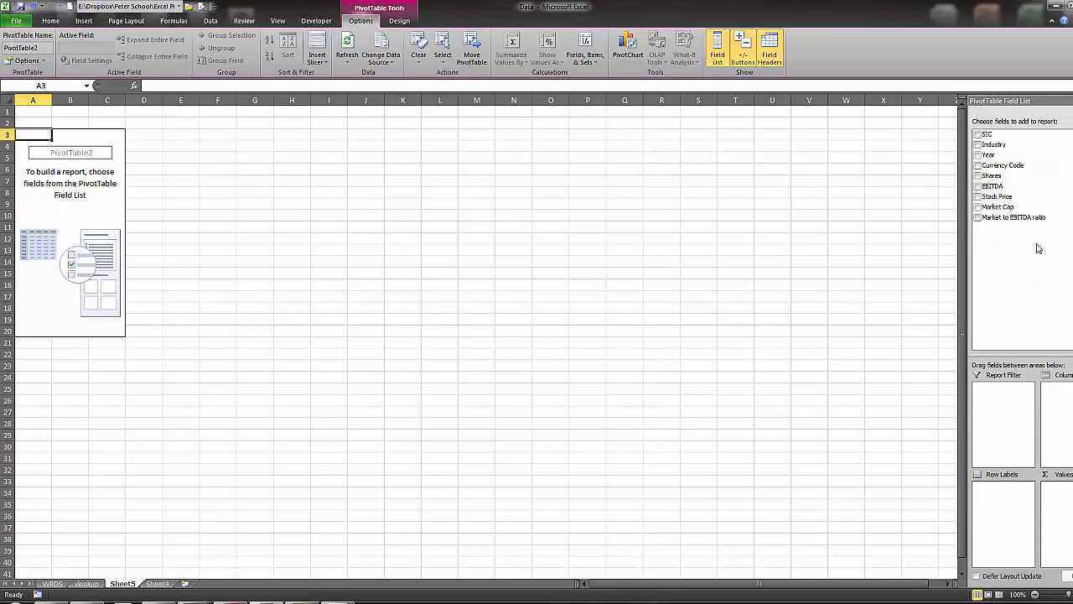
mouse_move(1023, 262)
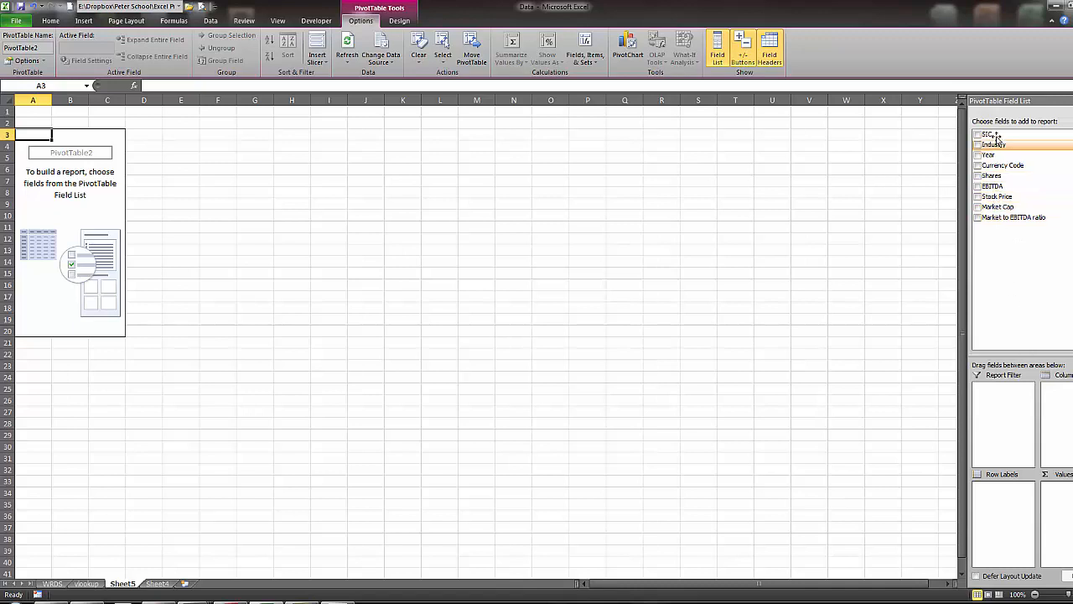
mouse_move(990, 134)
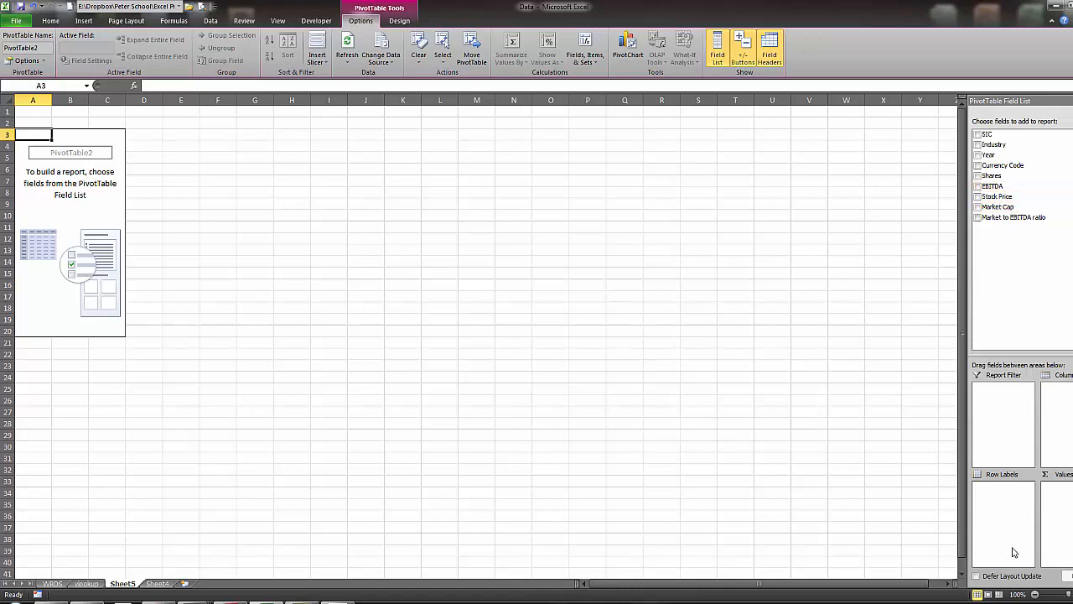
mouse_move(953, 429)
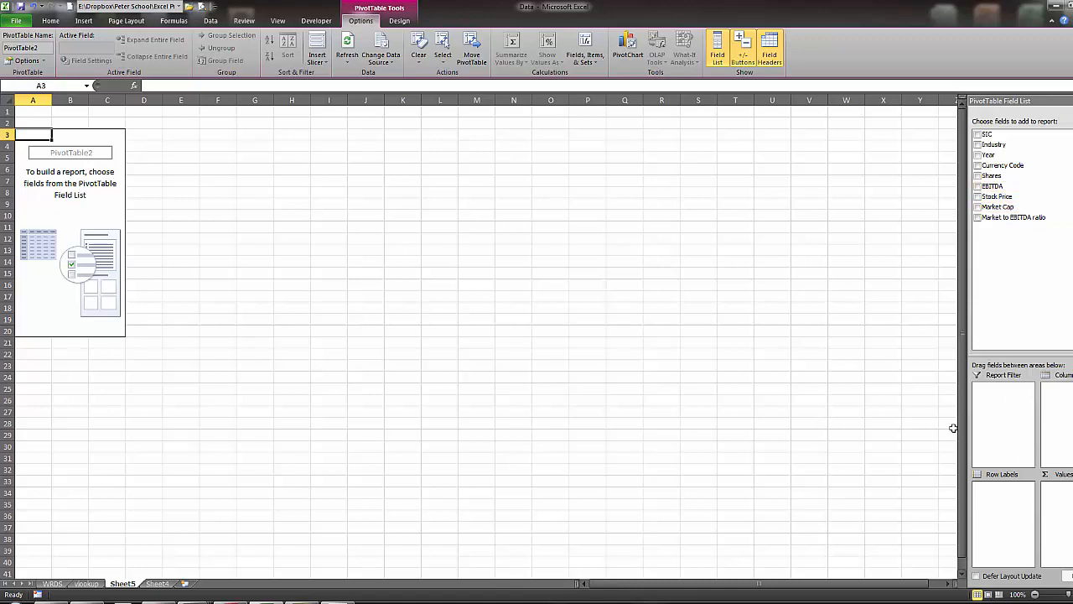
mouse_move(751, 397)
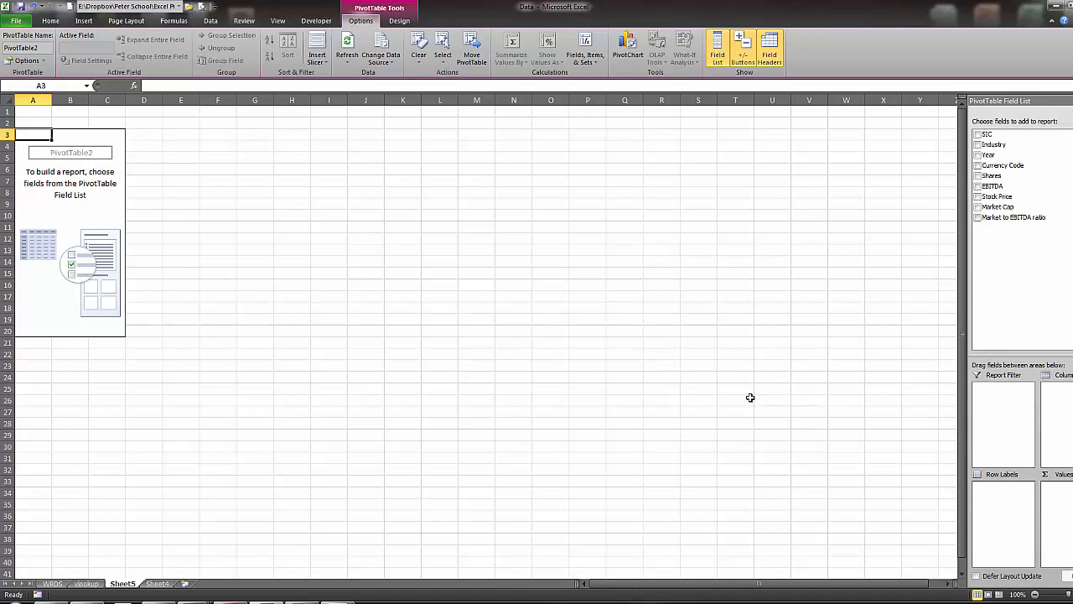
mouse_move(739, 263)
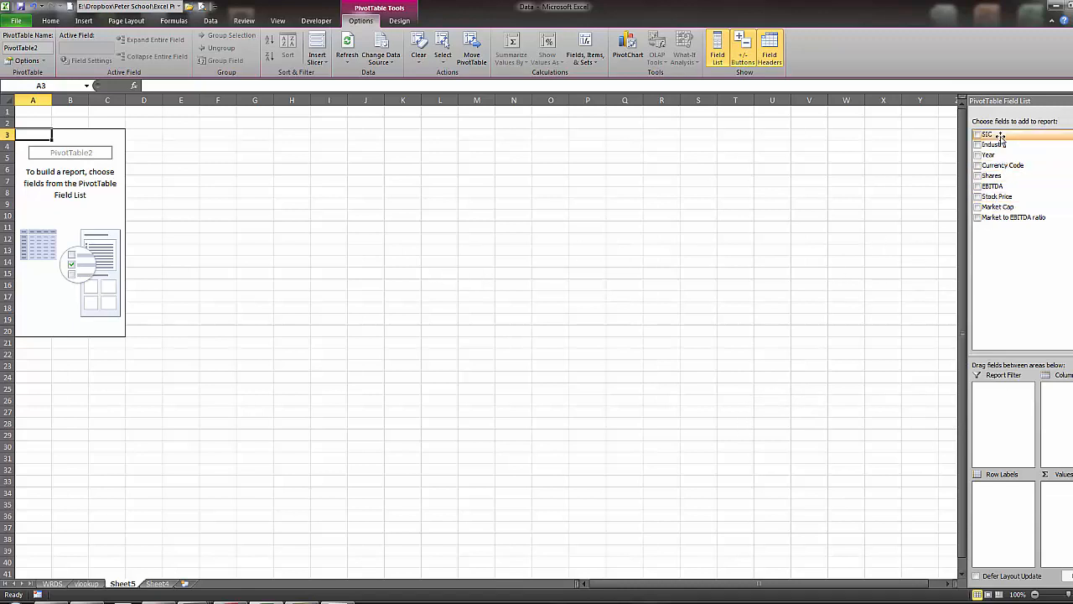
Set SIC then Year as row labels with Market Cap summarized by Average
click(978, 135)
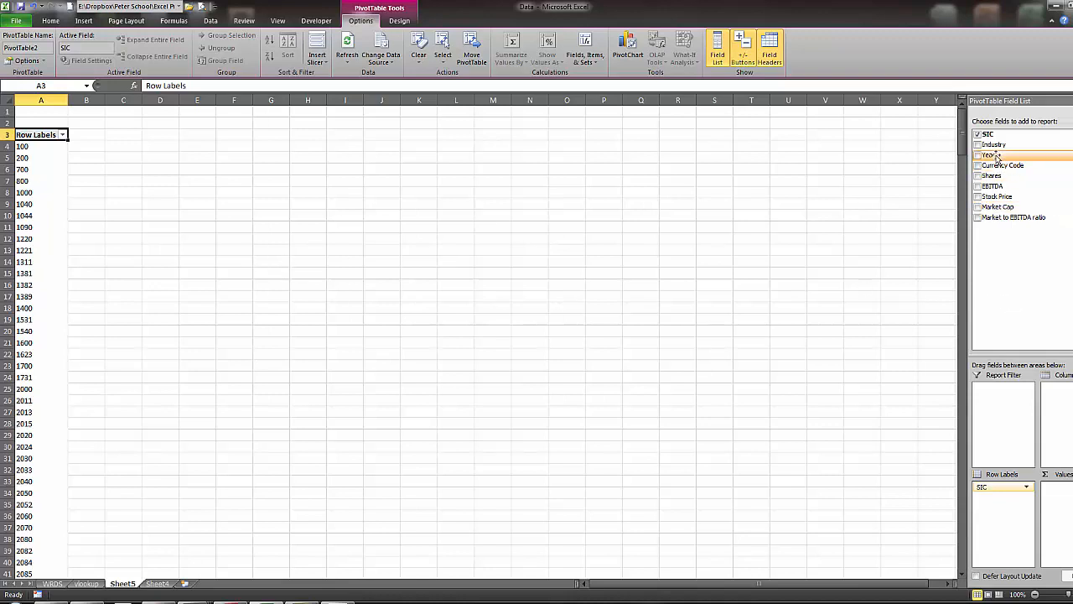
click(977, 155)
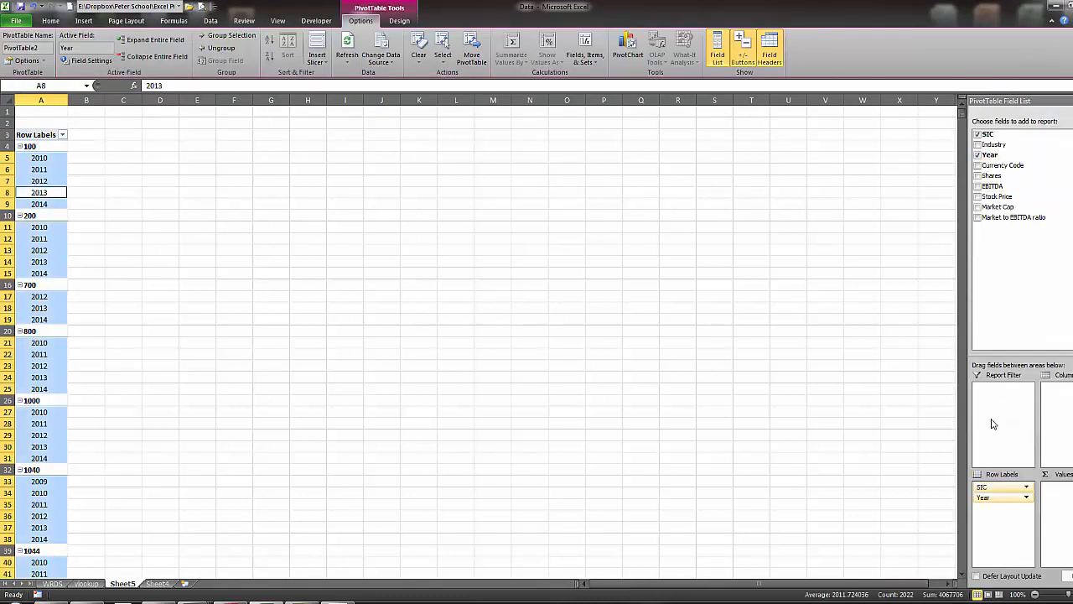
mouse_move(1049, 466)
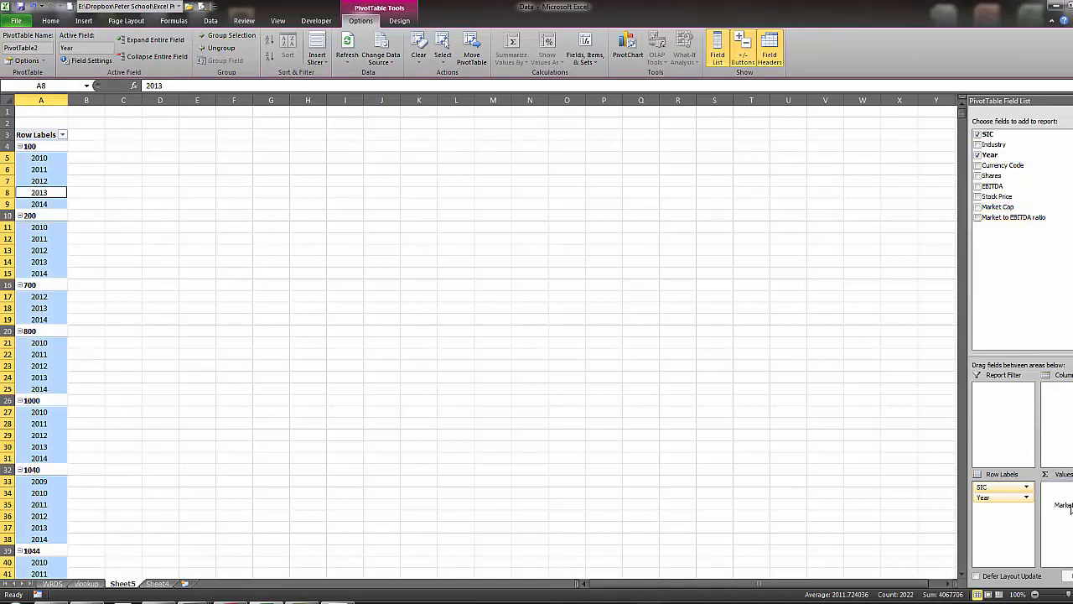
click(977, 206)
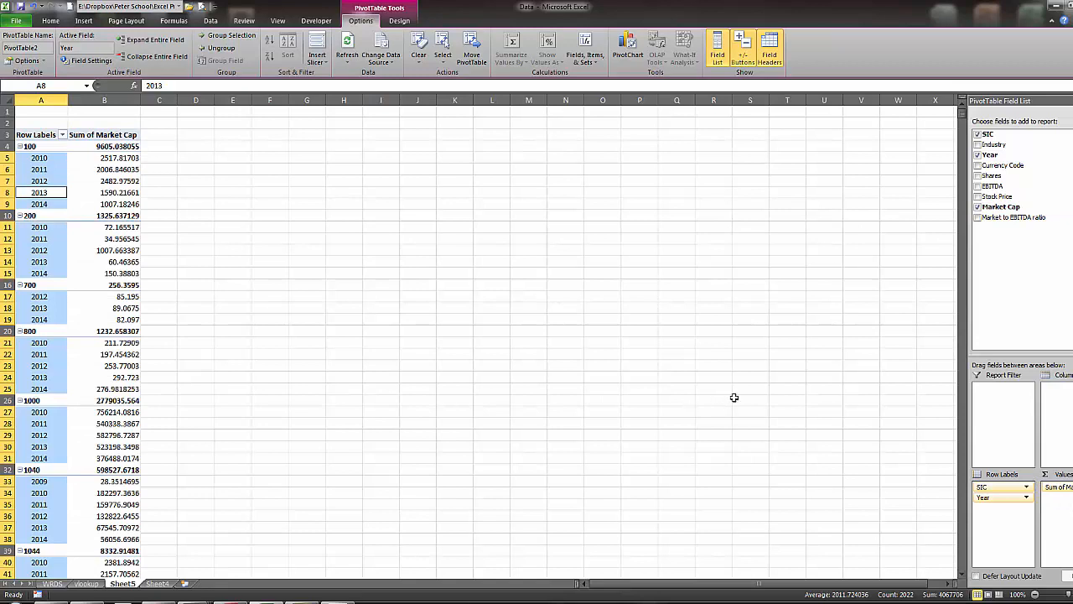
mouse_move(1023, 478)
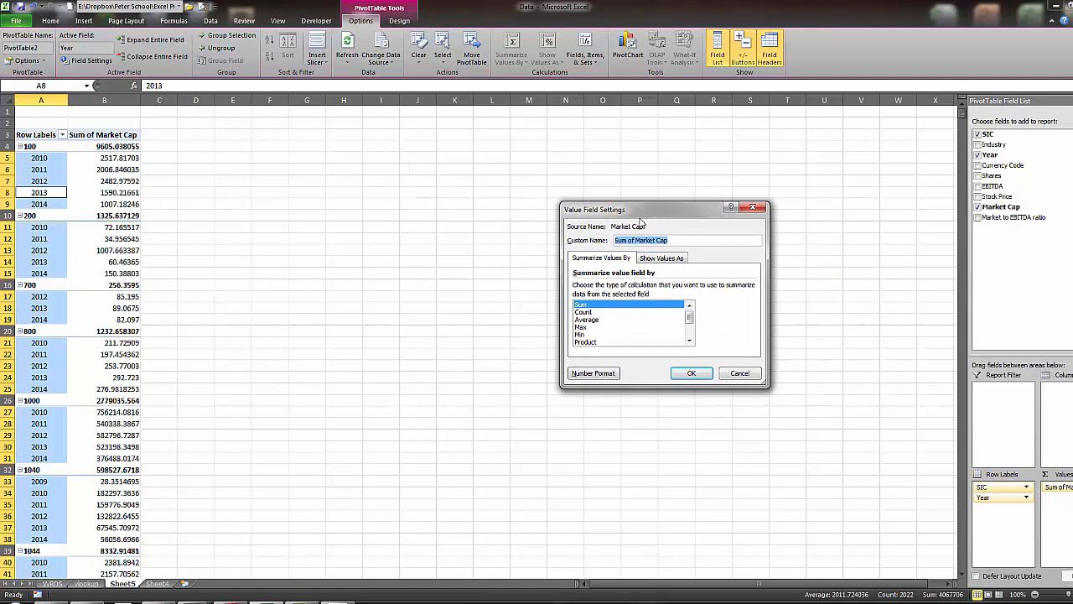
click(587, 319)
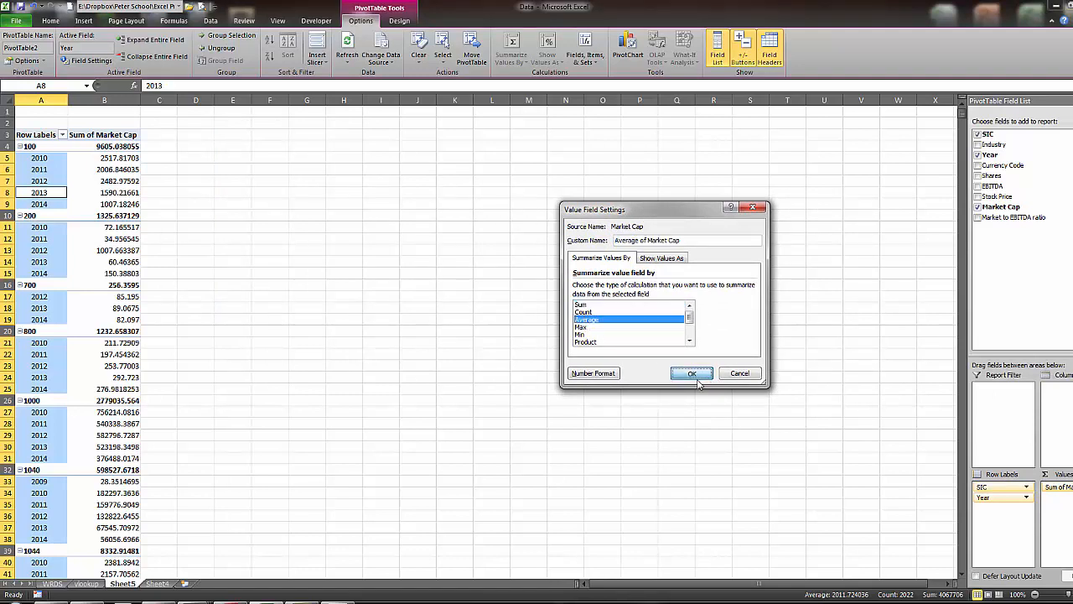
click(691, 373)
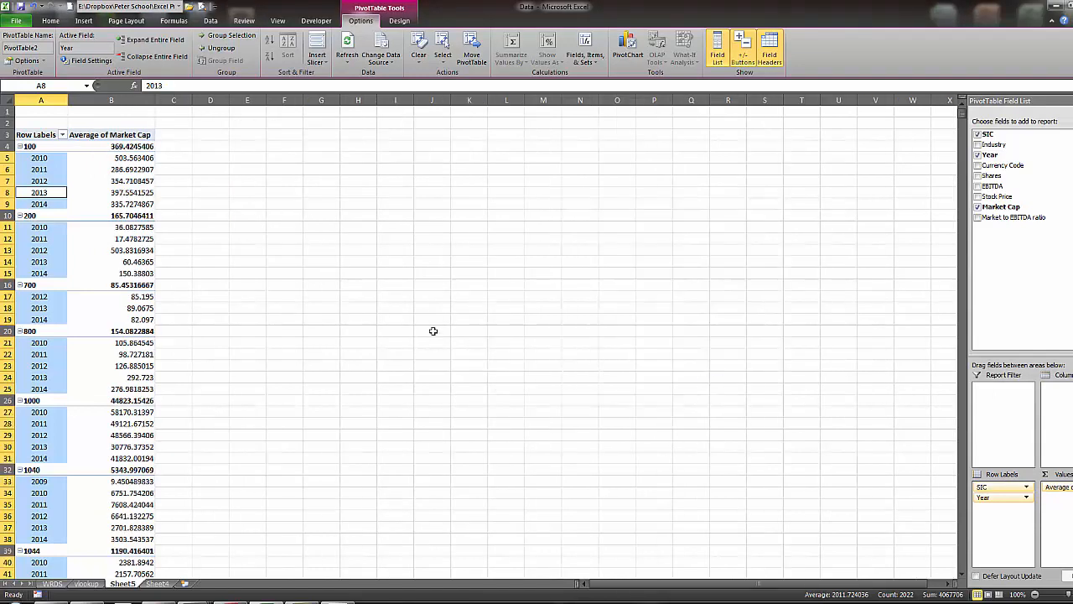
mouse_move(70, 168)
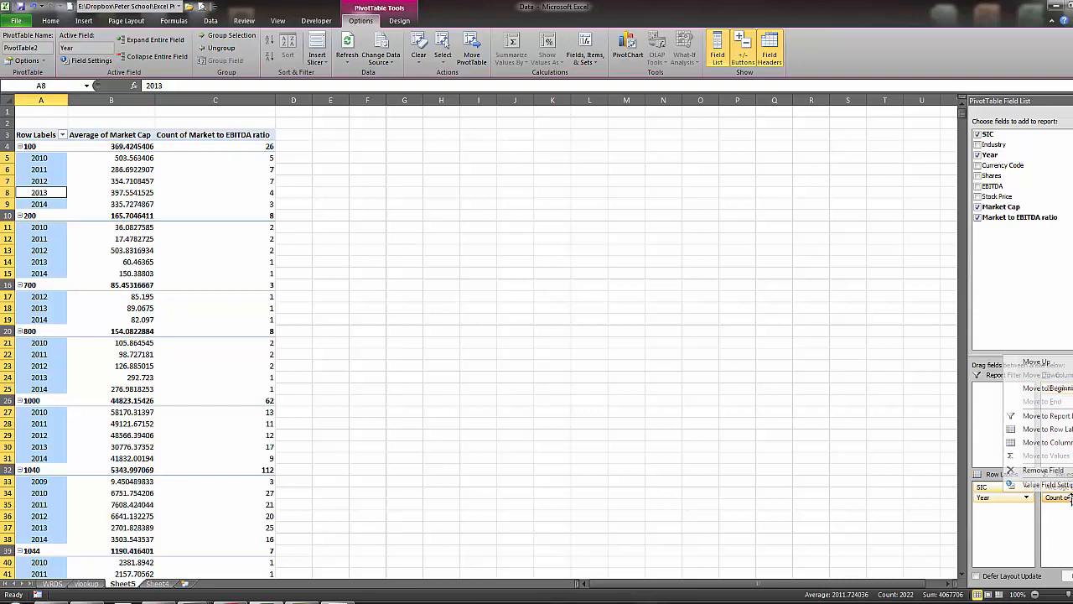
Summarize the Market to EBITDA ratio value by Average instead of Count
click(1054, 485)
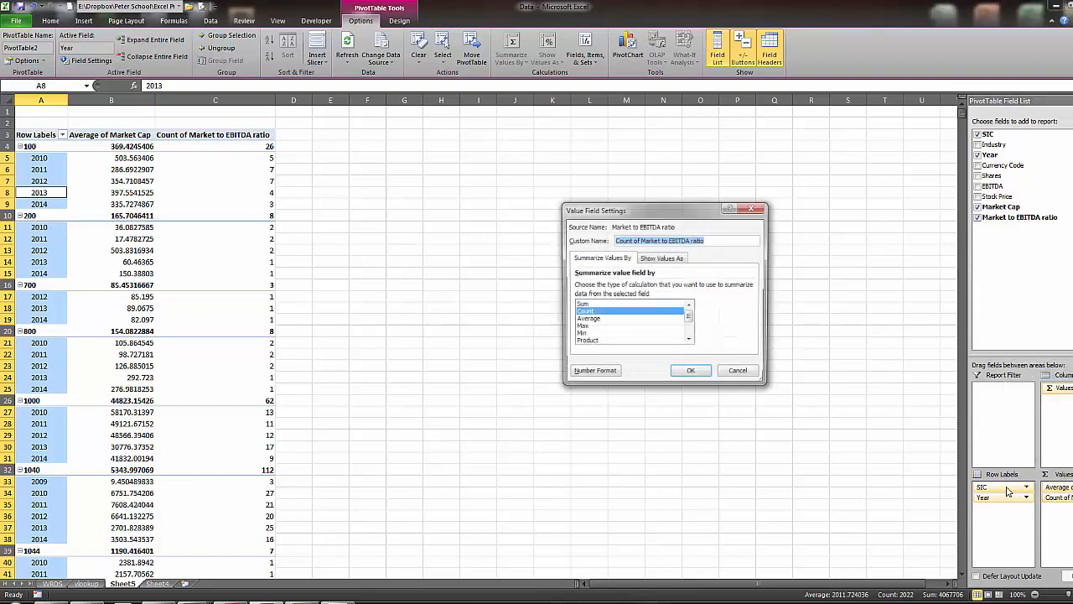
click(590, 318)
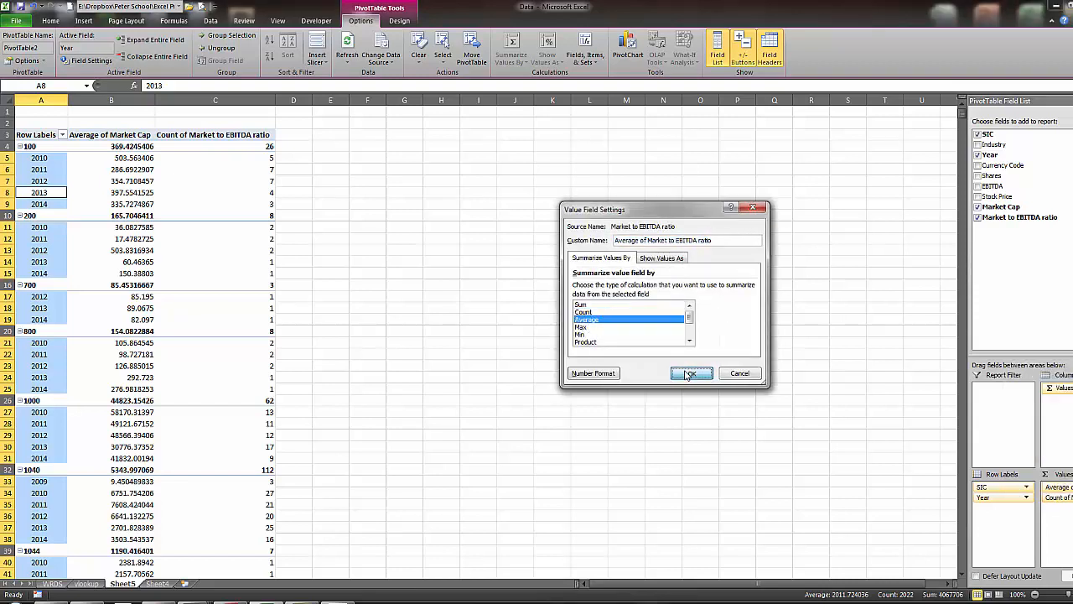
click(691, 372)
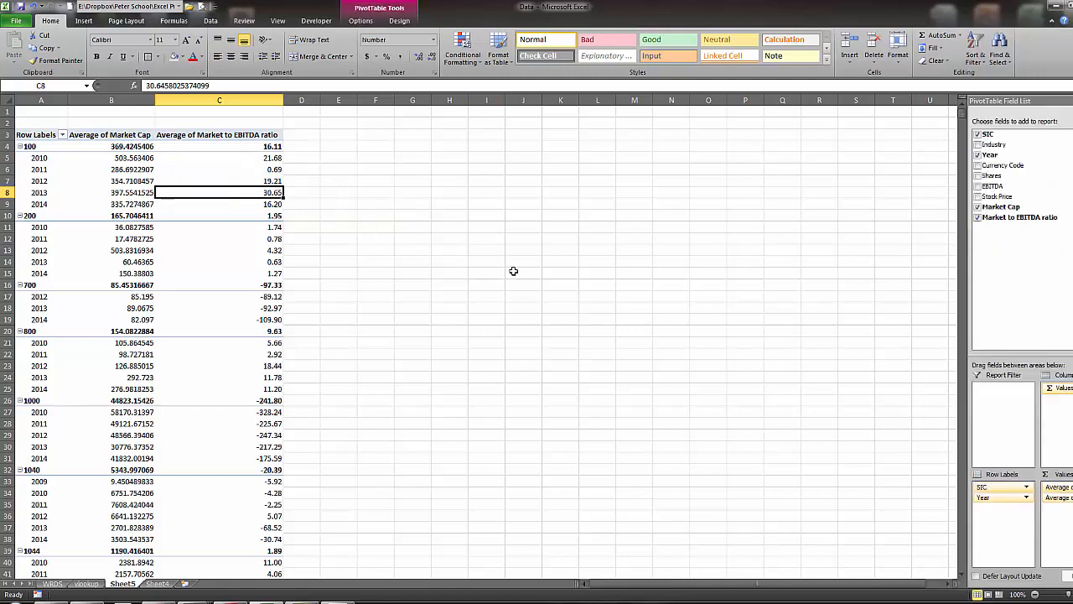
mouse_move(493, 255)
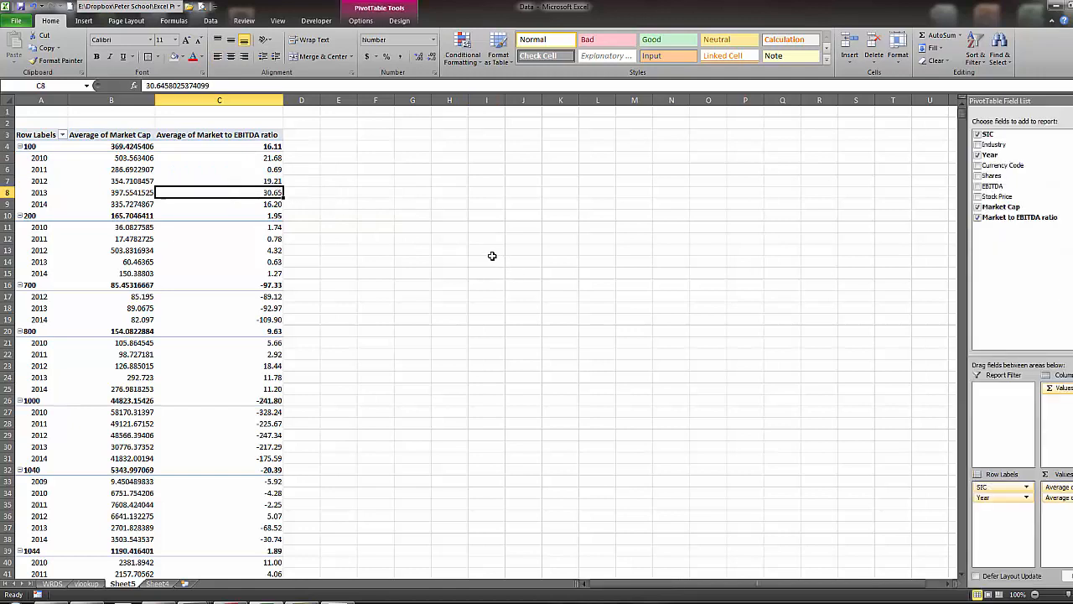
mouse_move(235, 311)
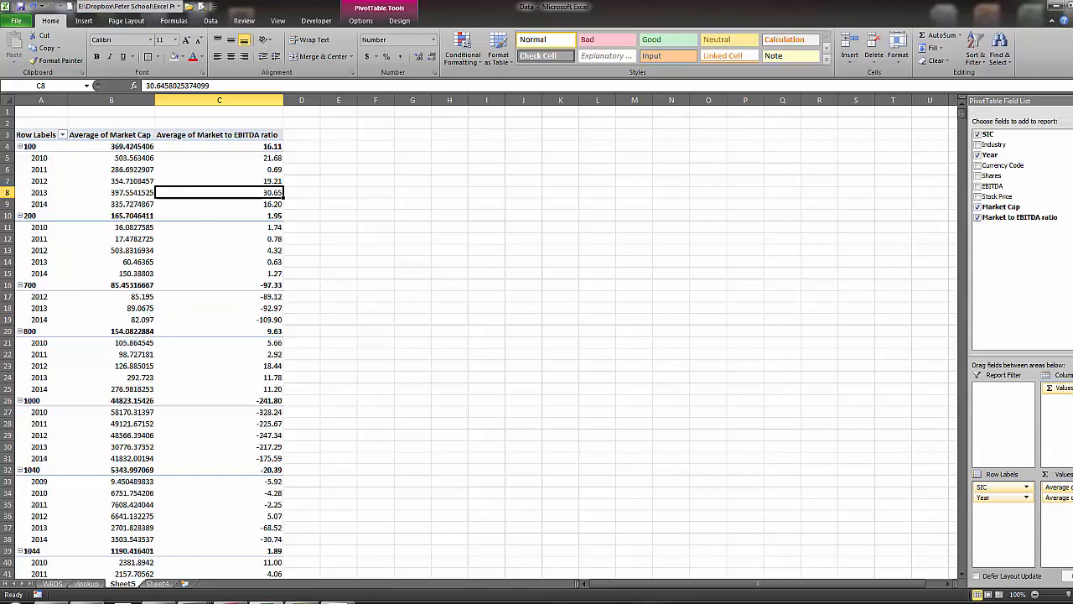
Add Market Cap again as a Count value and check the SIC 100, 2013 count
click(1003, 207)
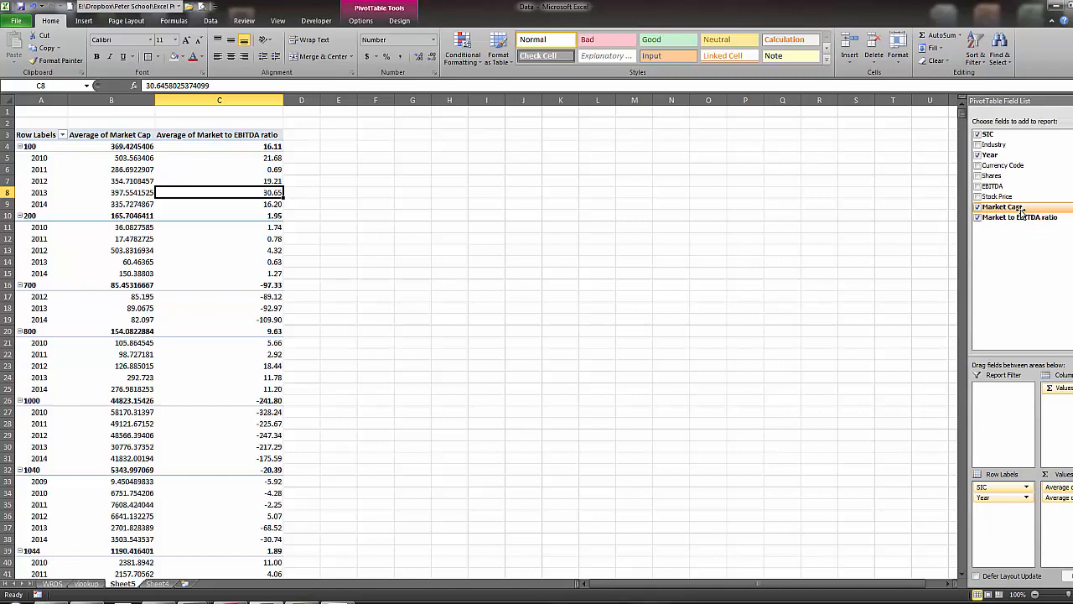
click(979, 207)
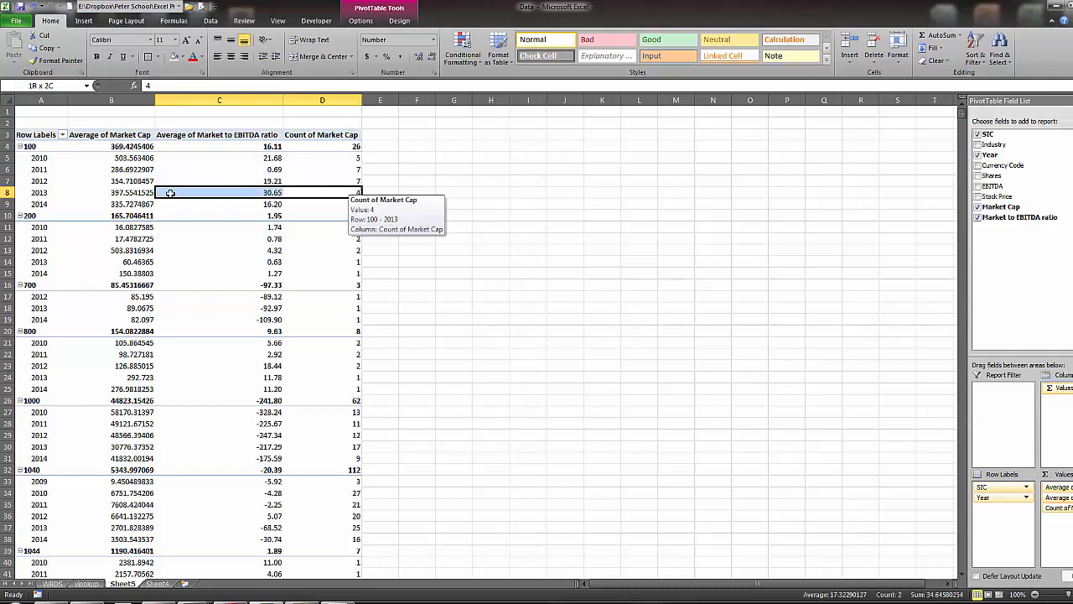
click(322, 191)
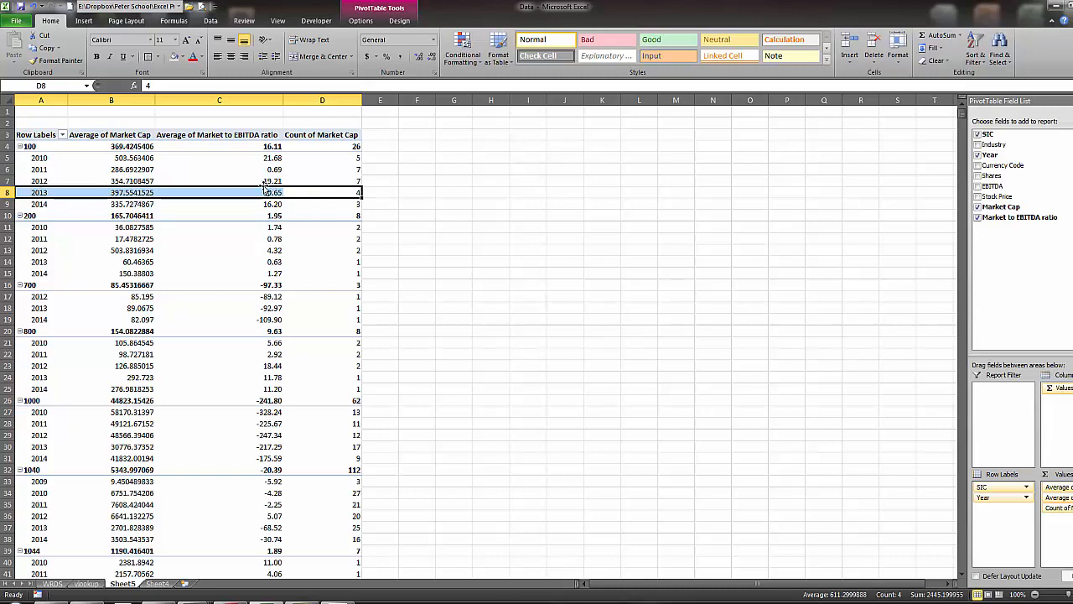
mouse_move(272, 191)
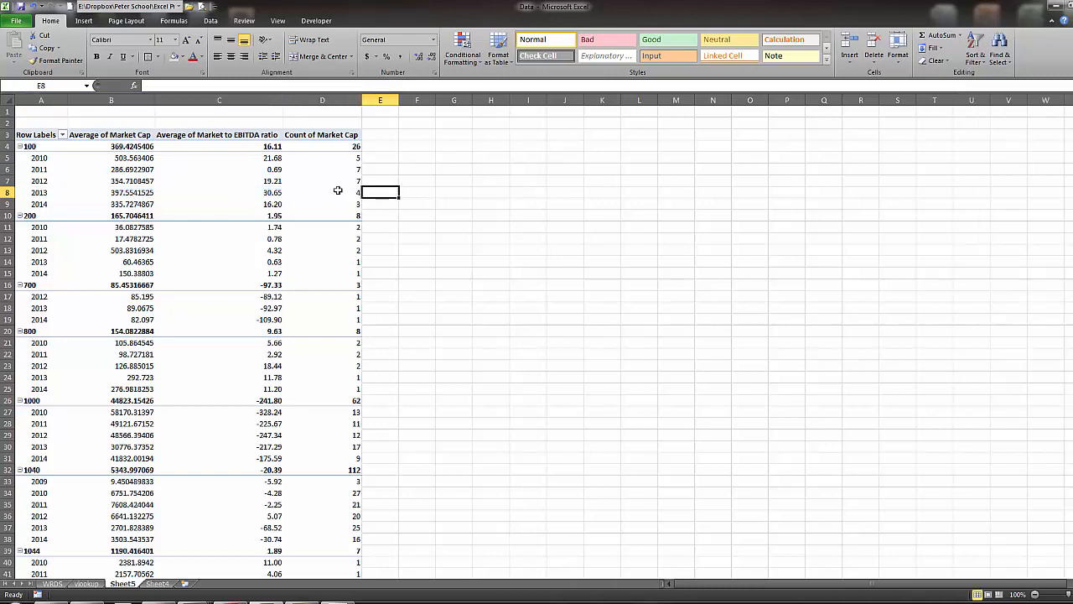
click(322, 193)
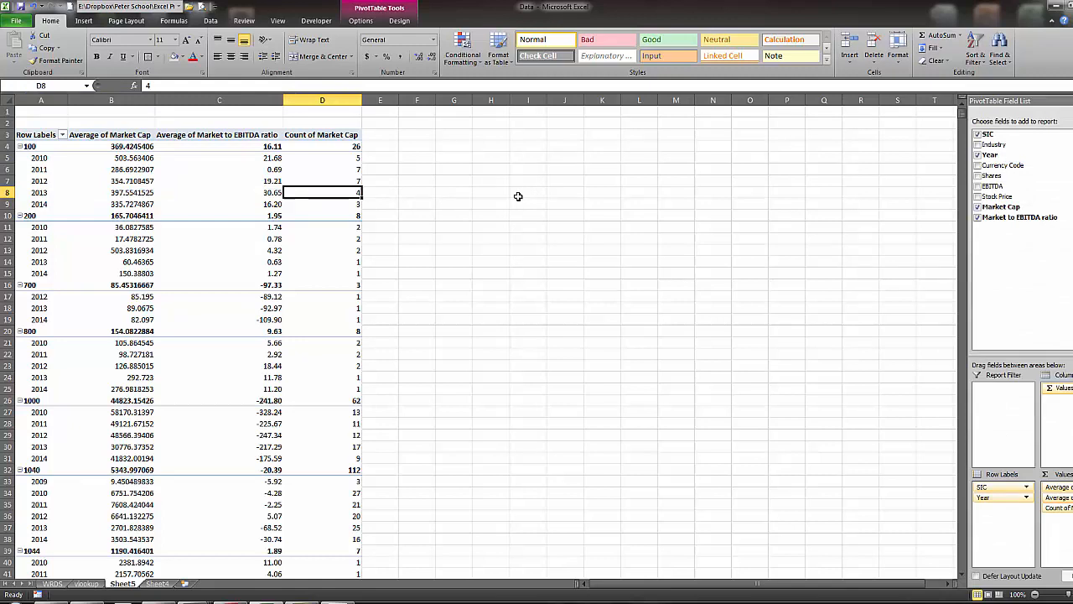
mouse_move(419, 241)
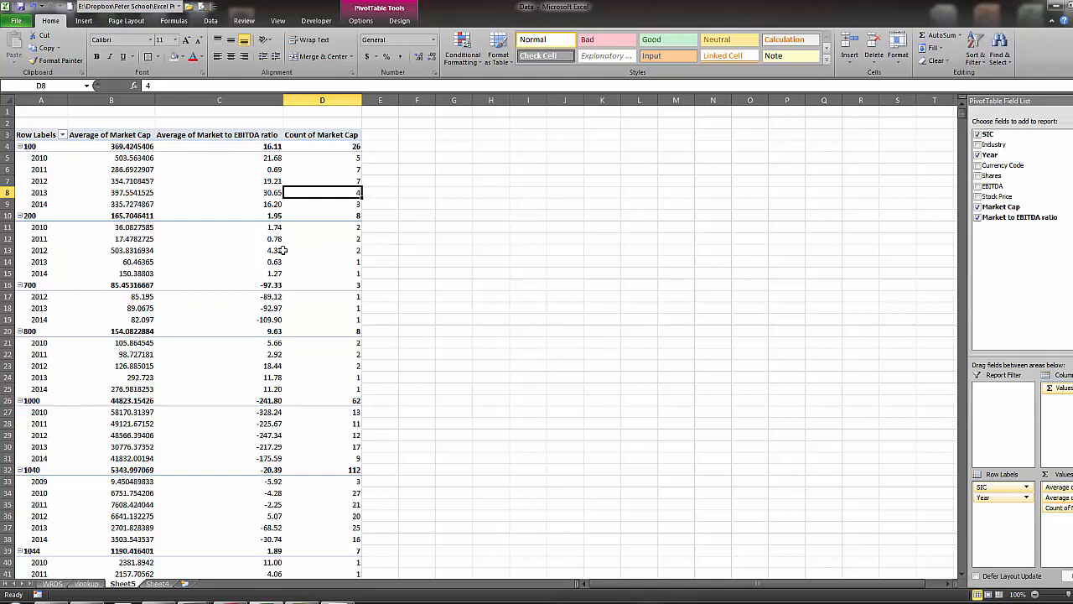
mouse_move(238, 315)
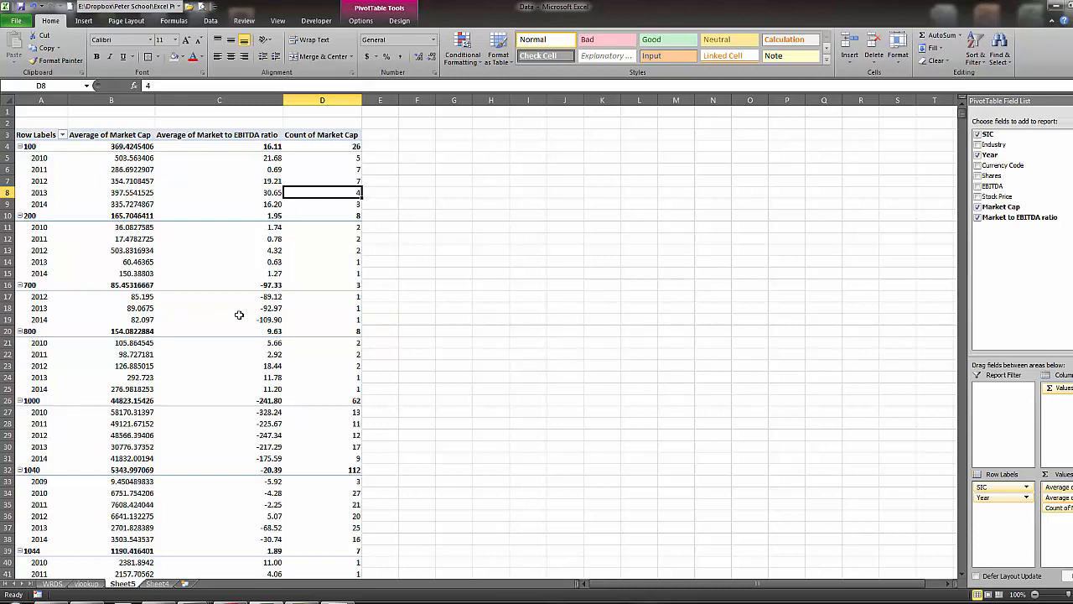
mouse_move(174, 285)
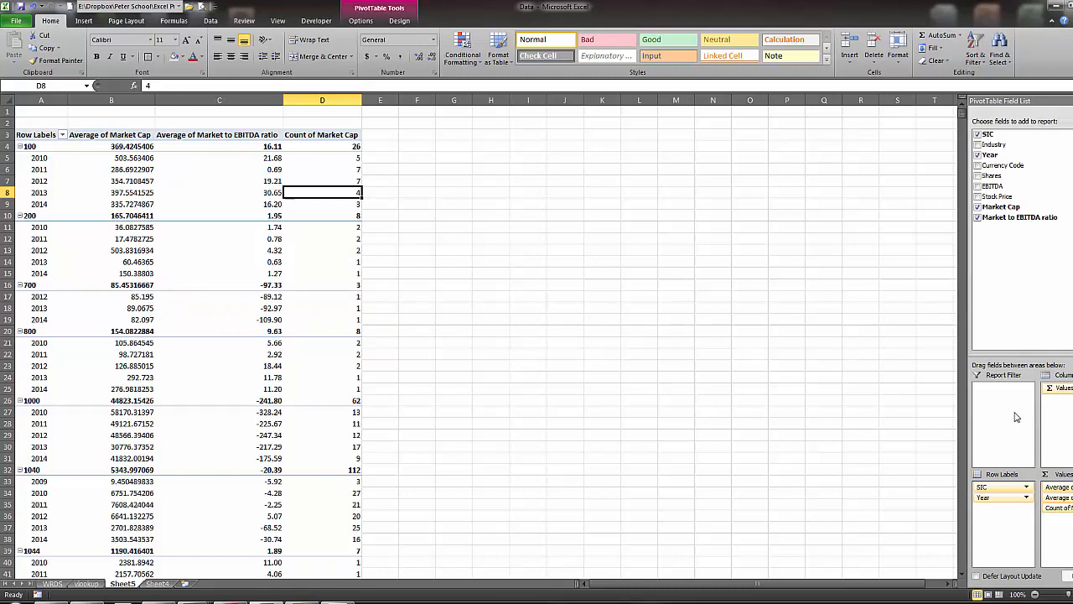
mouse_move(998, 416)
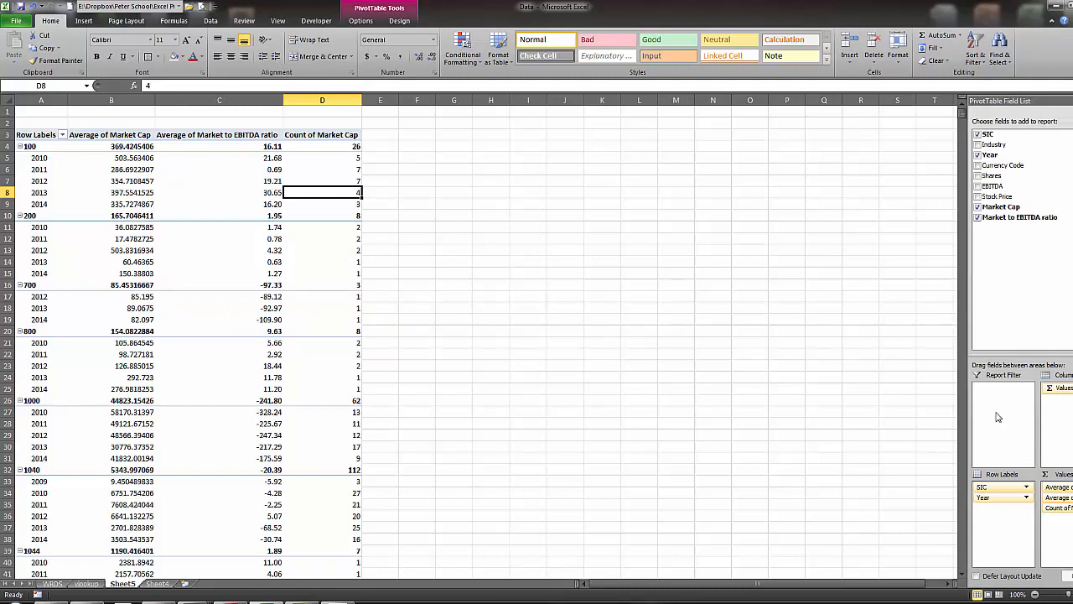
mouse_move(998, 411)
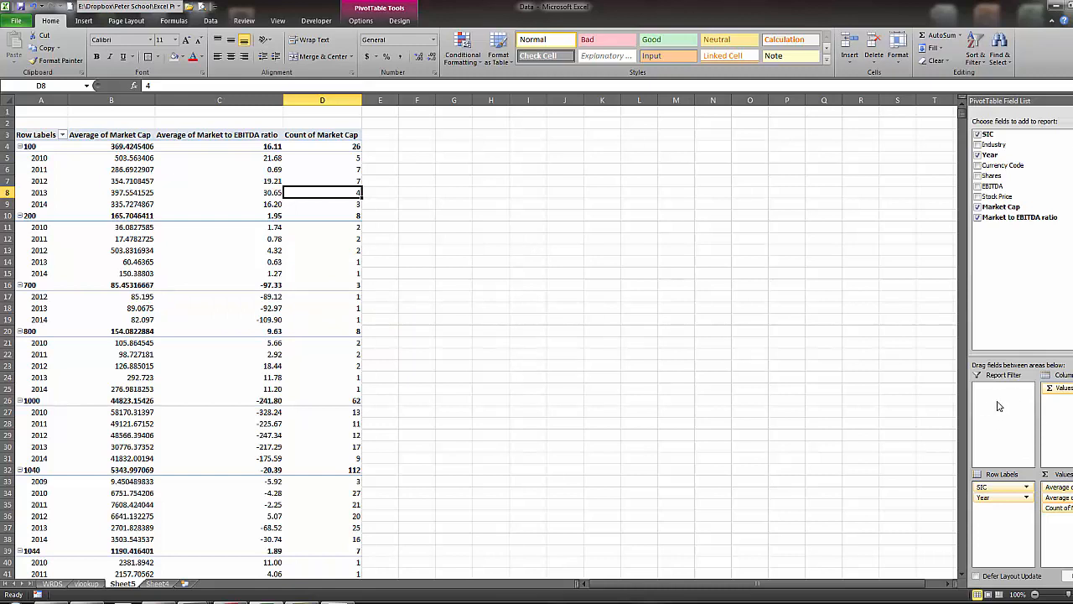
mouse_move(987, 416)
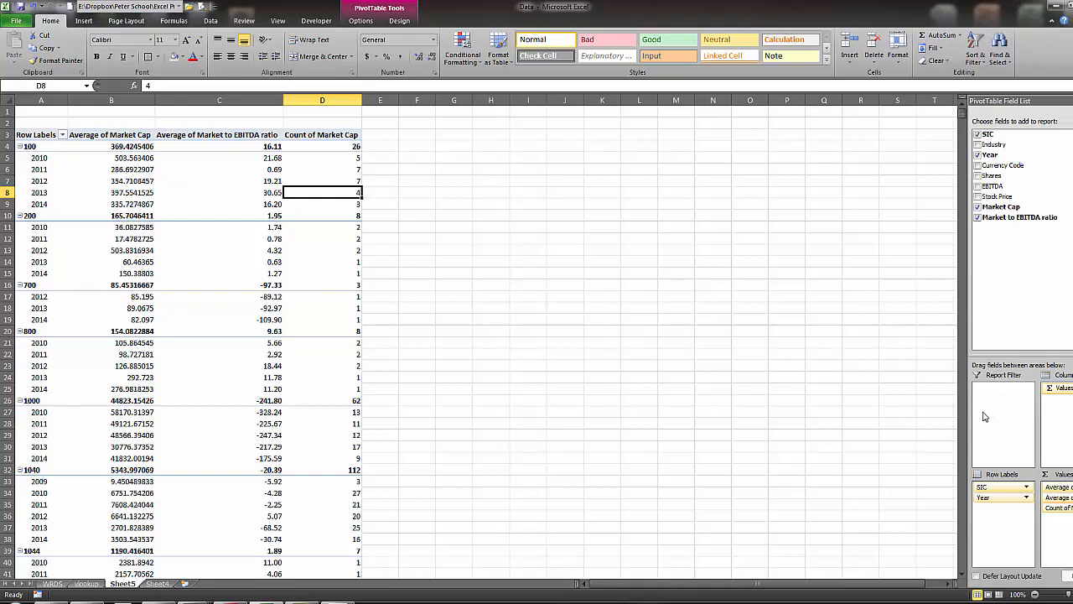
mouse_move(624, 359)
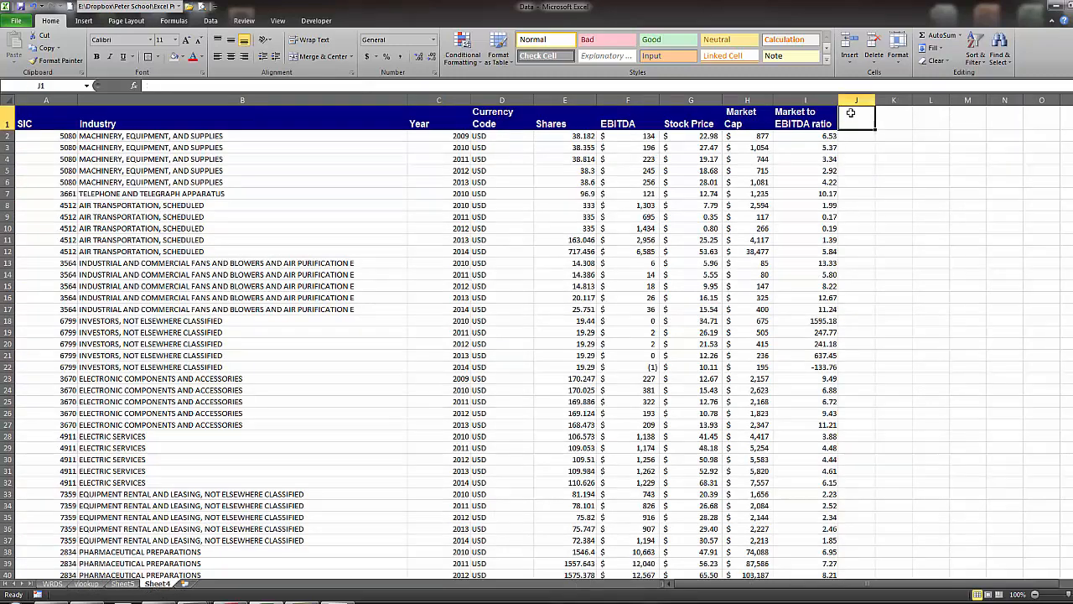
Enter =COUNTIFS($A$2:$A$11826,A2,$C$2:$C$11826,C2) in J2 and fill it down
click(855, 134)
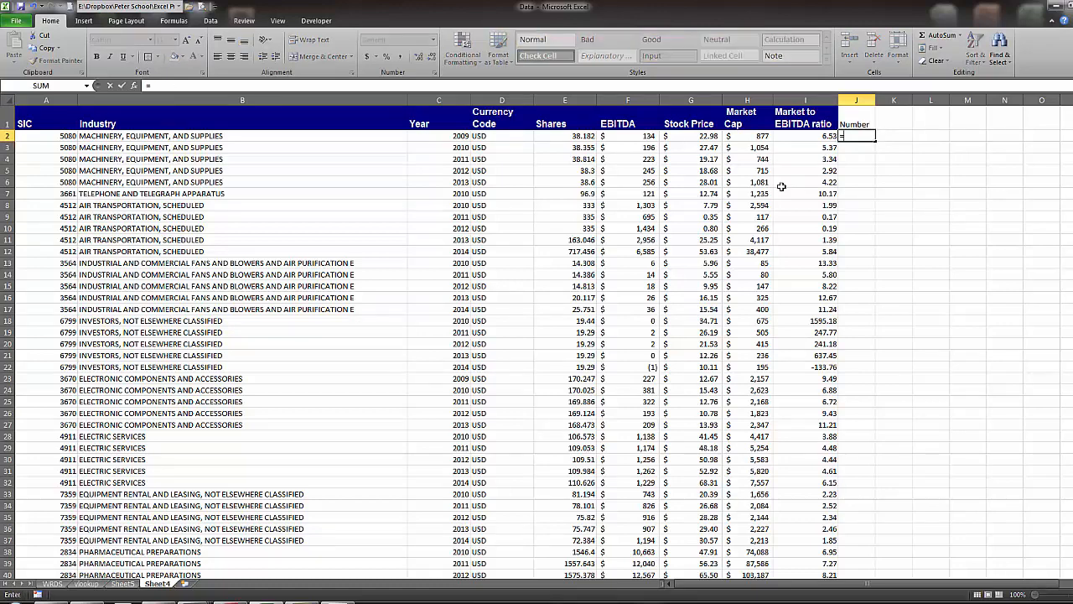
text(=countifs)
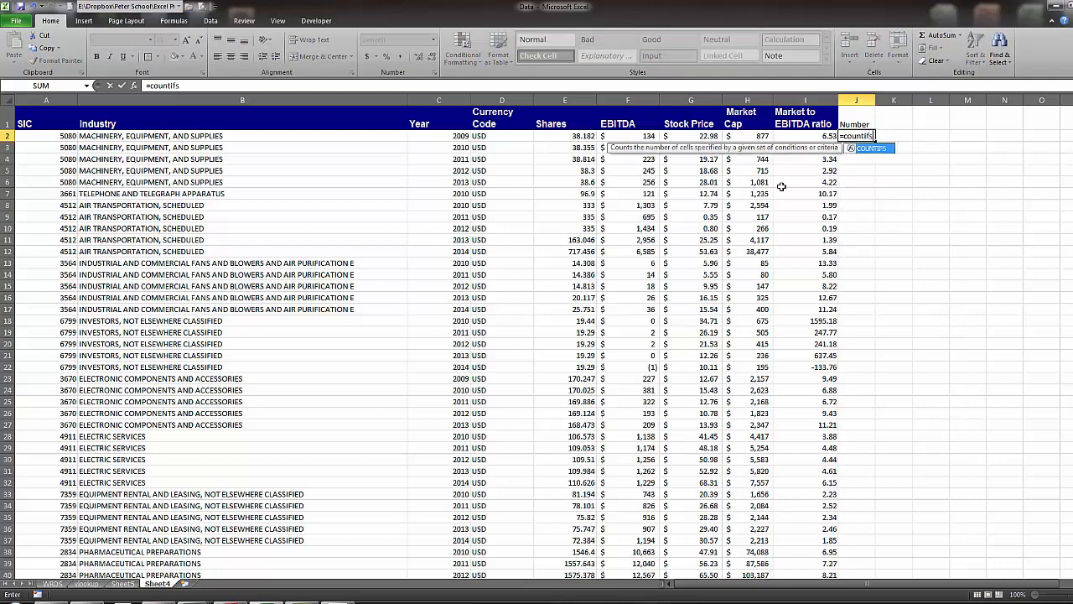
text(()
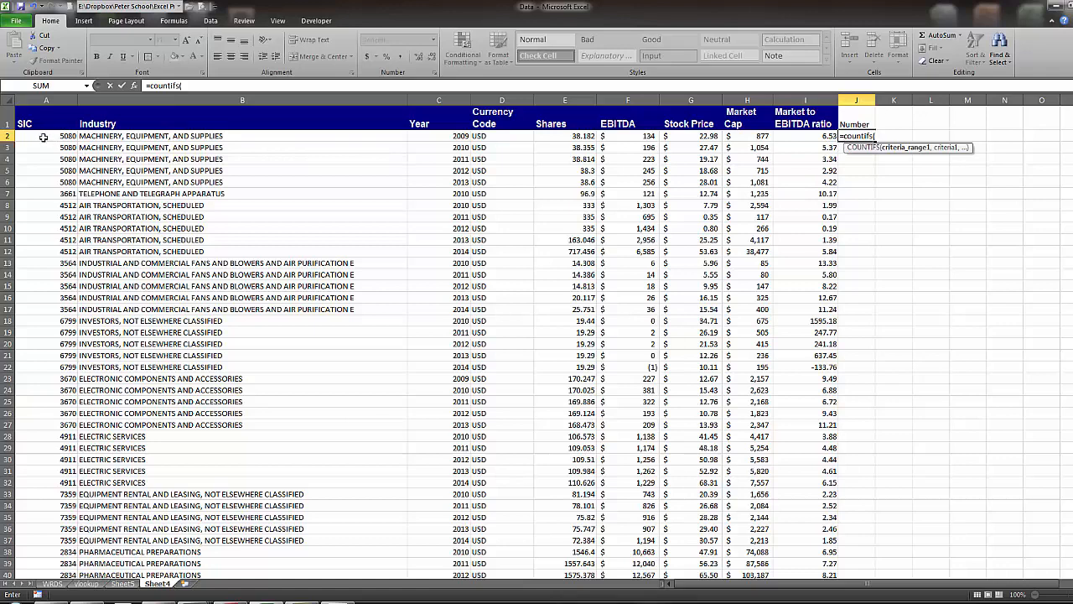
mouse_move(76, 143)
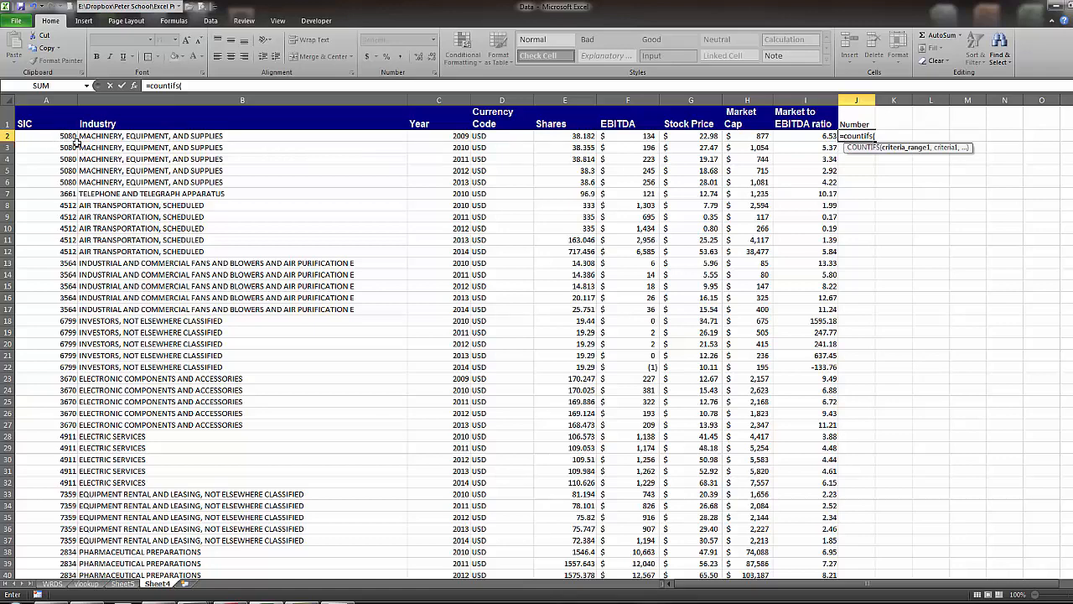
mouse_move(463, 171)
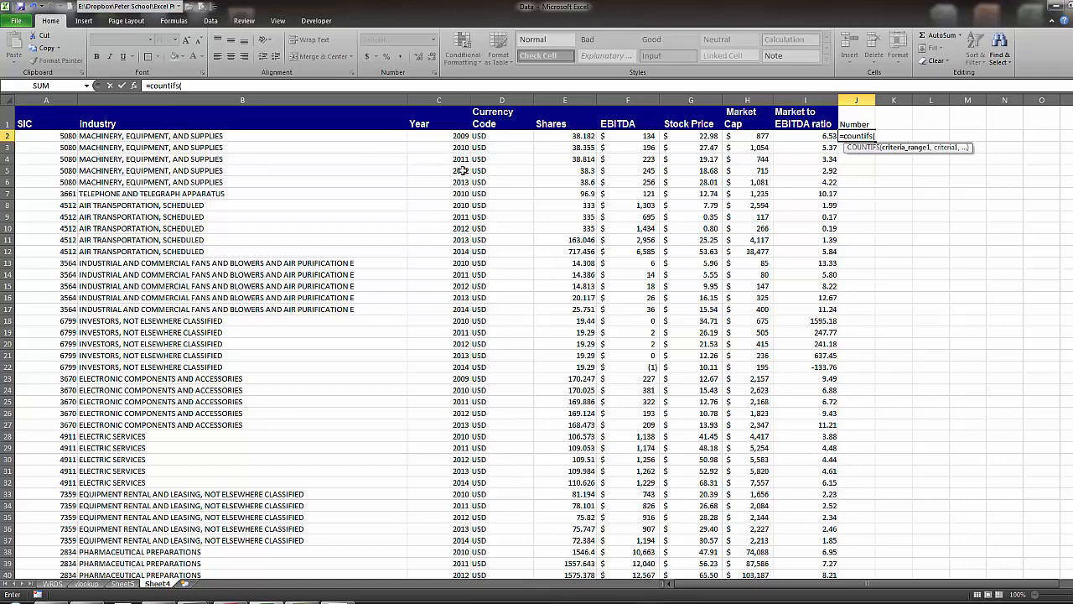
mouse_move(806, 181)
text($A$2:$A$11826,)
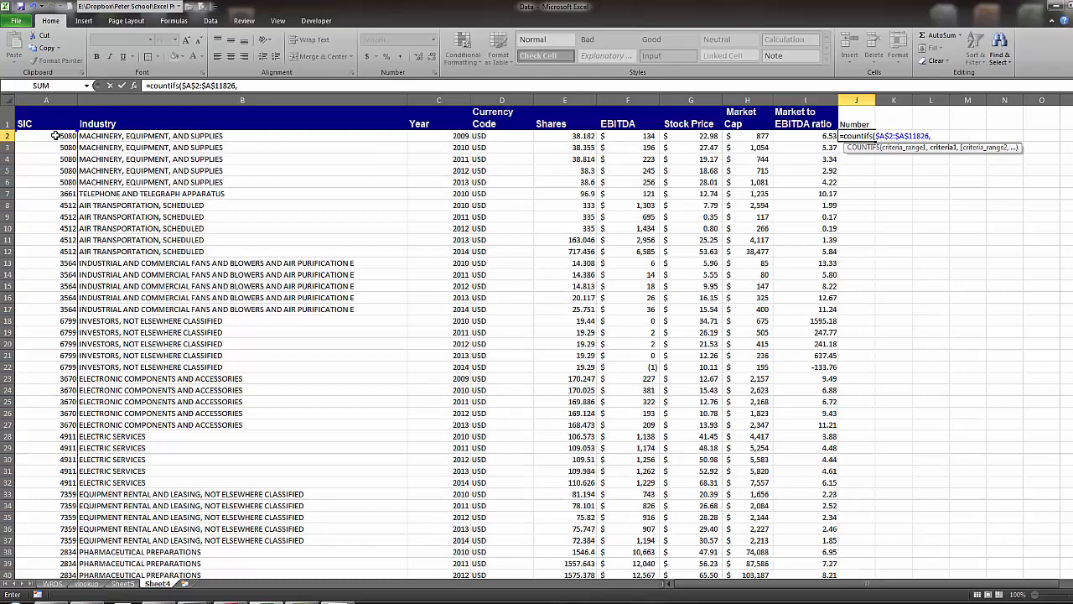
click(47, 134)
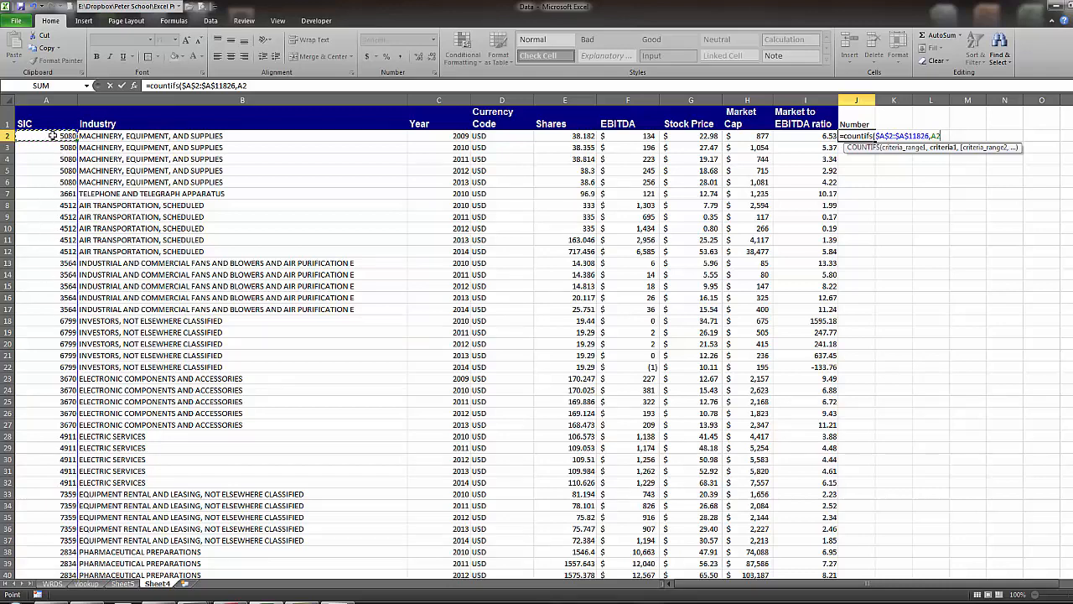
mouse_move(64, 251)
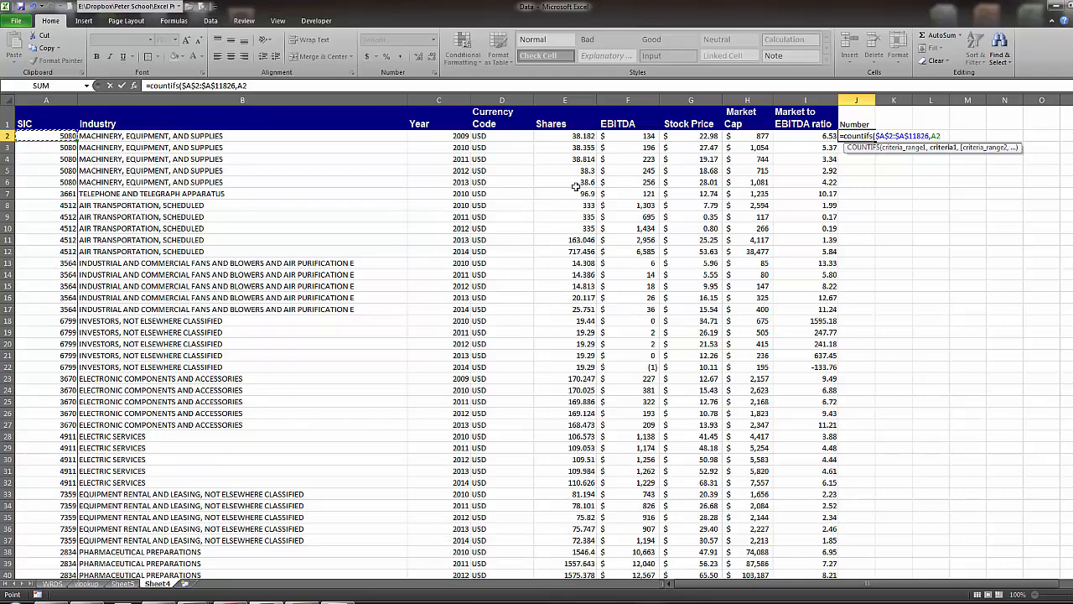
text(,))
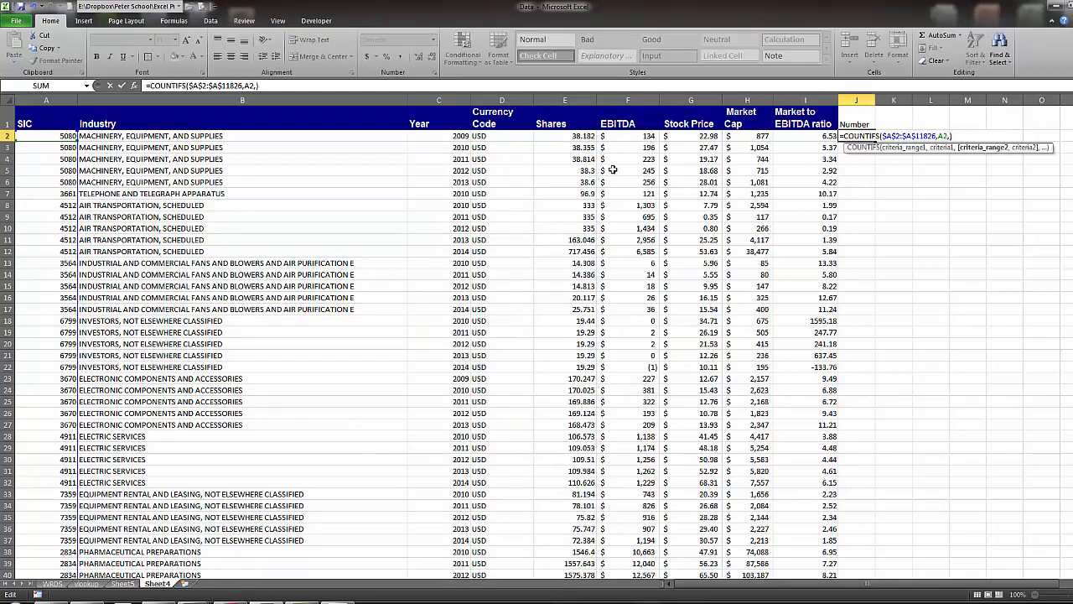
click(440, 136)
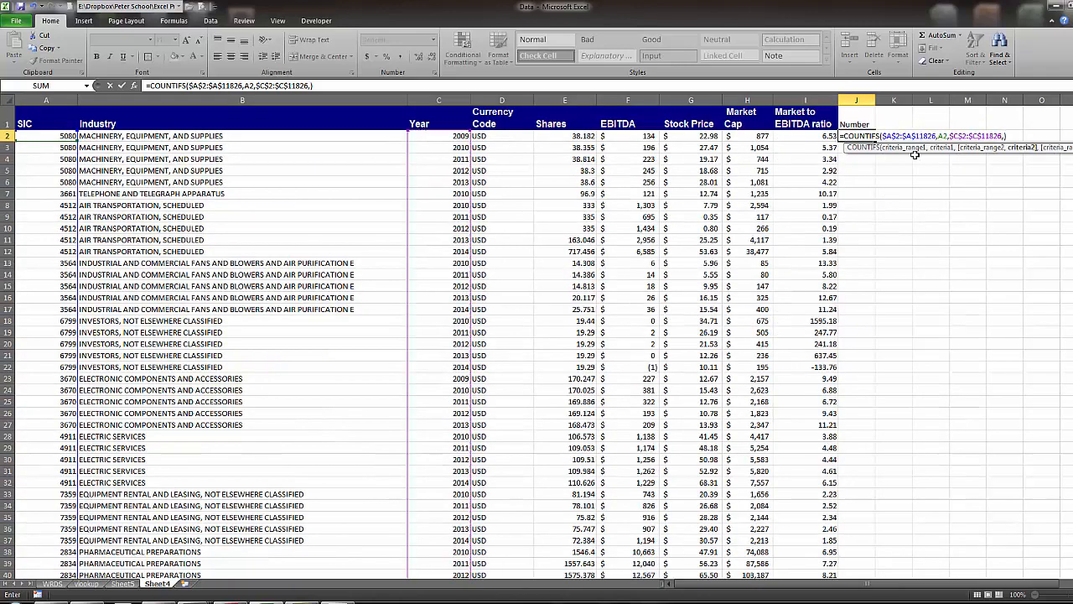
click(440, 136)
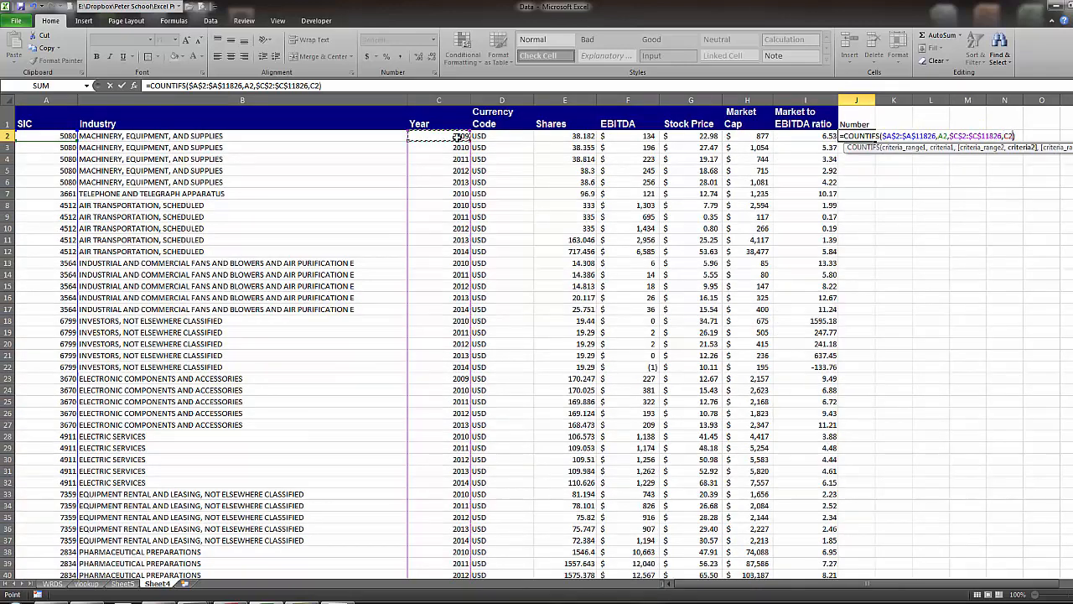
key(enter)
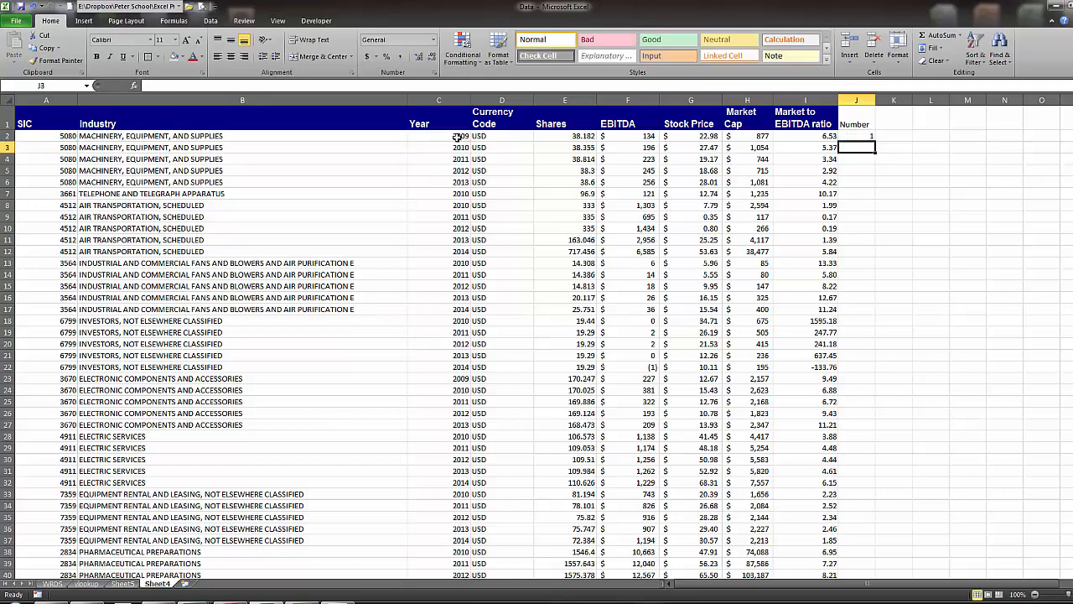
click(855, 135)
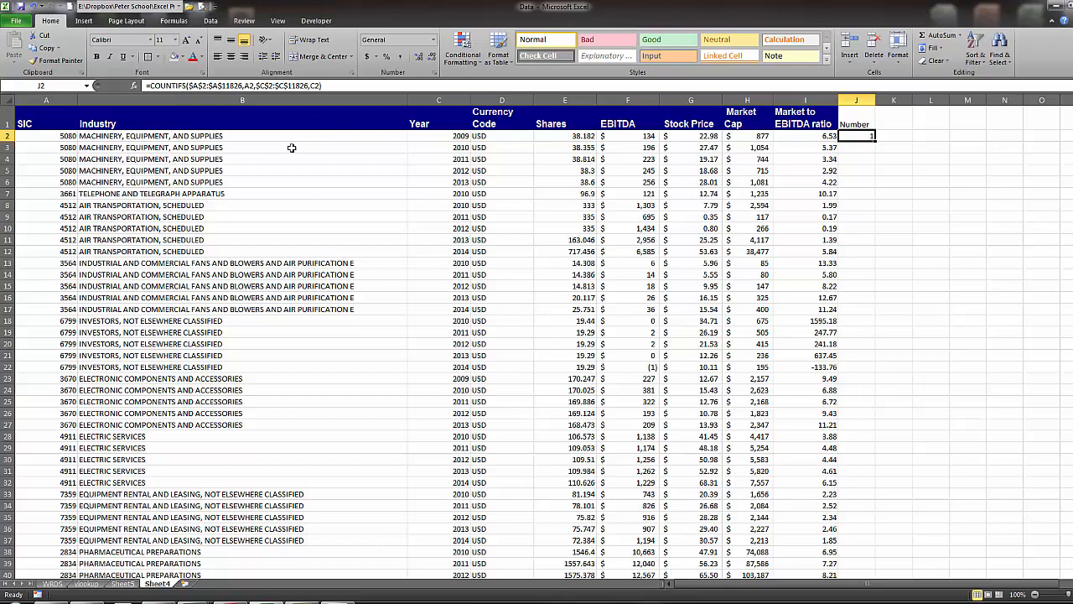
mouse_move(869, 135)
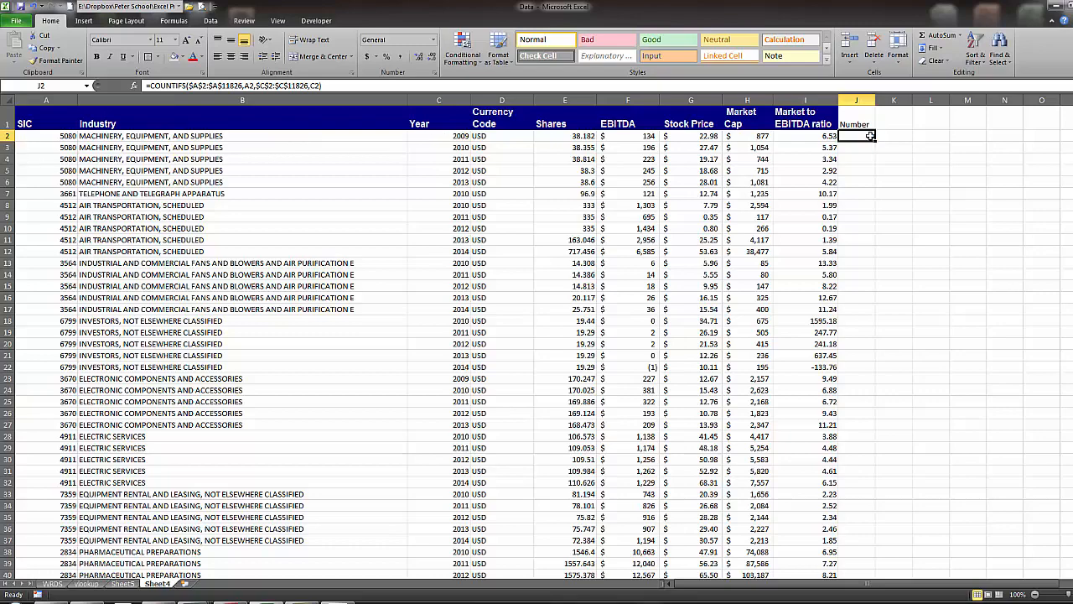
scroll(down, 3)
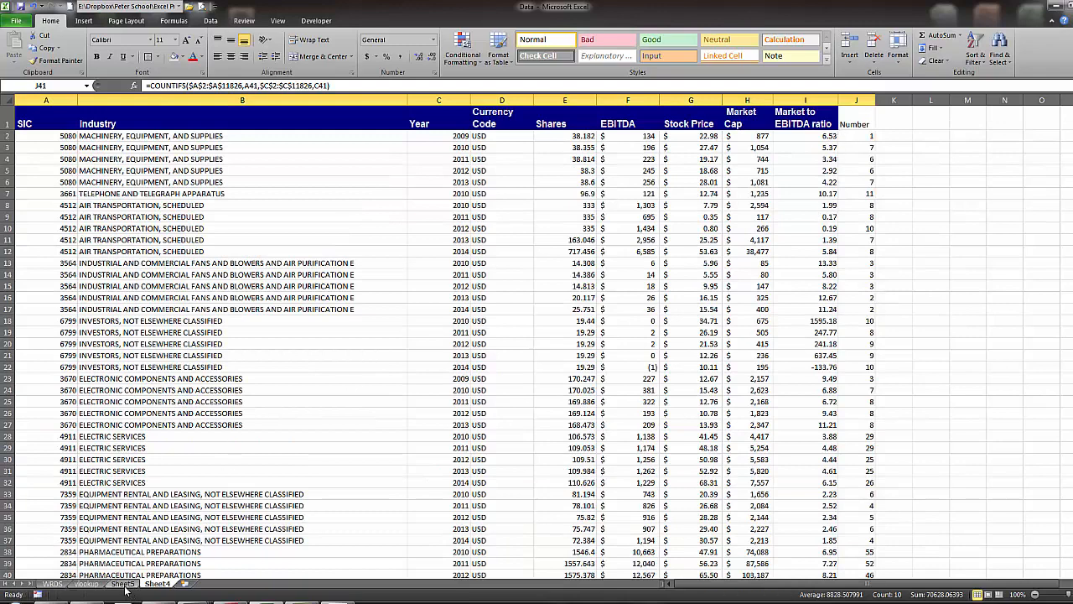
Change the pivot table's data source to include the Number column J
click(121, 584)
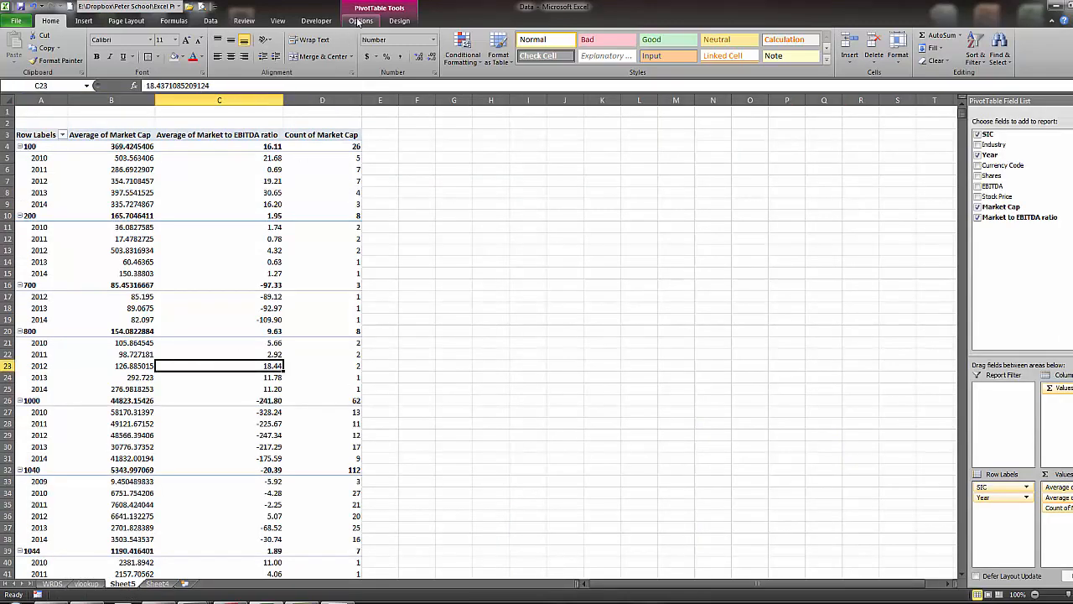
click(361, 20)
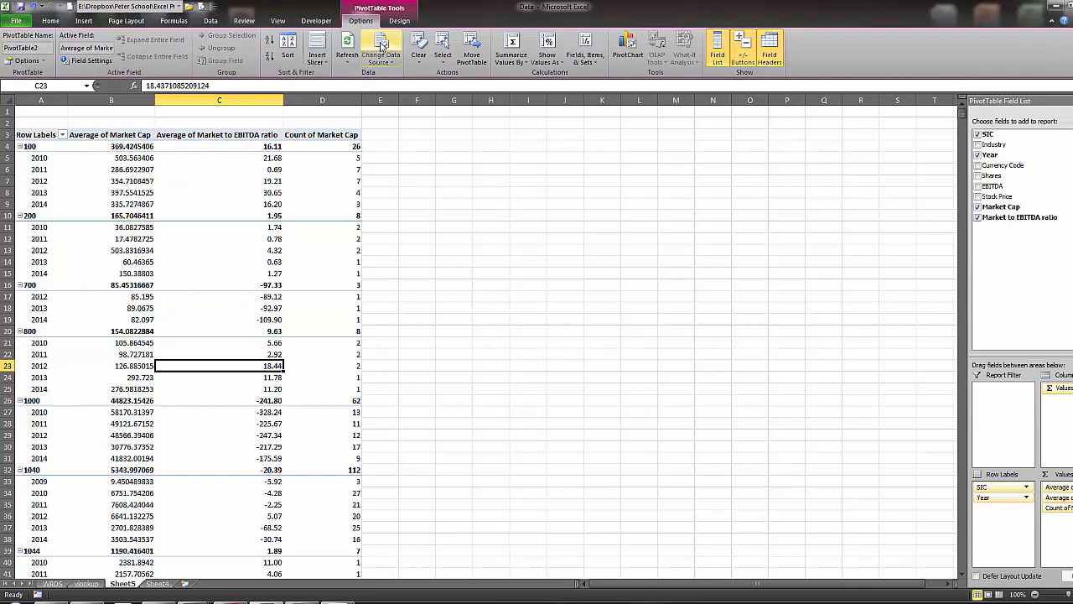
click(380, 49)
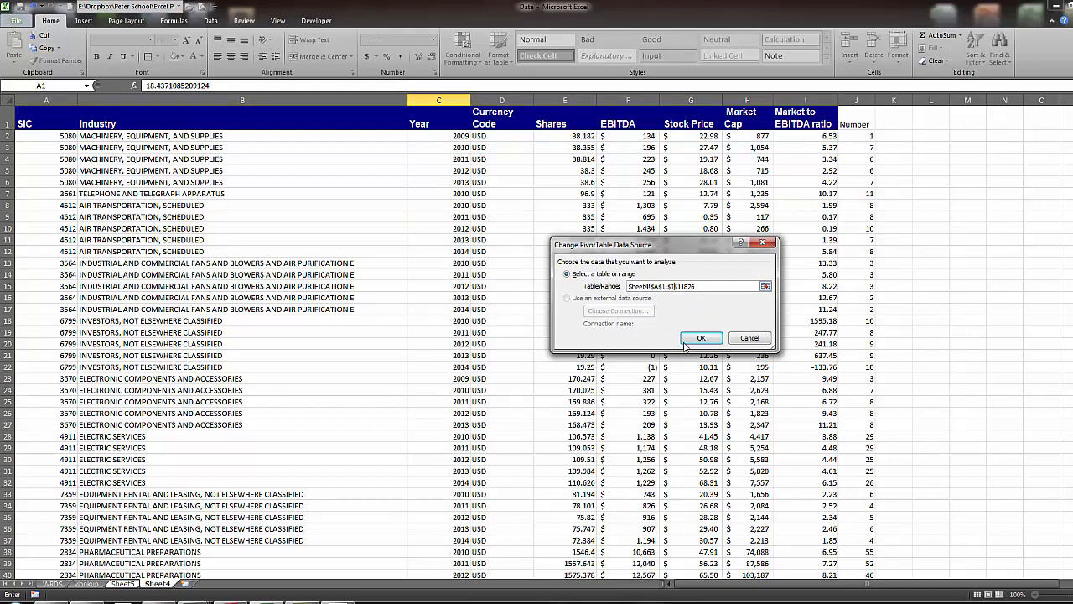
click(701, 337)
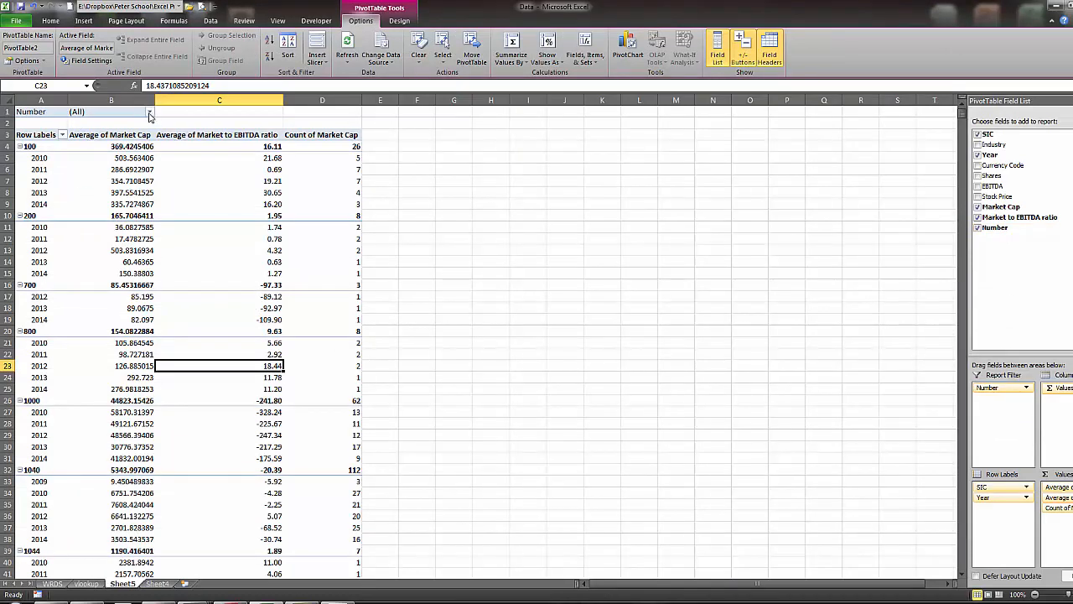
Untick the group sizes below 5 in the Number report filter so only groups with at least 5 firms remain
click(149, 111)
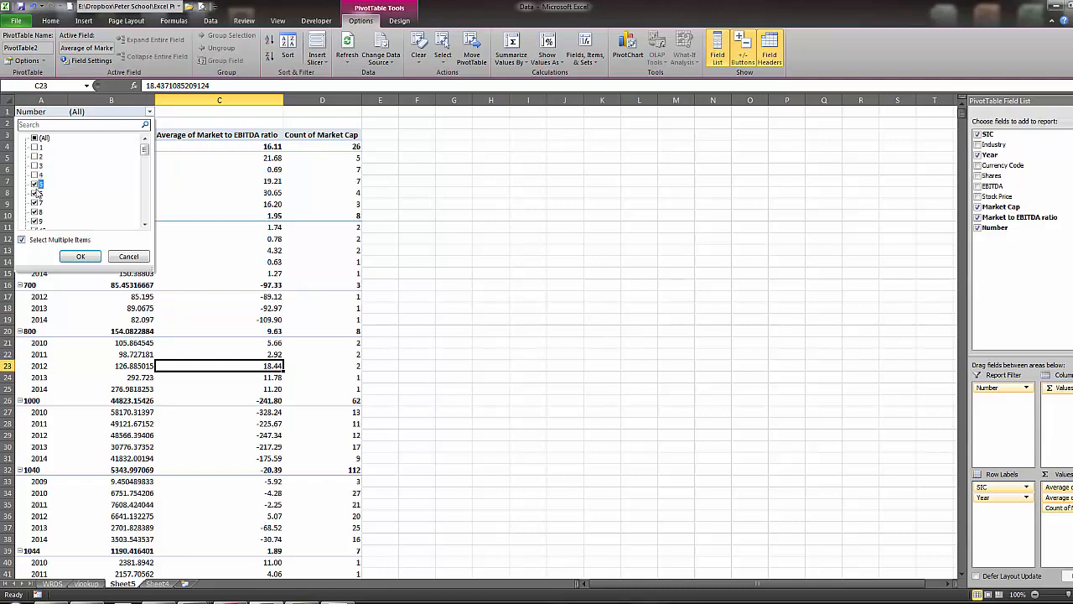
click(36, 183)
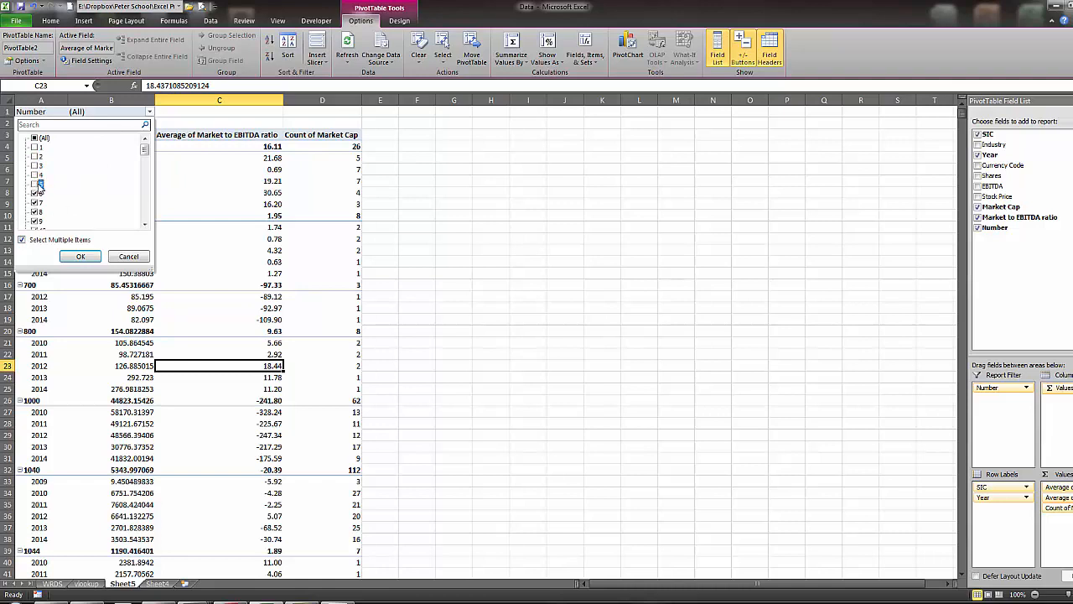
click(36, 184)
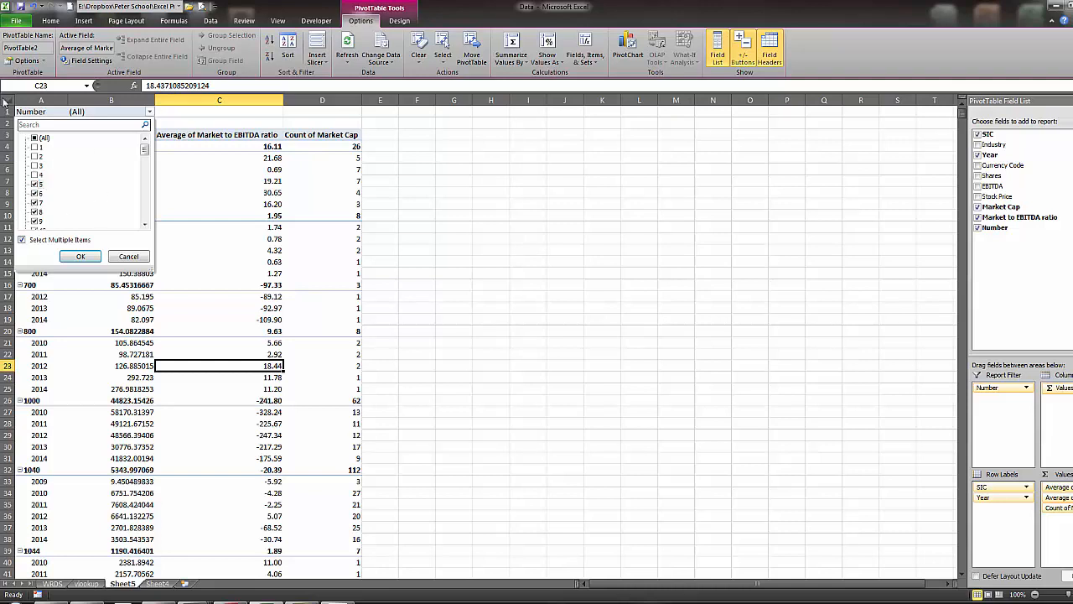
click(81, 255)
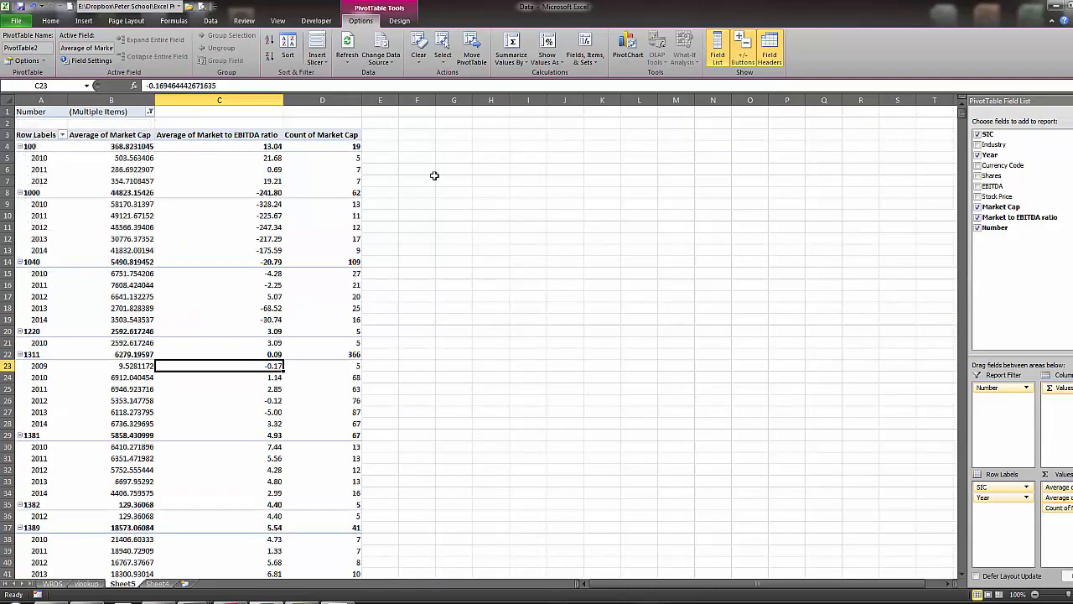
mouse_move(168, 540)
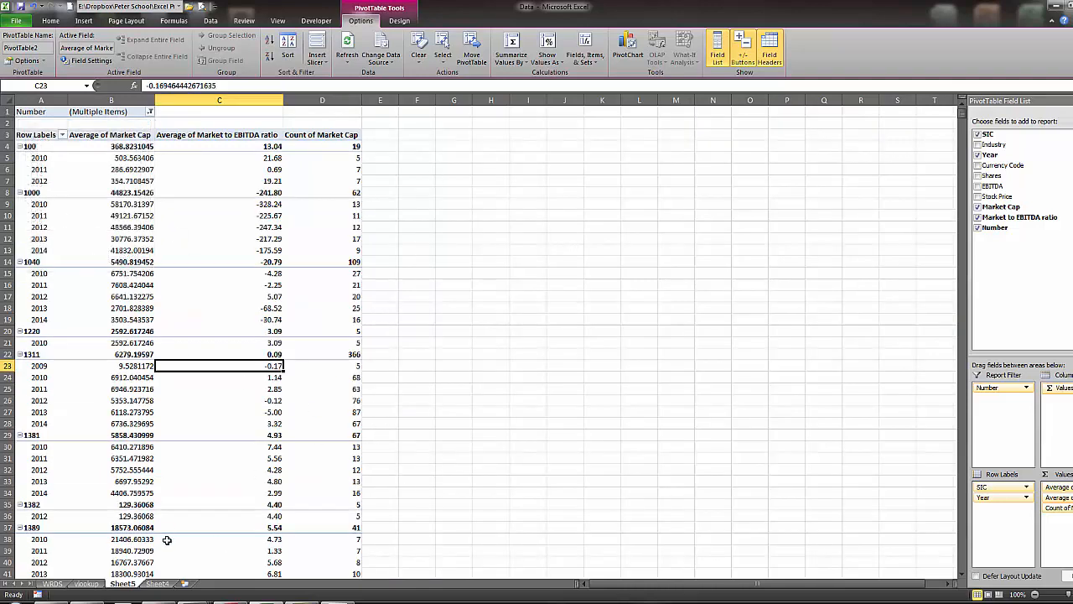
mouse_move(850, 270)
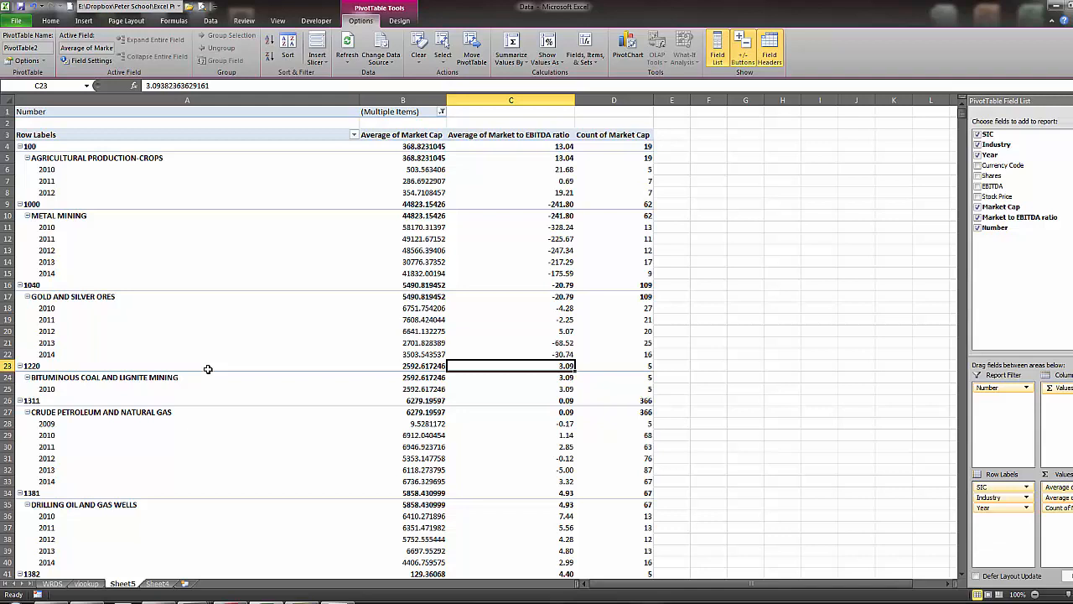
mouse_move(37, 192)
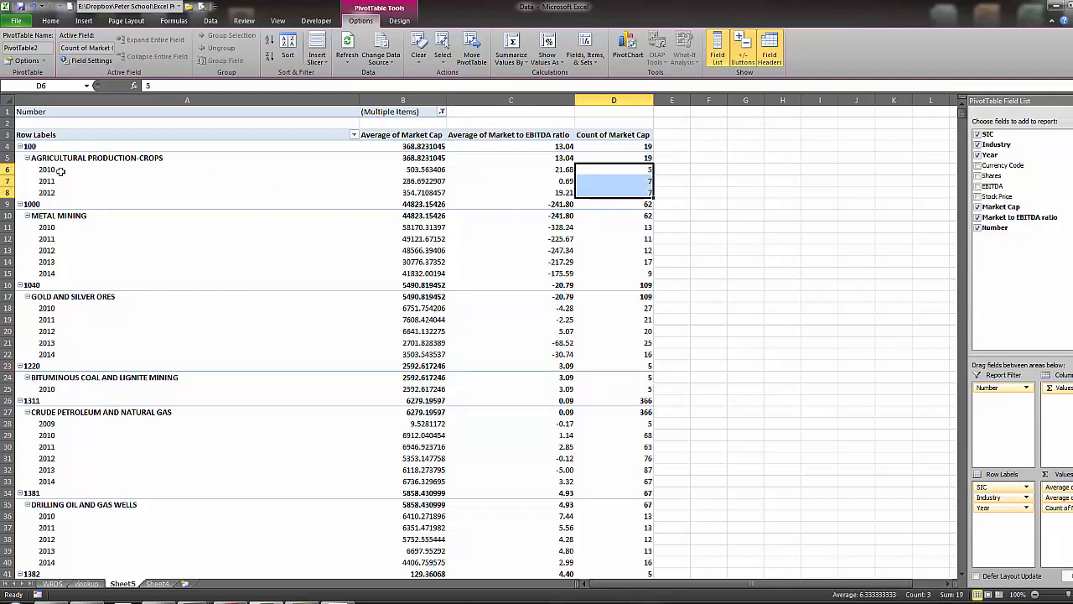
mouse_move(760, 221)
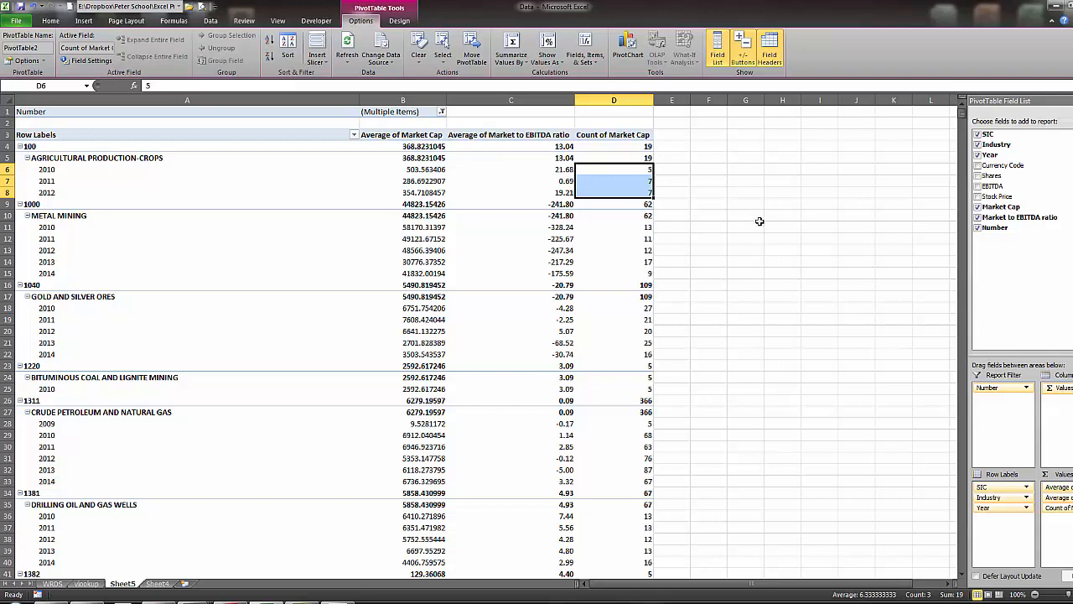
mouse_move(637, 215)
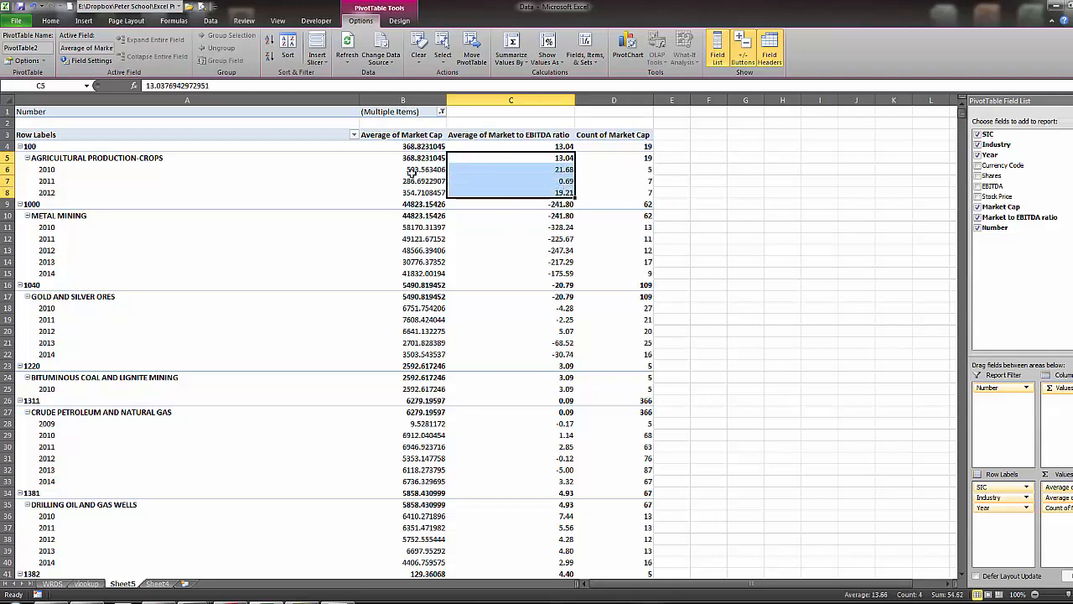
Add Industry to the pivot row labels, then return to the raw data sheet
click(403, 145)
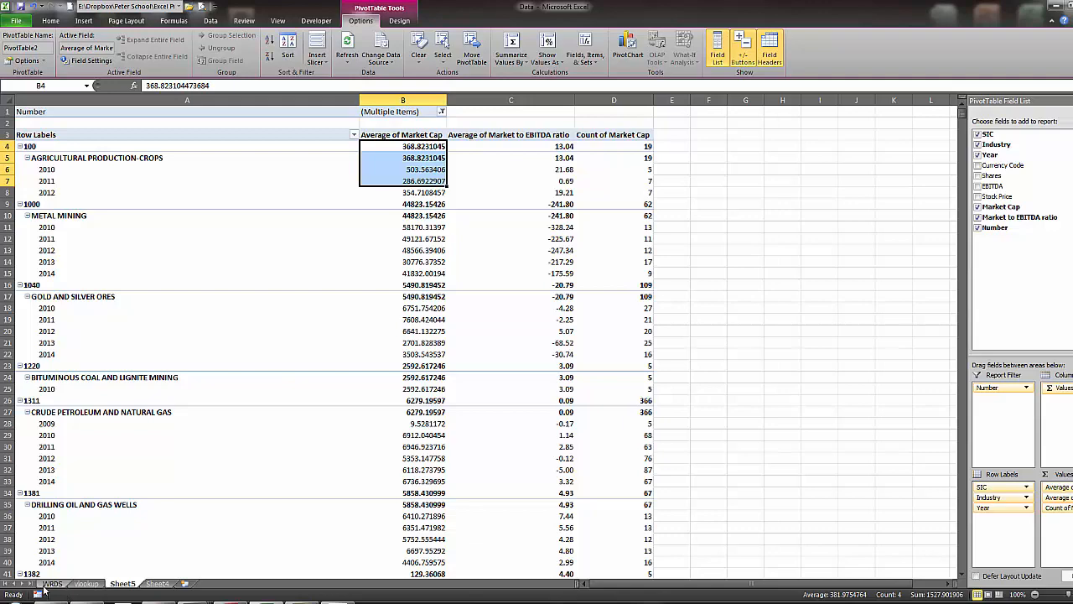
click(52, 583)
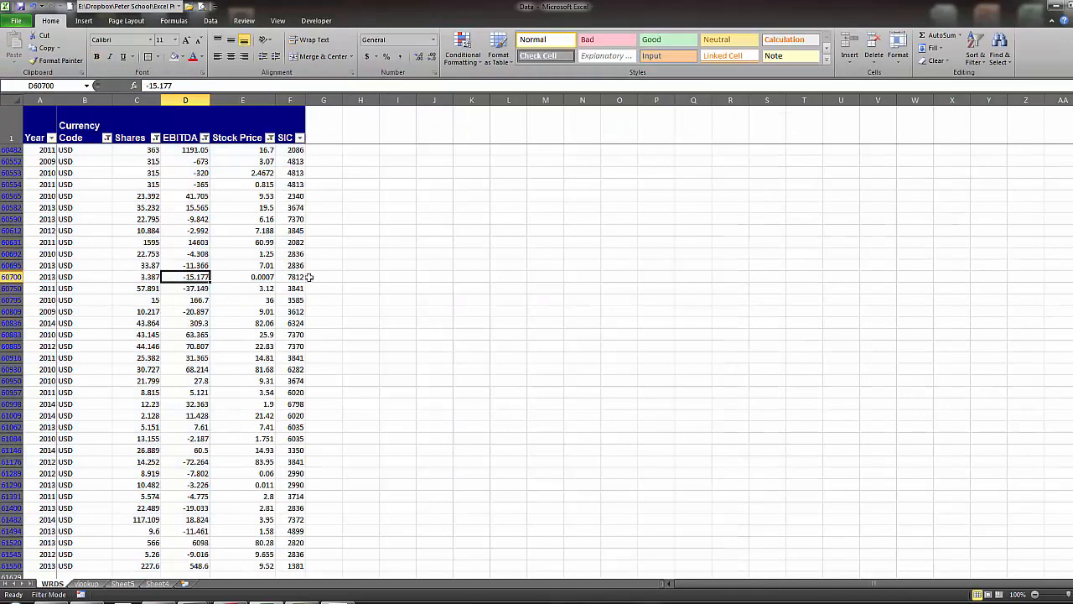